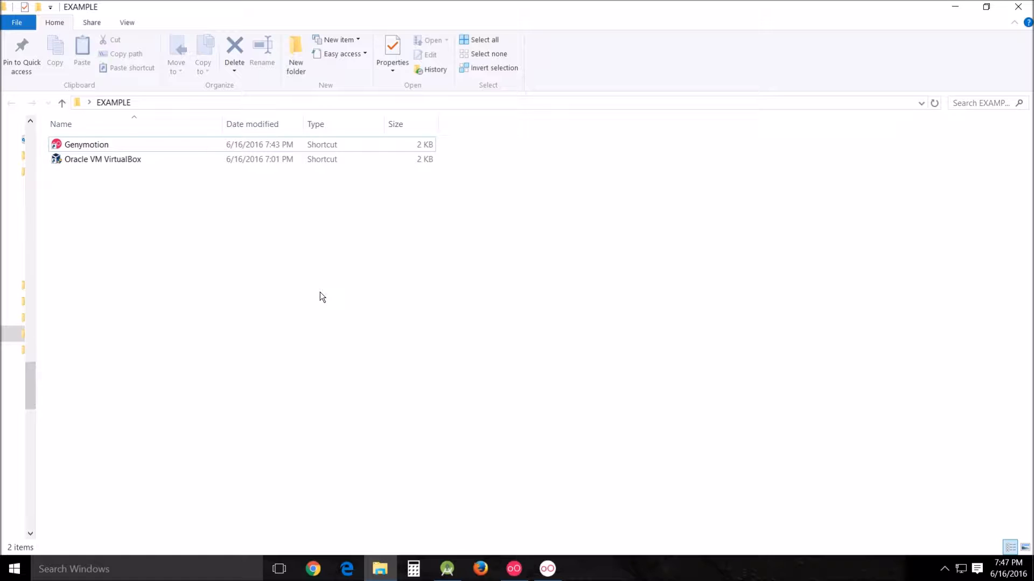
{"action": "mouse_move", "coordinate": [93, 159]}
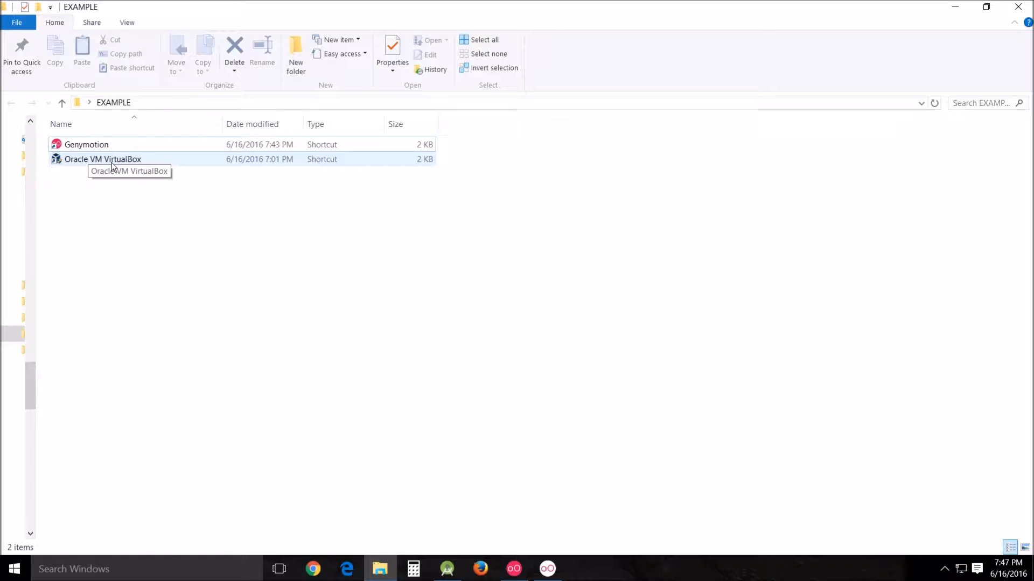
- Select the Oracle VM VirtualBox shortcut in the EXAMPLE folder
{"action": "left_click", "coordinate": [103, 160]}
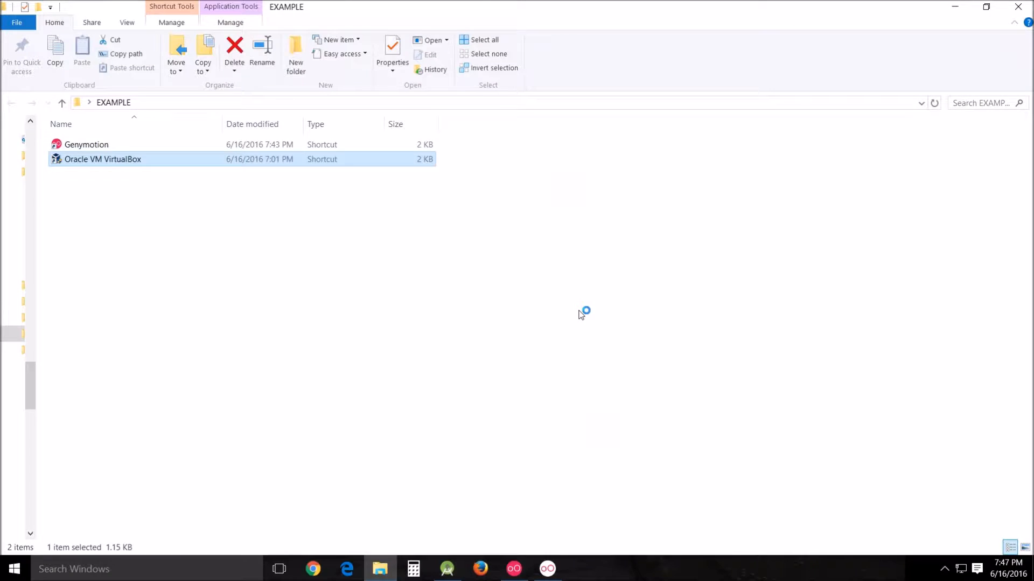
- Launch VirtualBox, review the Box machine's System settings with EFI enabled, and confirm with OK
{"action": "double_click", "coordinate": [102, 160]}
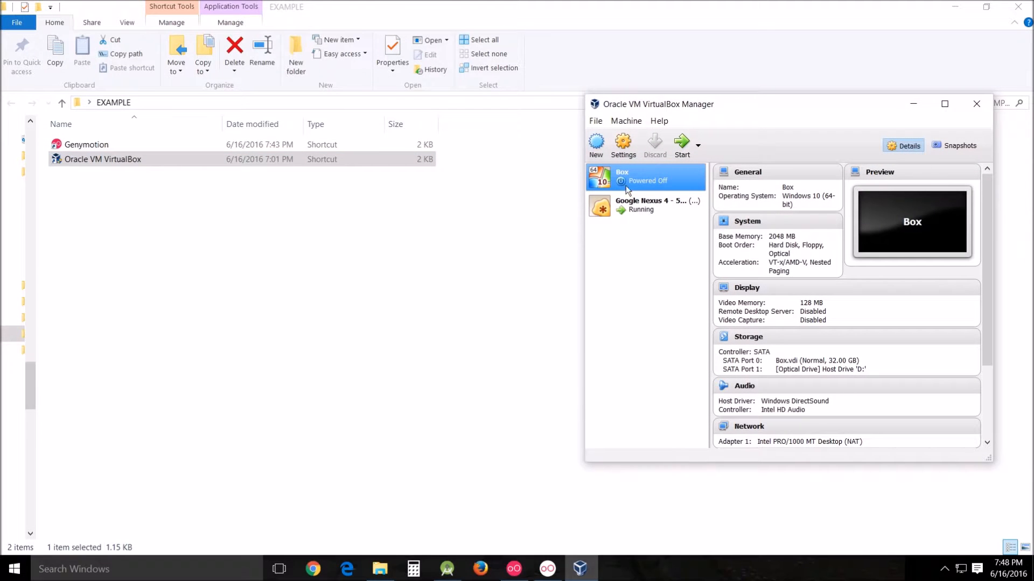
{"action": "mouse_move", "coordinate": [656, 181]}
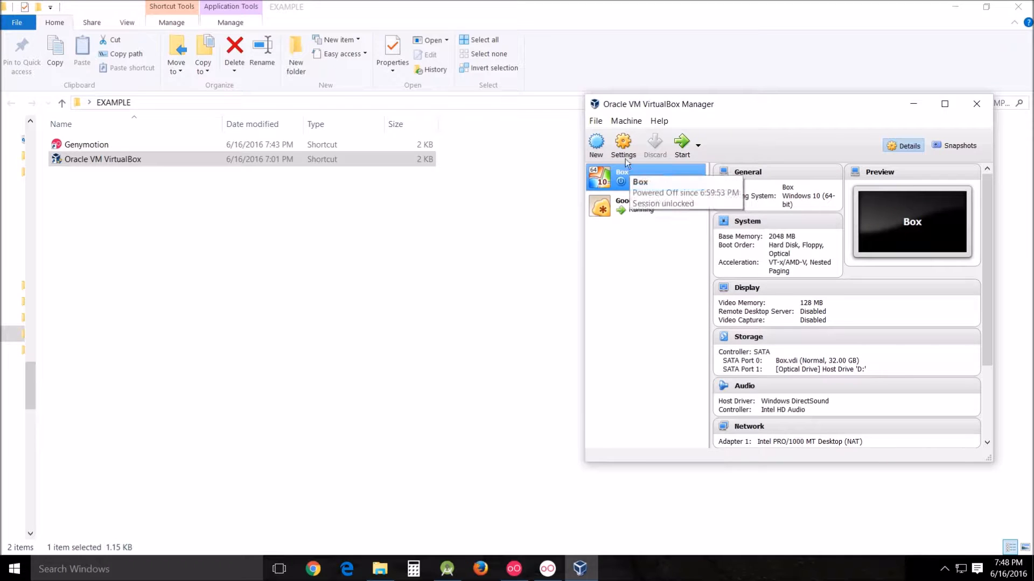
{"action": "left_click", "coordinate": [594, 120]}
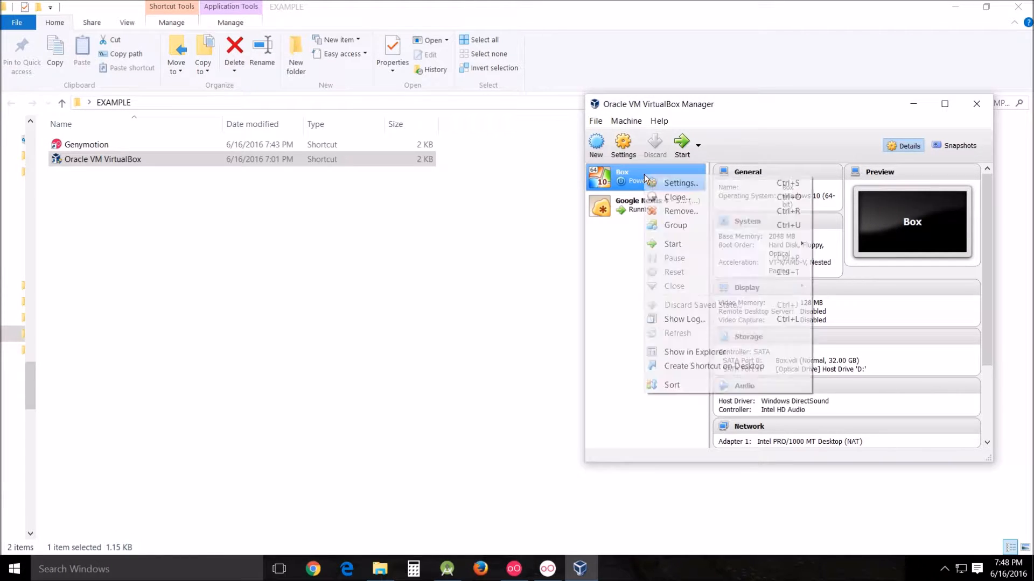
{"action": "left_click", "coordinate": [679, 183]}
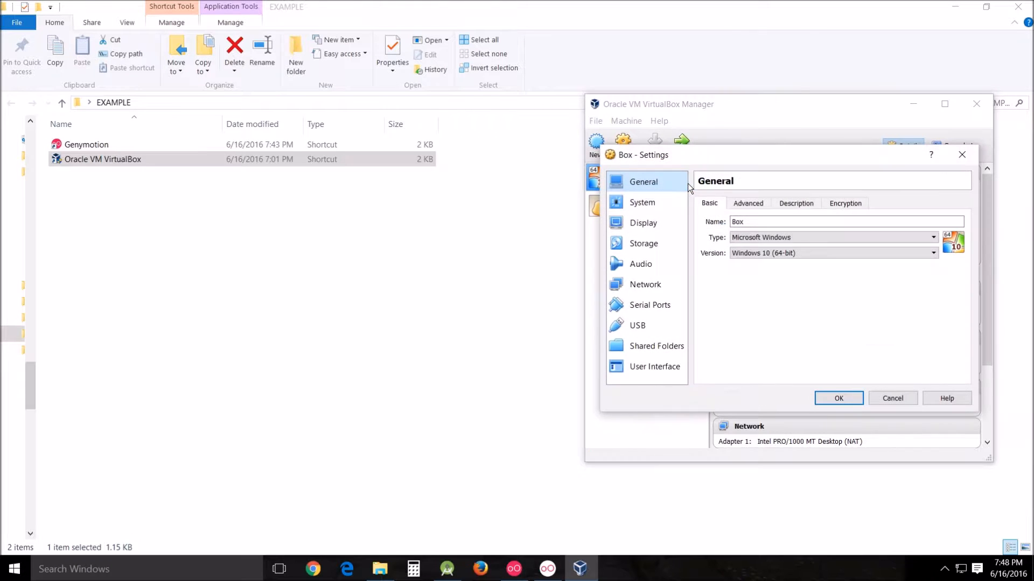
{"action": "left_click", "coordinate": [642, 203]}
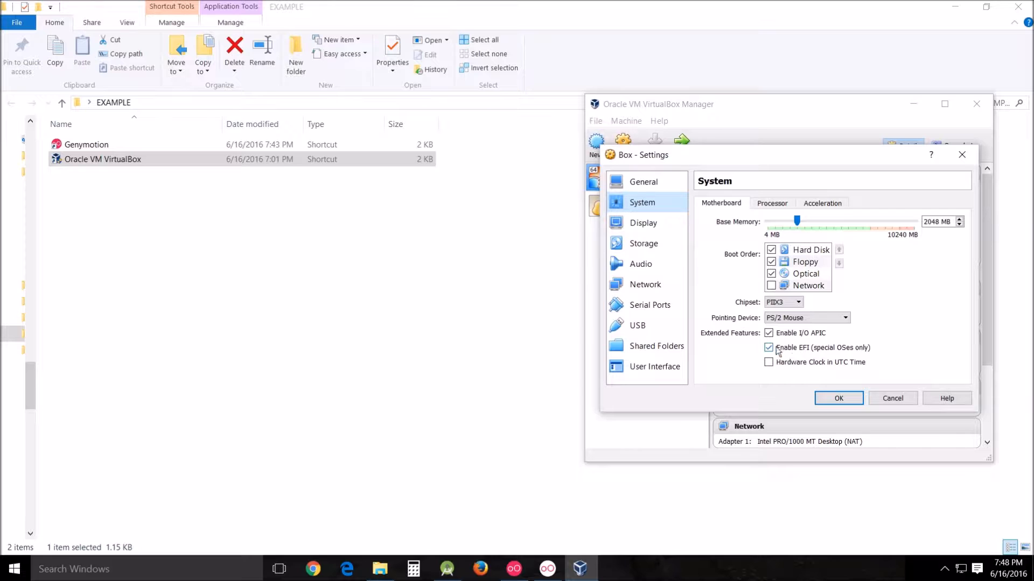
{"action": "mouse_move", "coordinate": [864, 356]}
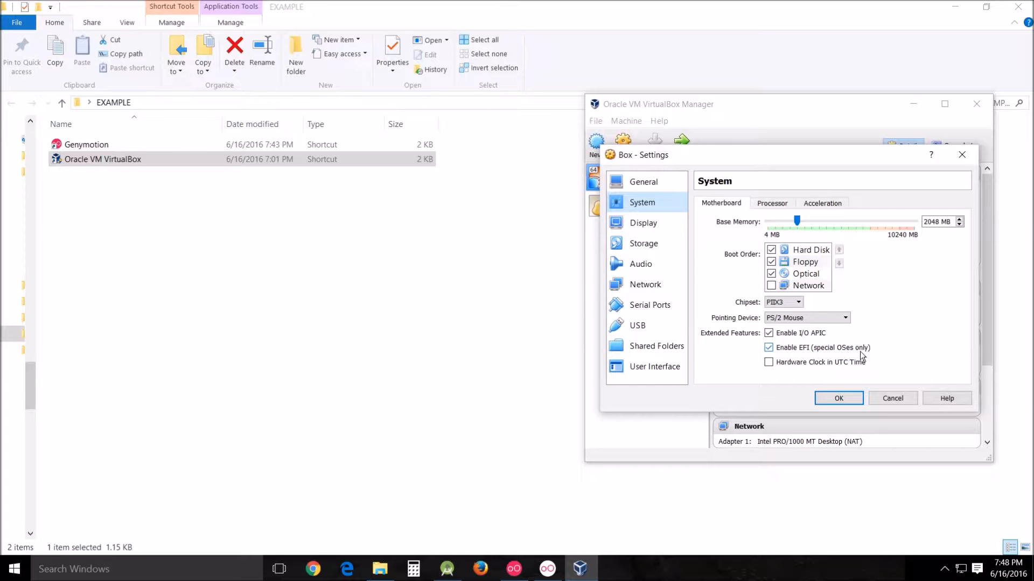
{"action": "mouse_move", "coordinate": [872, 354]}
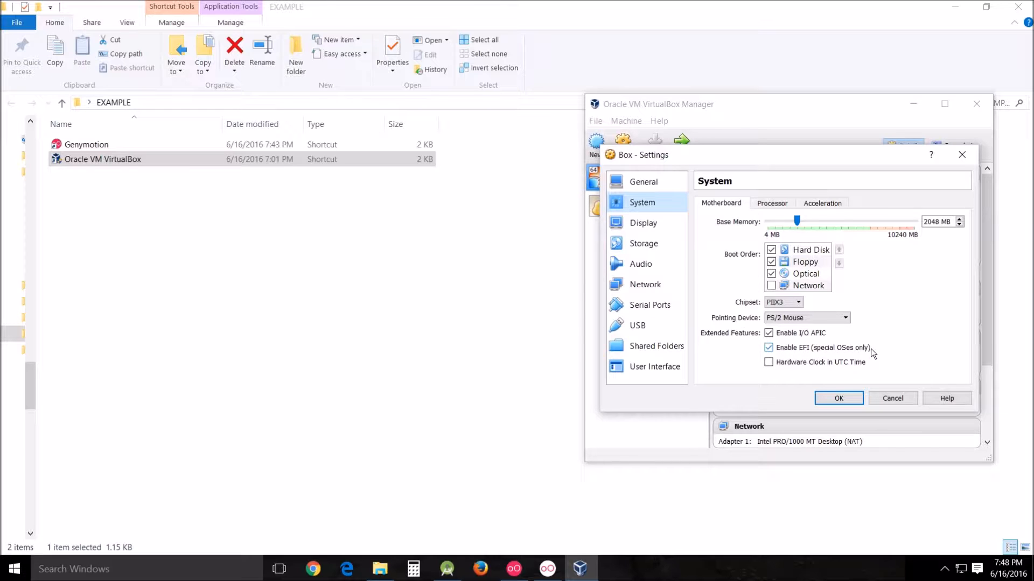
{"action": "mouse_move", "coordinate": [894, 355]}
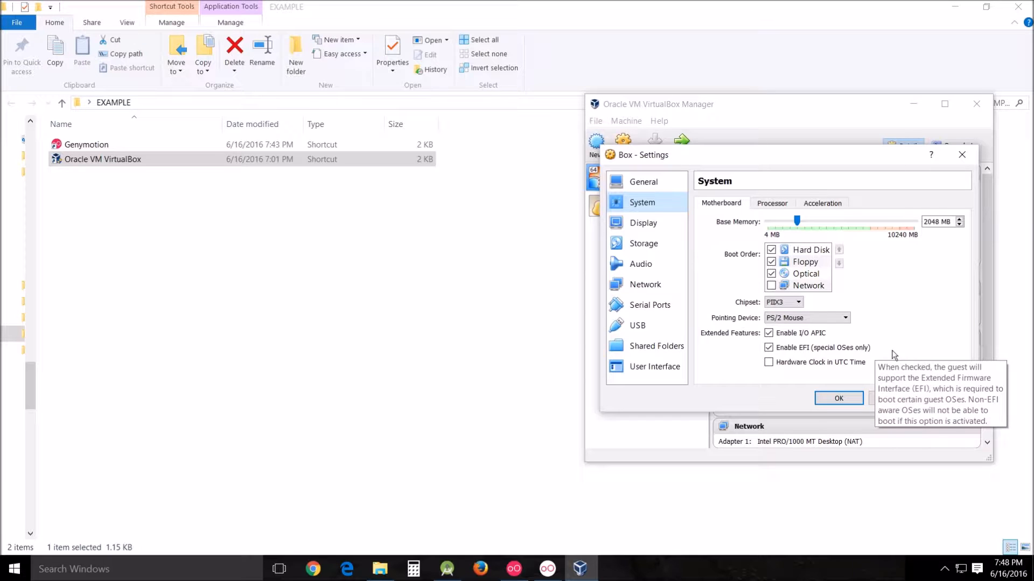
{"action": "mouse_move", "coordinate": [757, 389]}
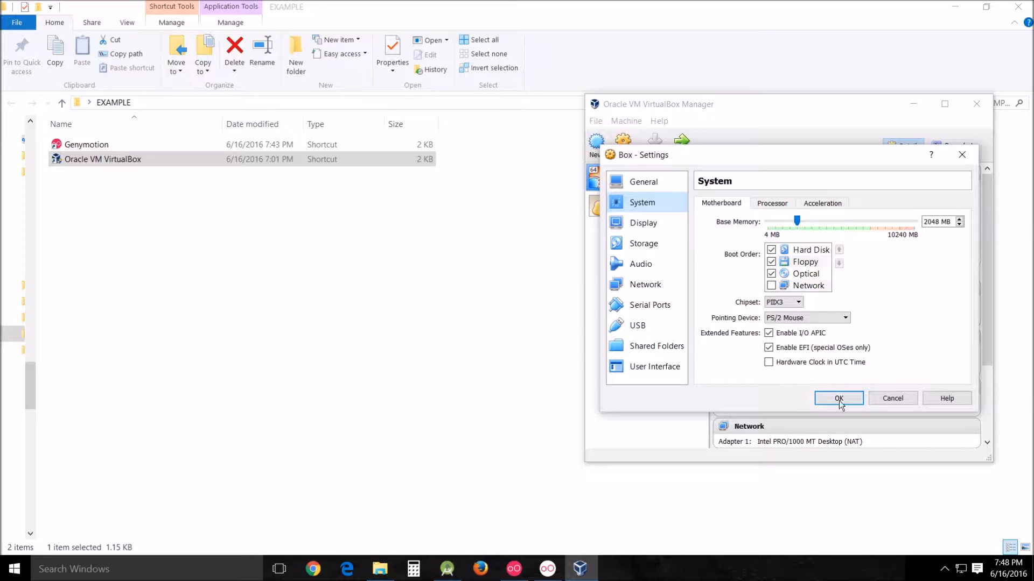
{"action": "left_click", "coordinate": [838, 398]}
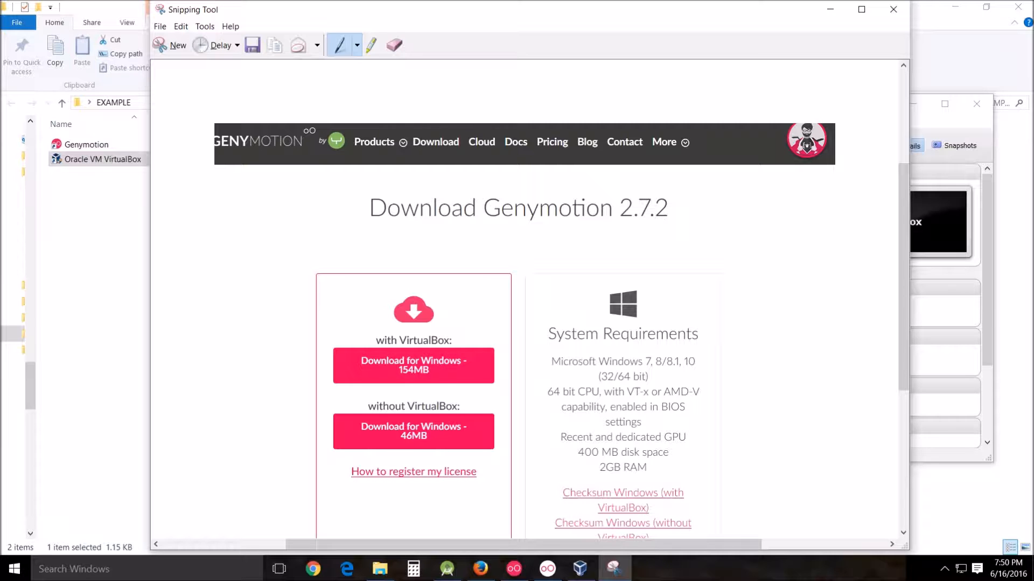
- Bring the Snipping Tool capture of the Genymotion 2.7.2 download page to the front
{"action": "left_click", "coordinate": [447, 569]}
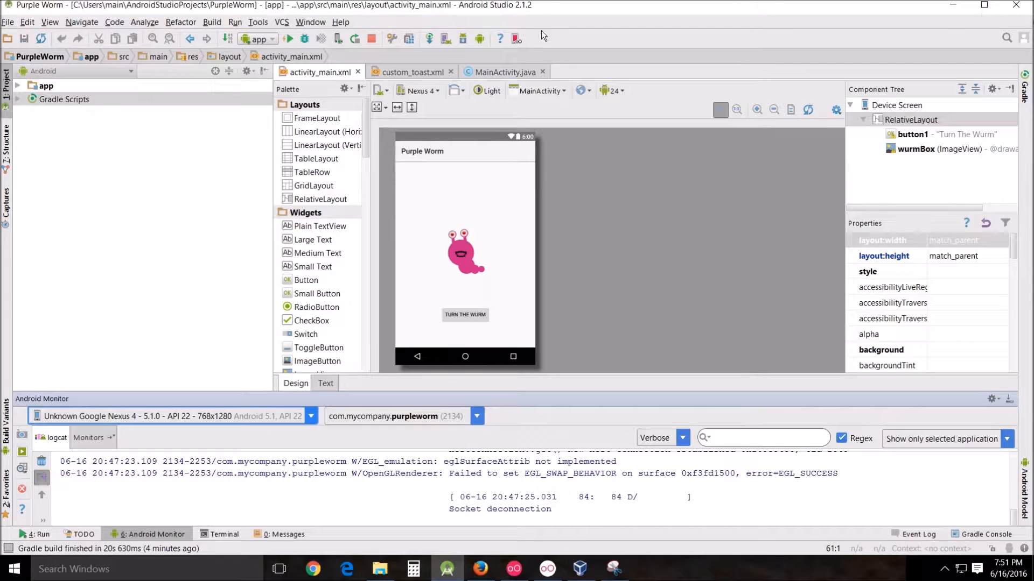
{"action": "mouse_move", "coordinate": [399, 5]}
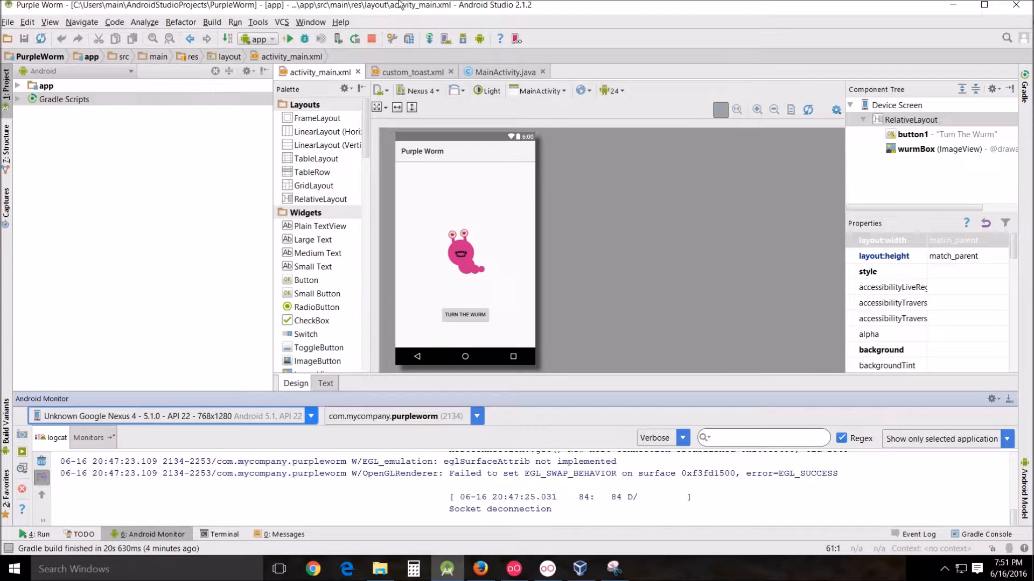
{"action": "mouse_move", "coordinate": [510, 48]}
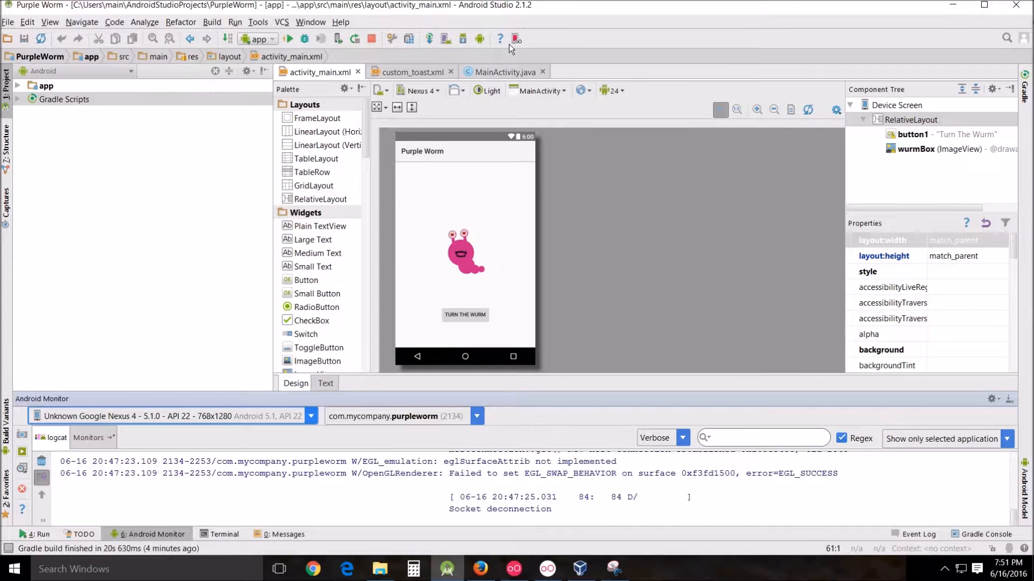
{"action": "mouse_move", "coordinate": [516, 39]}
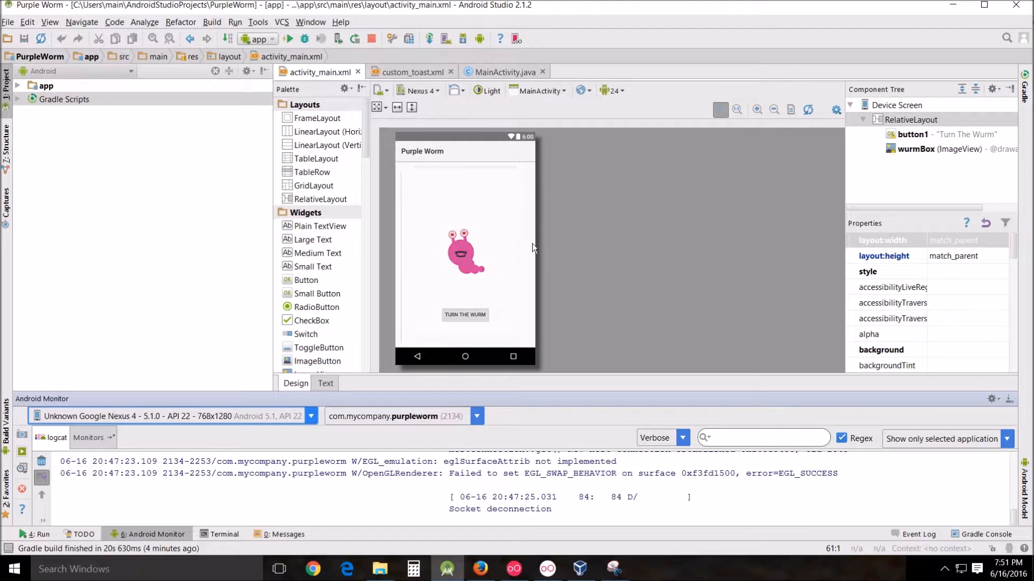
{"action": "mouse_move", "coordinate": [427, 269]}
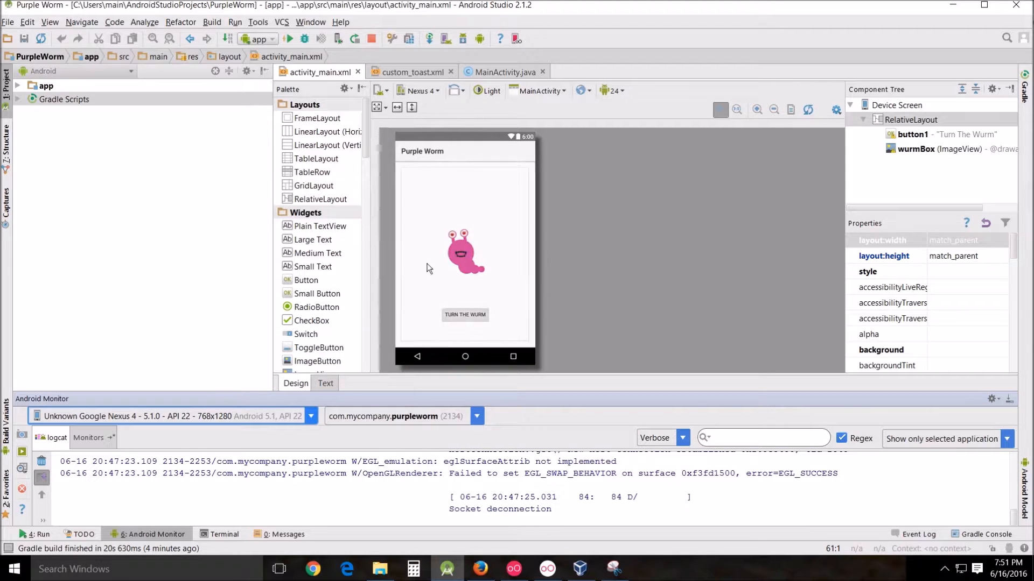
- Bring up Genymotion and show the running Google Nexus 4 device with Purple Worm
{"action": "left_click", "coordinate": [514, 568]}
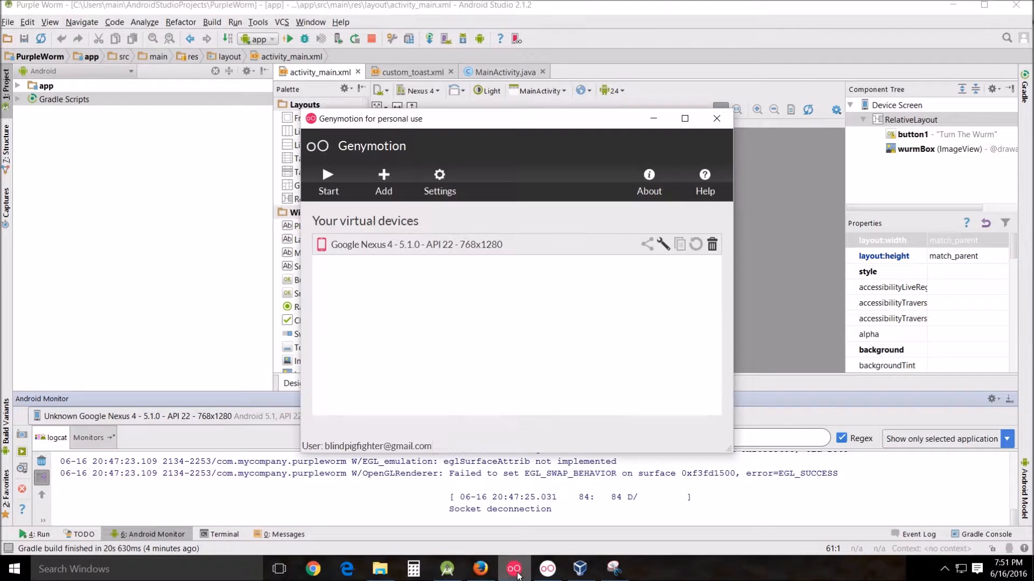
{"action": "left_click", "coordinate": [328, 181]}
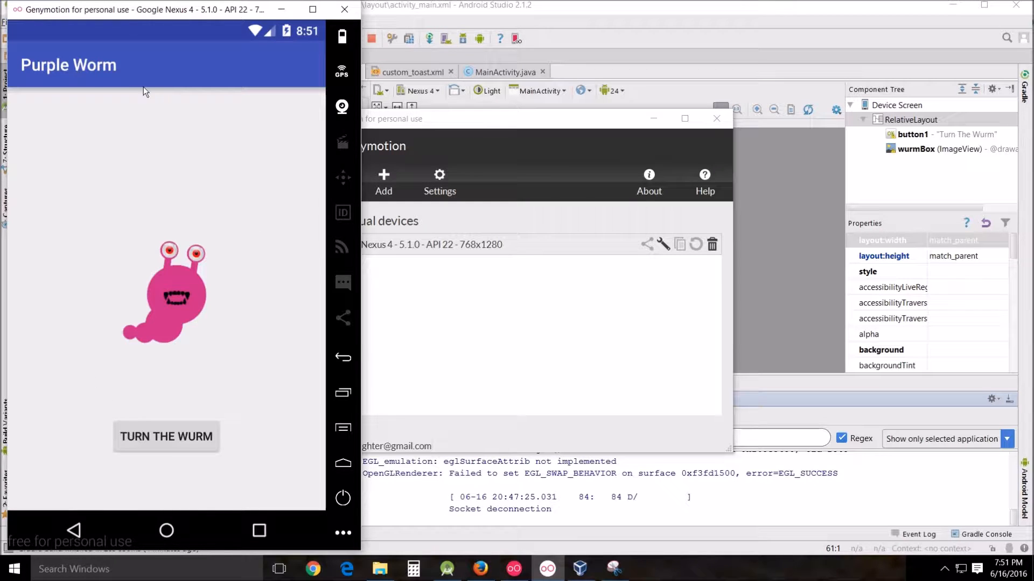
{"action": "mouse_move", "coordinate": [354, 46]}
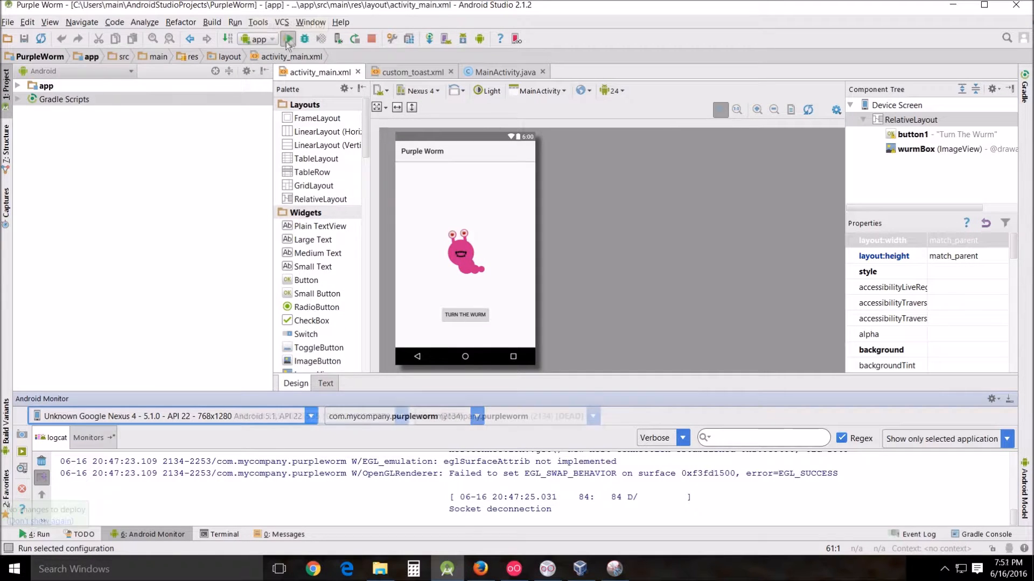
- Run 'app' and deploy Purple Worm to the connected Genymotion Google Nexus 4
{"action": "left_click", "coordinate": [288, 39]}
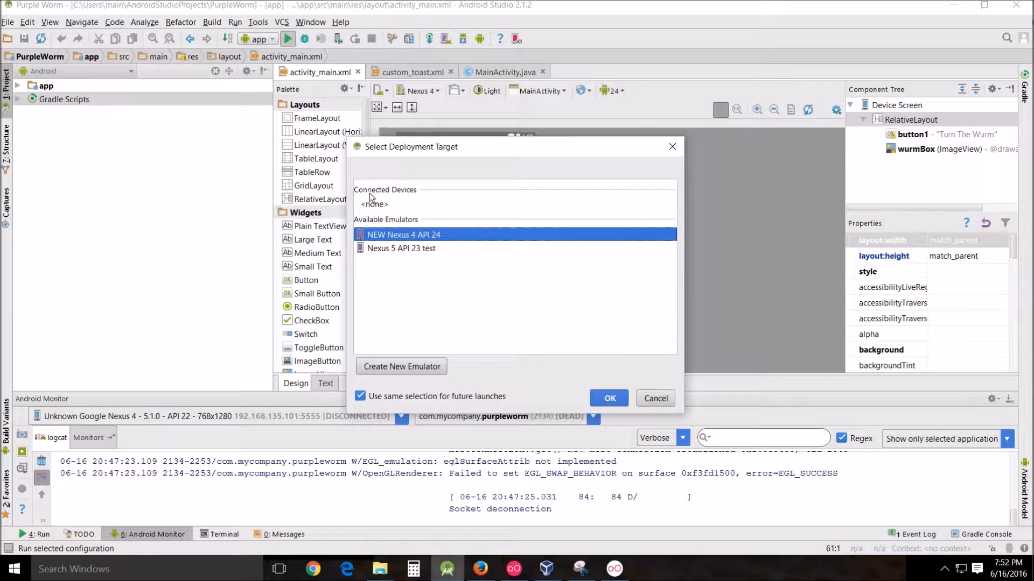
{"action": "mouse_move", "coordinate": [409, 200]}
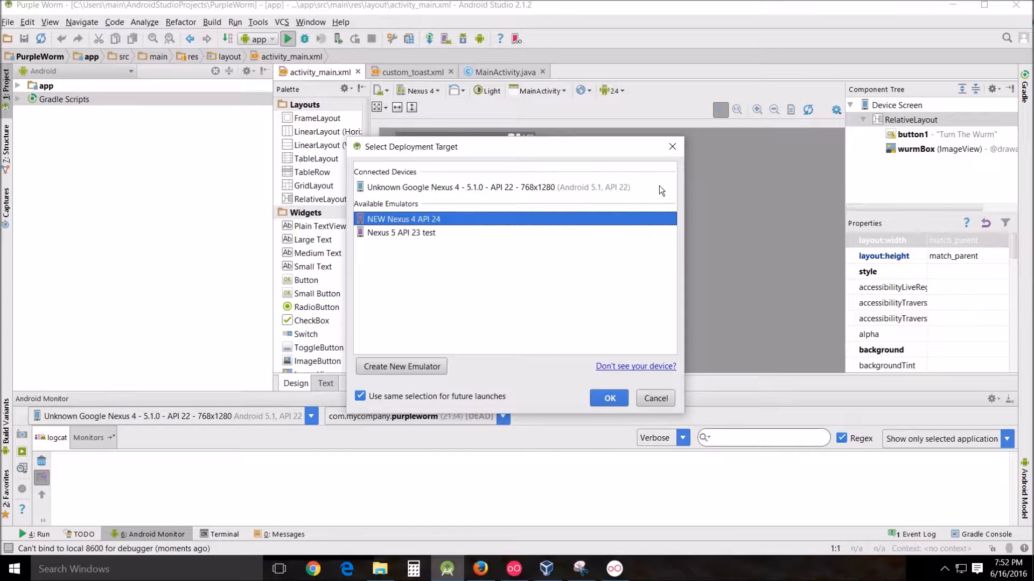
{"action": "left_click", "coordinate": [494, 187]}
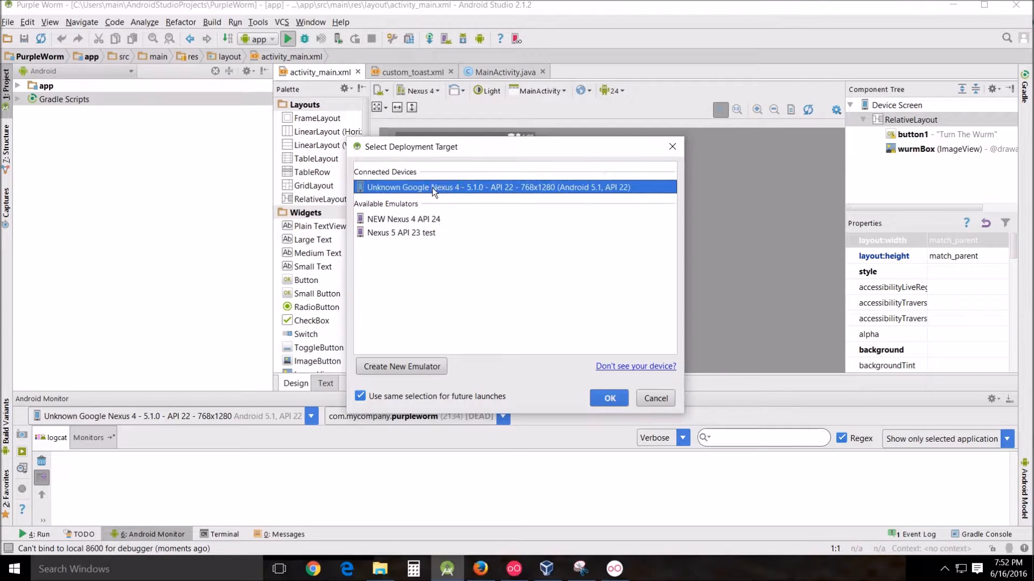
{"action": "left_click", "coordinate": [607, 399]}
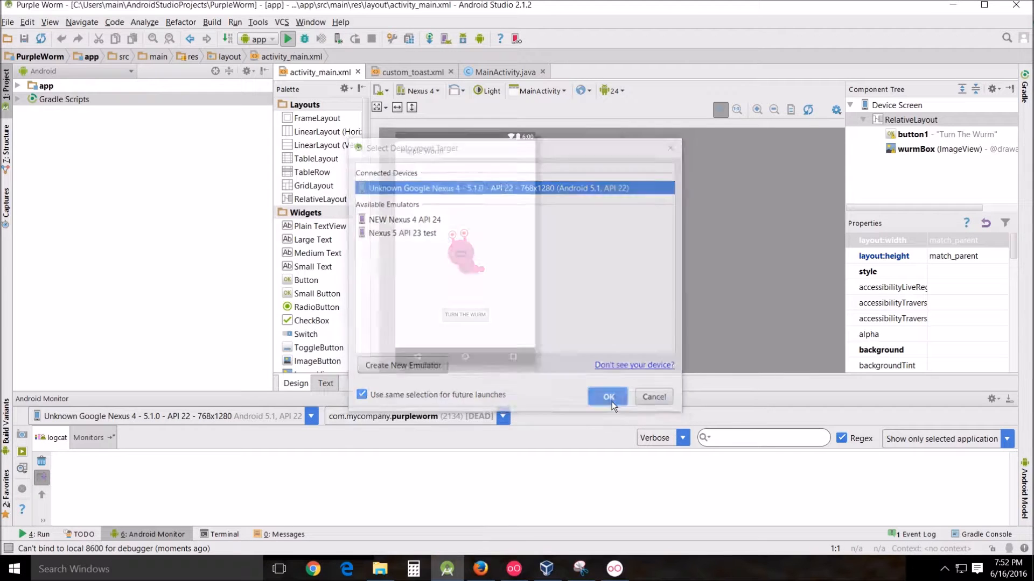
{"action": "left_click", "coordinate": [607, 397]}
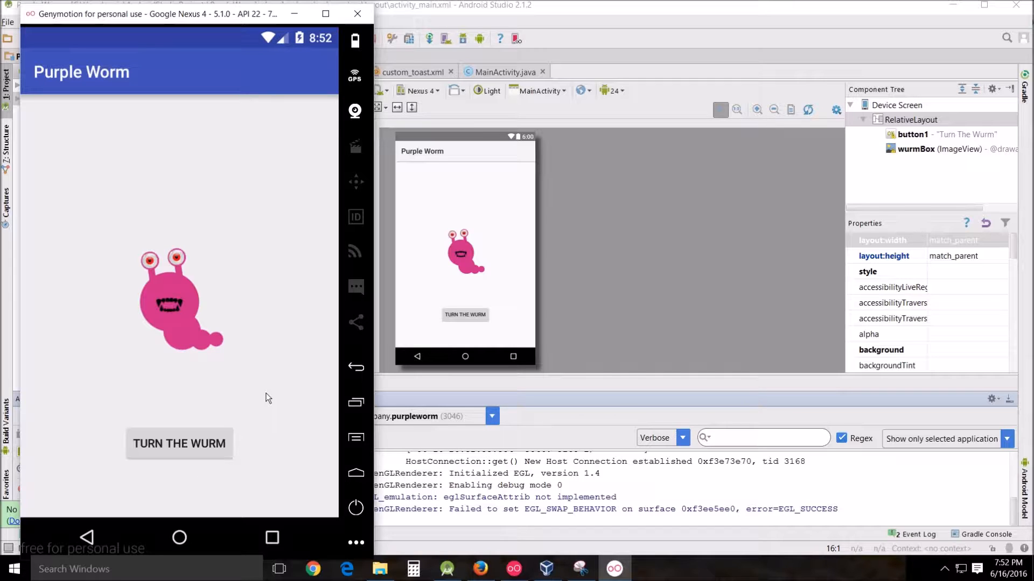
{"action": "mouse_move", "coordinate": [277, 393]}
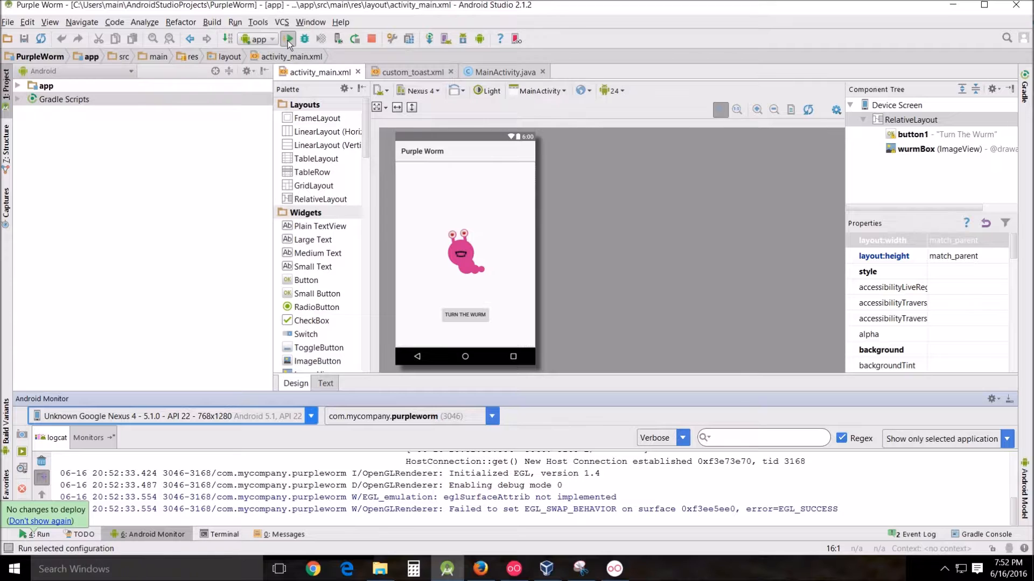
- Run Purple Worm again so Android Studio reports no changes to deploy
{"action": "left_click", "coordinate": [287, 39]}
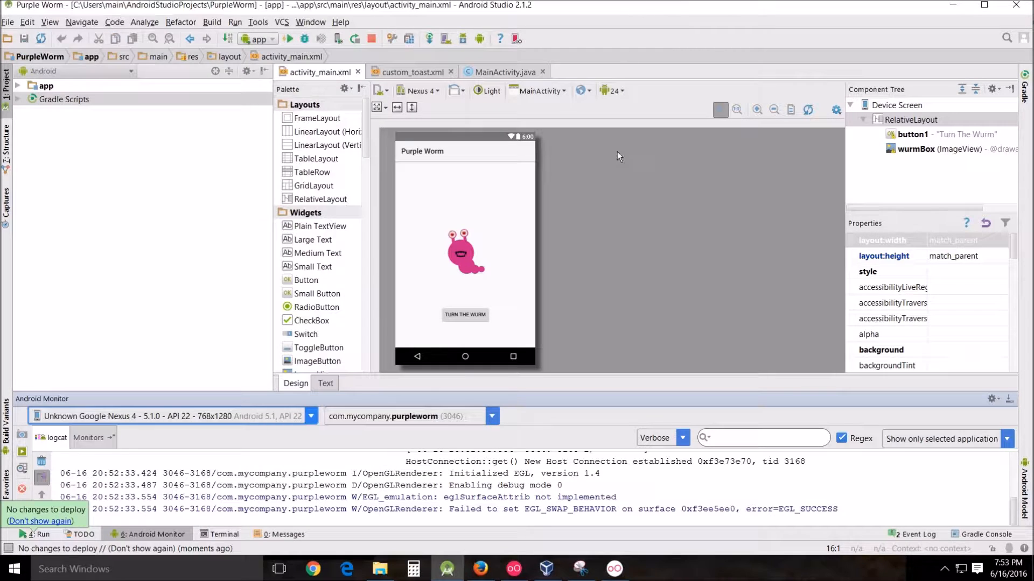
{"action": "mouse_move", "coordinate": [507, 380]}
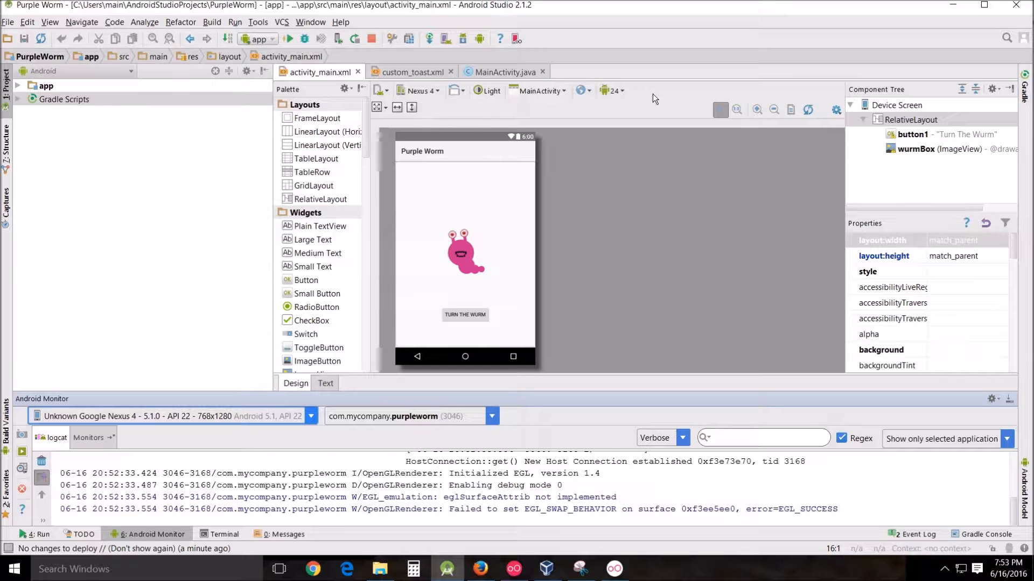
{"action": "mouse_move", "coordinate": [614, 568]}
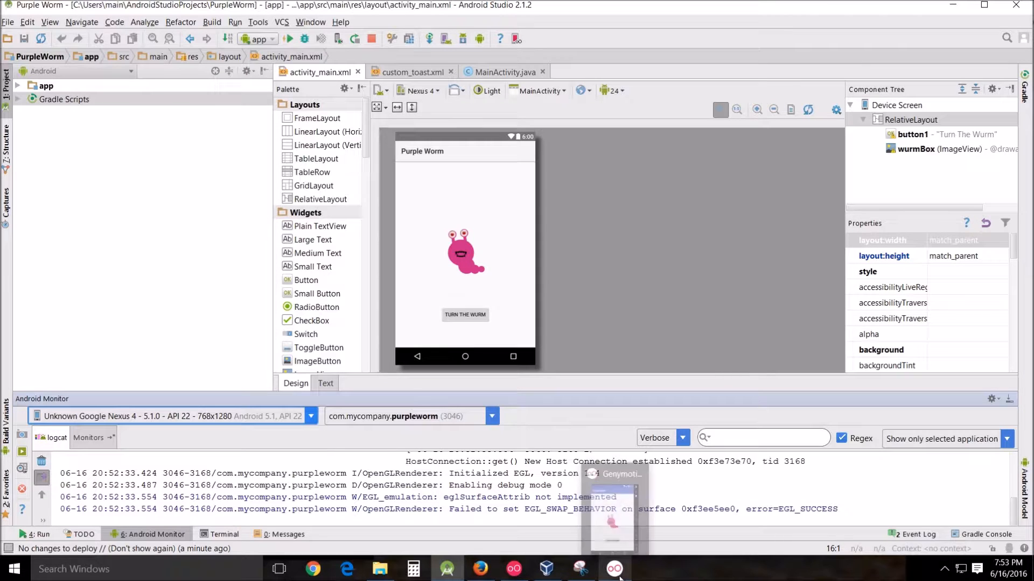
- Bring the Genymotion Nexus 4 window forward, then the captured Genymotion download page
{"action": "left_click", "coordinate": [613, 569]}
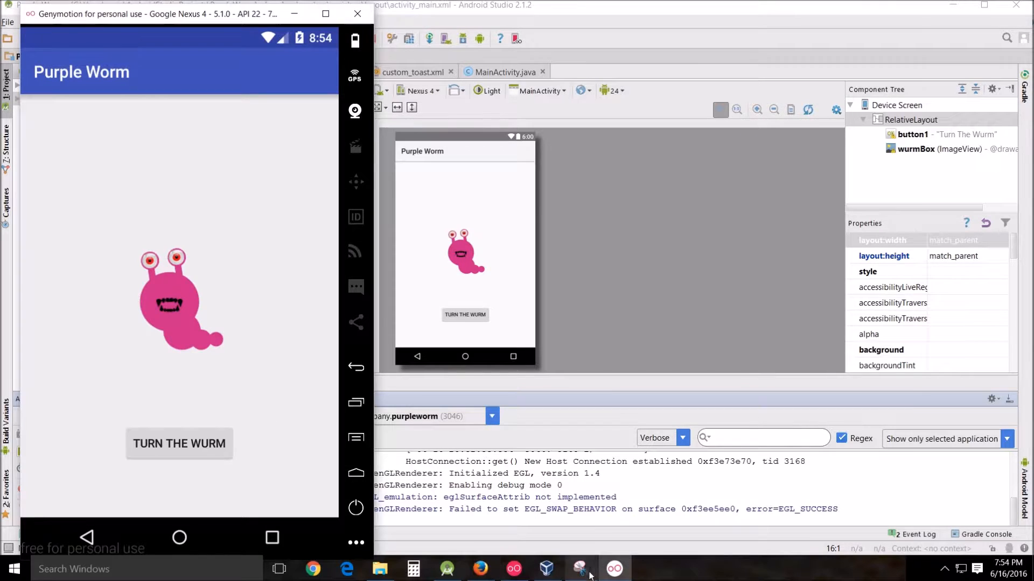
{"action": "left_click", "coordinate": [579, 569]}
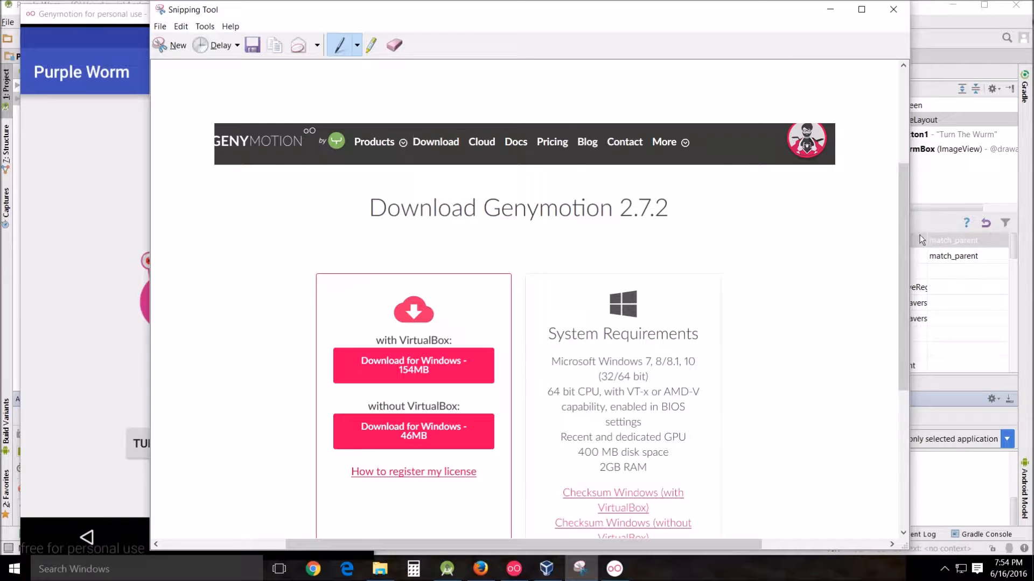
- Scroll the captured Genymotion 2.7.2 download page to the Windows download options
{"action": "scroll", "scroll_direction": "up", "scroll_amount": 3}
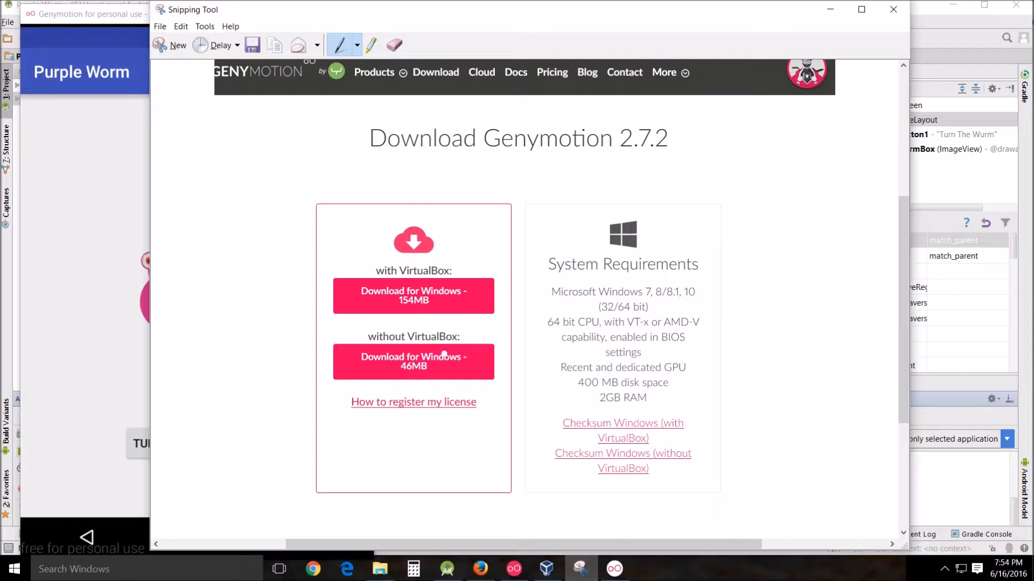
{"action": "mouse_move", "coordinate": [546, 569]}
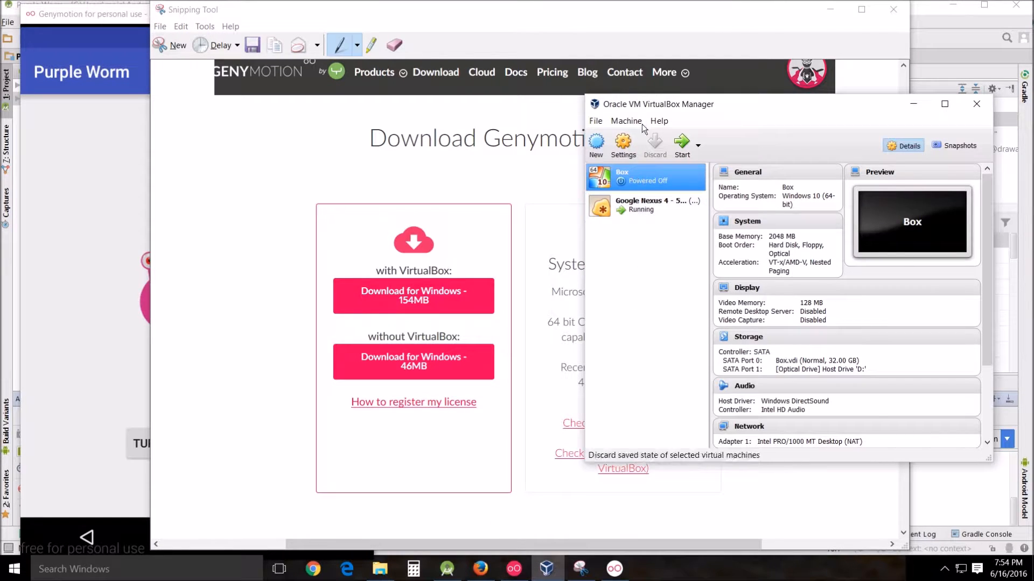
{"action": "mouse_move", "coordinate": [739, 118]}
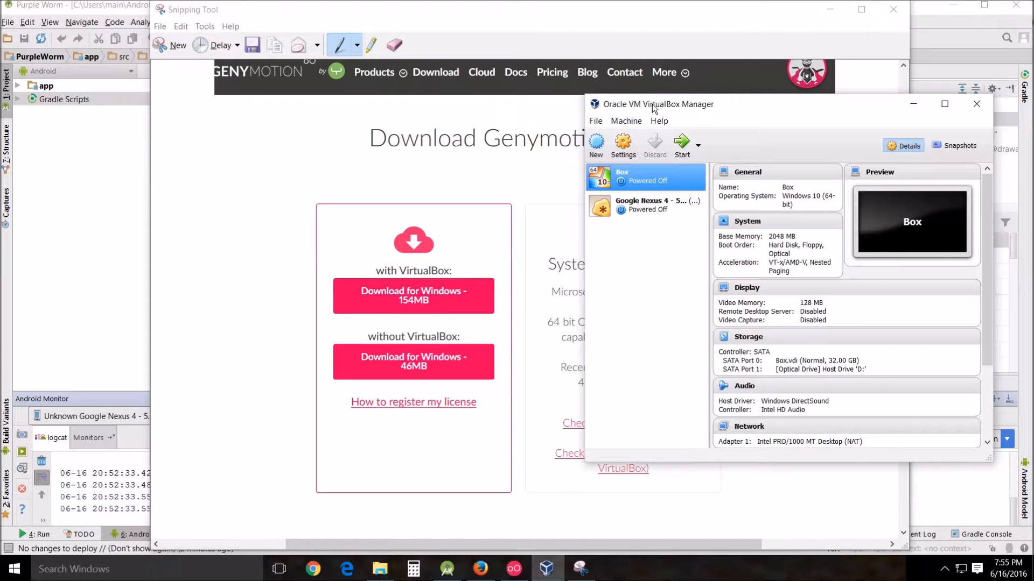
{"action": "mouse_move", "coordinate": [744, 118]}
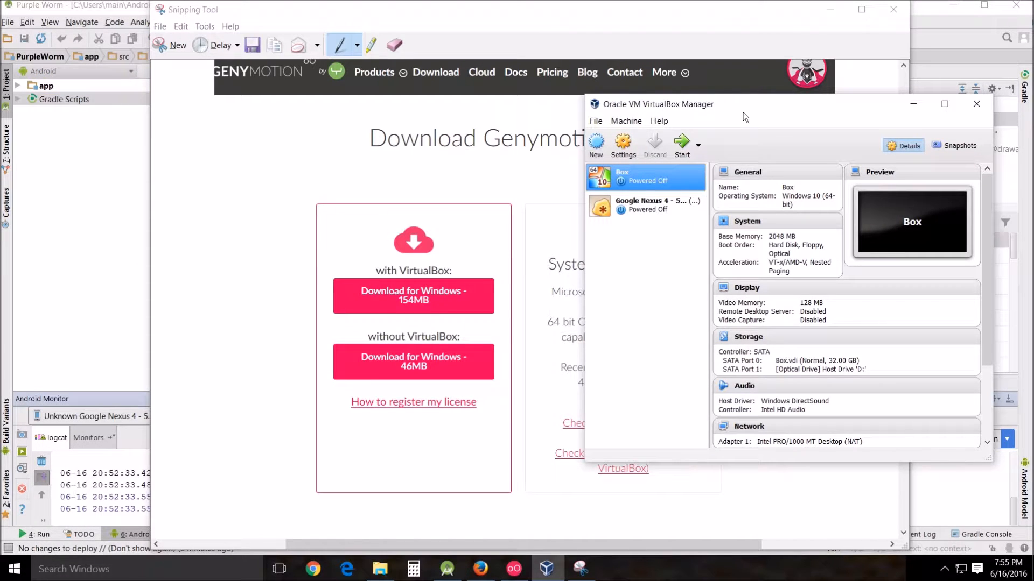
{"action": "mouse_move", "coordinate": [681, 149]}
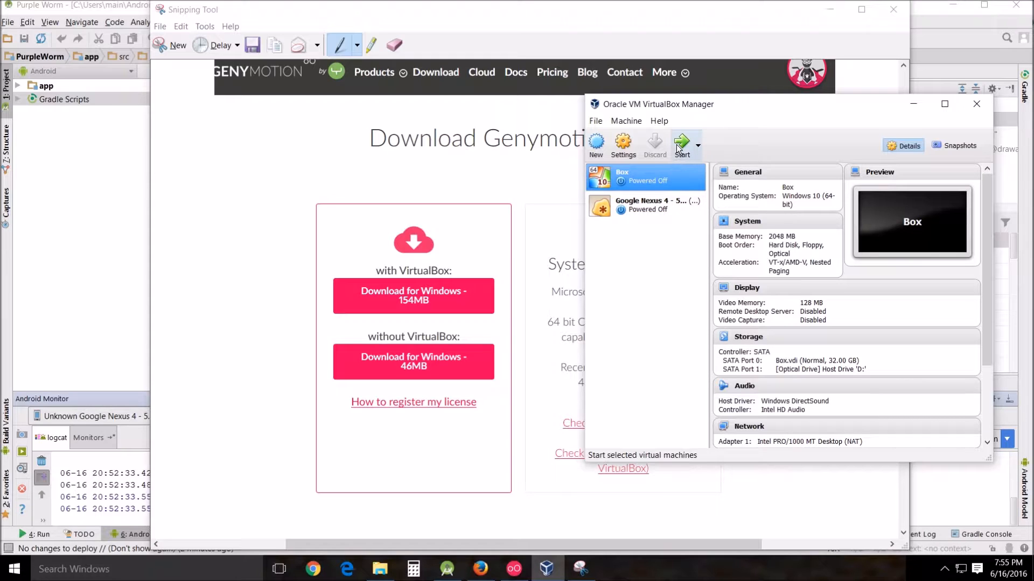
{"action": "mouse_move", "coordinate": [681, 143]}
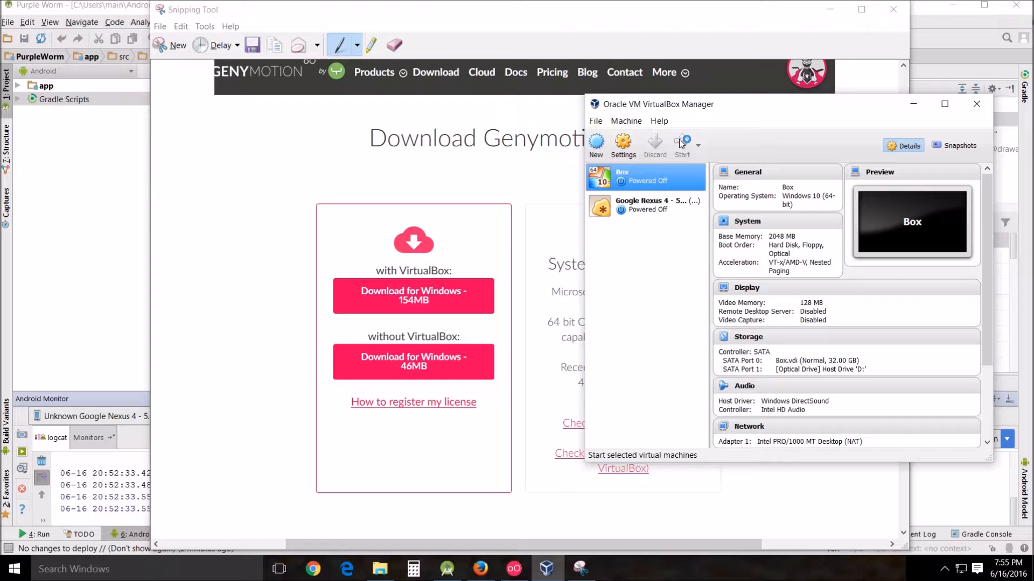
- Start the Box virtual machine to its UEFI shell and glance through the manager's Help menu
{"action": "left_click", "coordinate": [680, 144]}
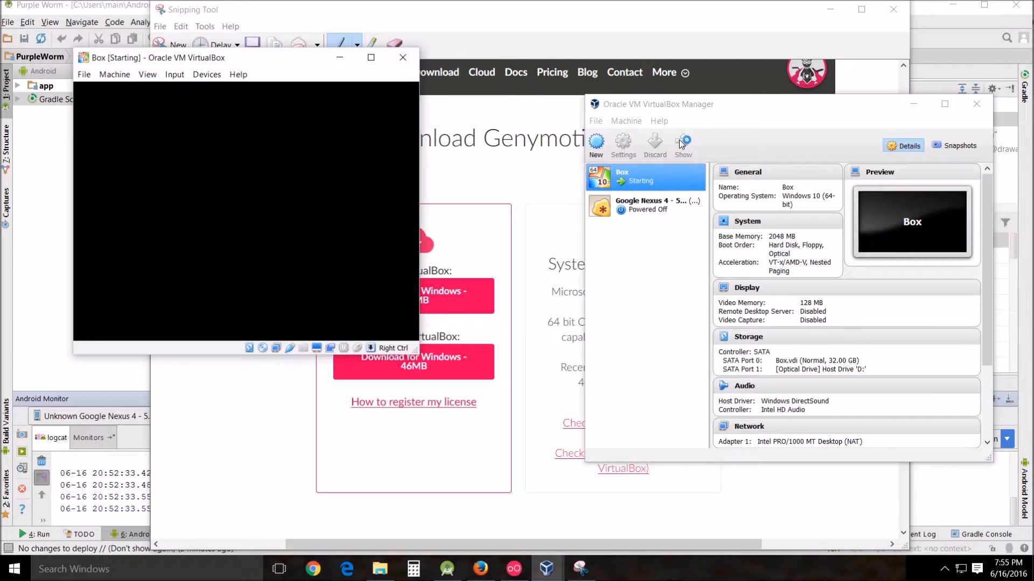
{"action": "left_click", "coordinate": [683, 143]}
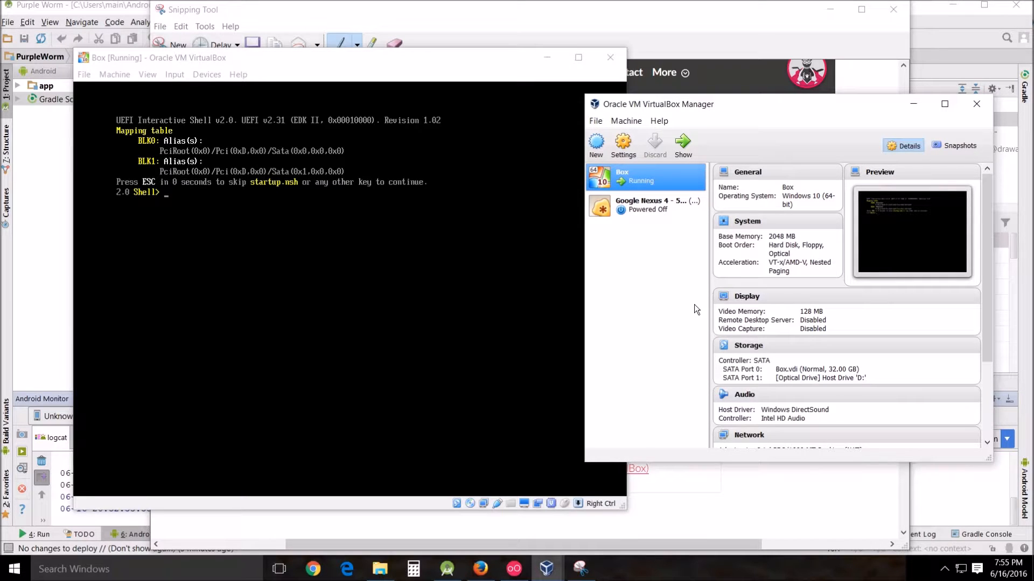
{"action": "mouse_move", "coordinate": [596, 281]}
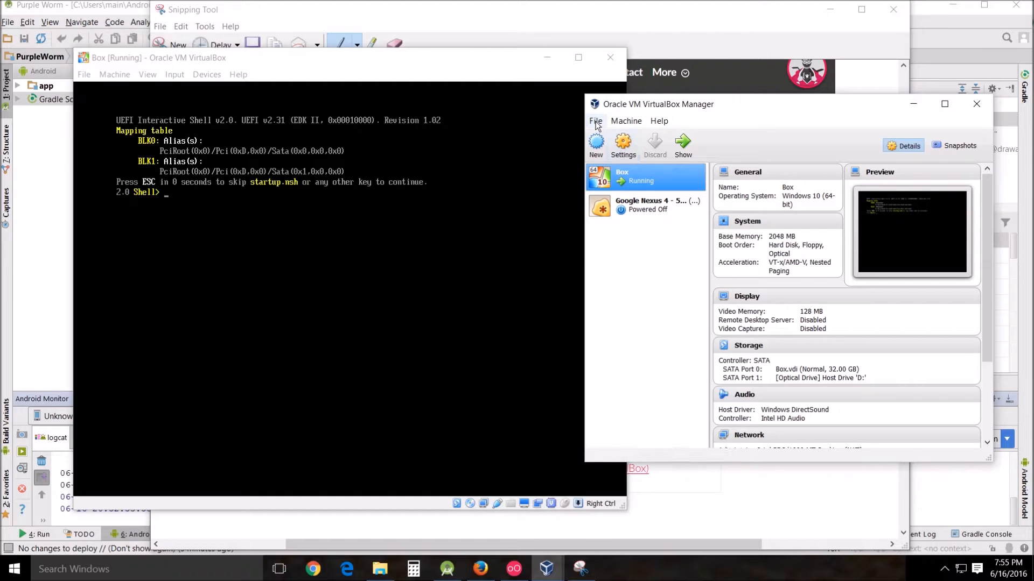
{"action": "left_click", "coordinate": [659, 121]}
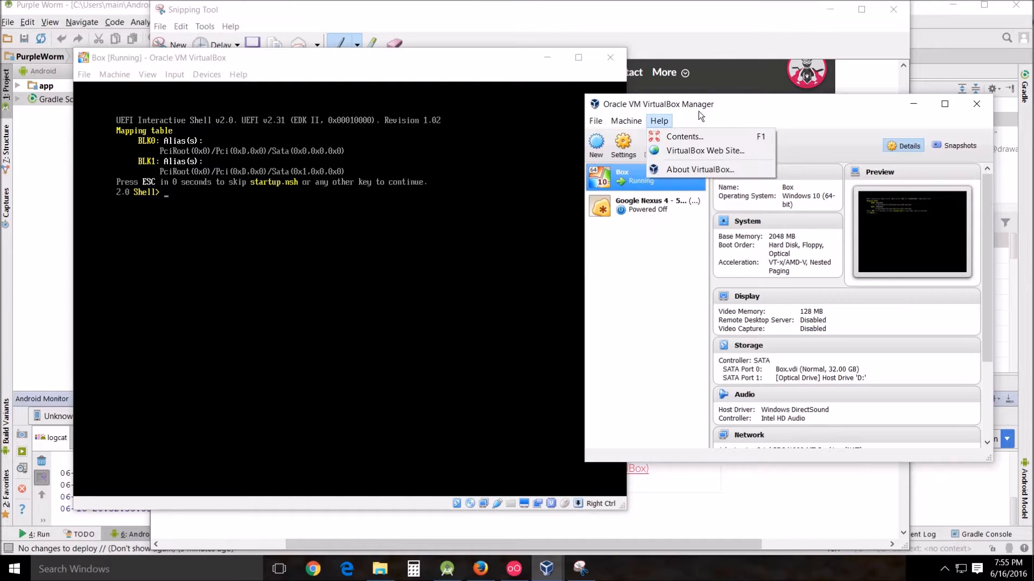
{"action": "left_click", "coordinate": [685, 231]}
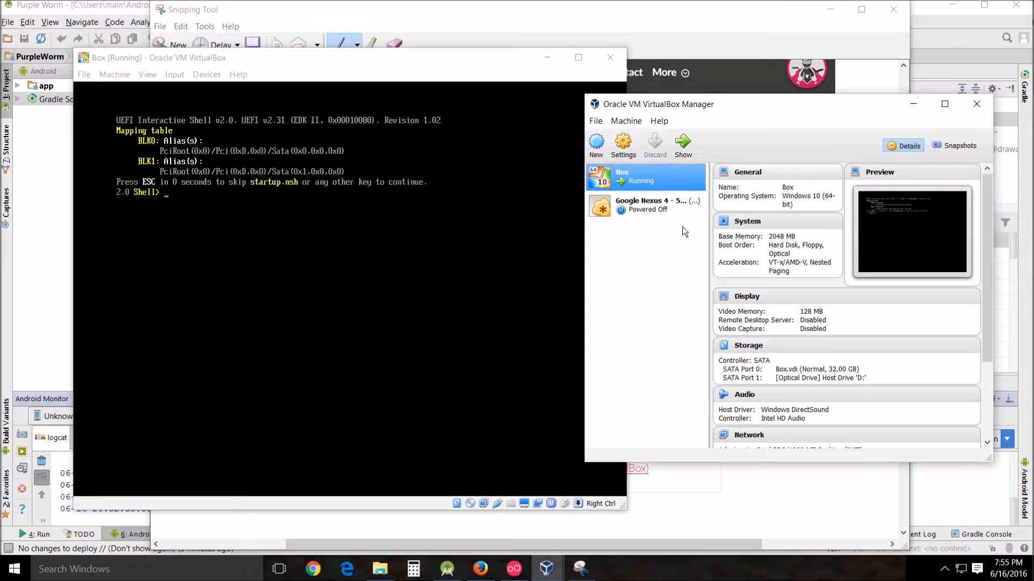
- Close the running Box machine window and power the machine off
{"action": "left_click", "coordinate": [609, 57]}
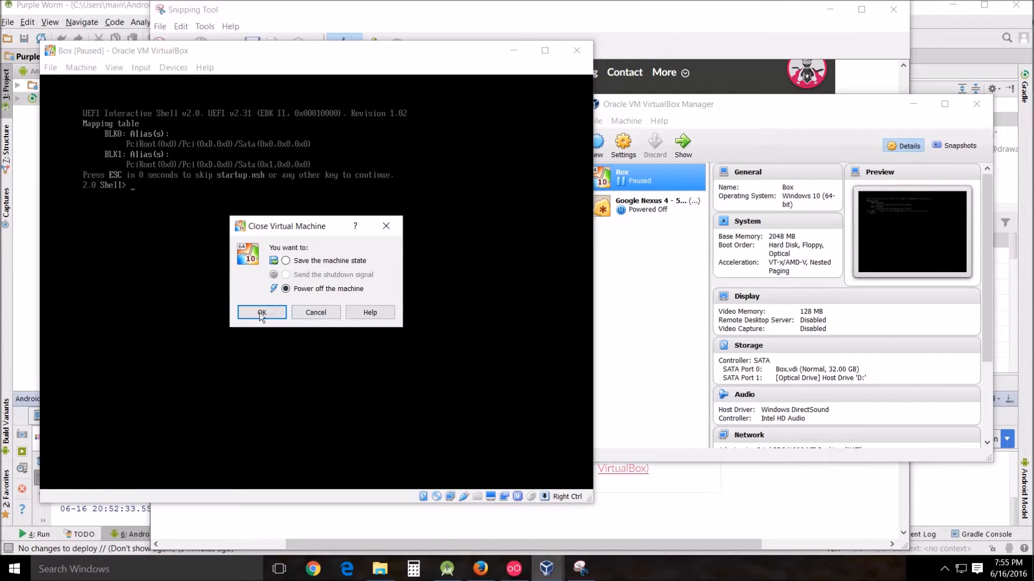
{"action": "left_click", "coordinate": [260, 313]}
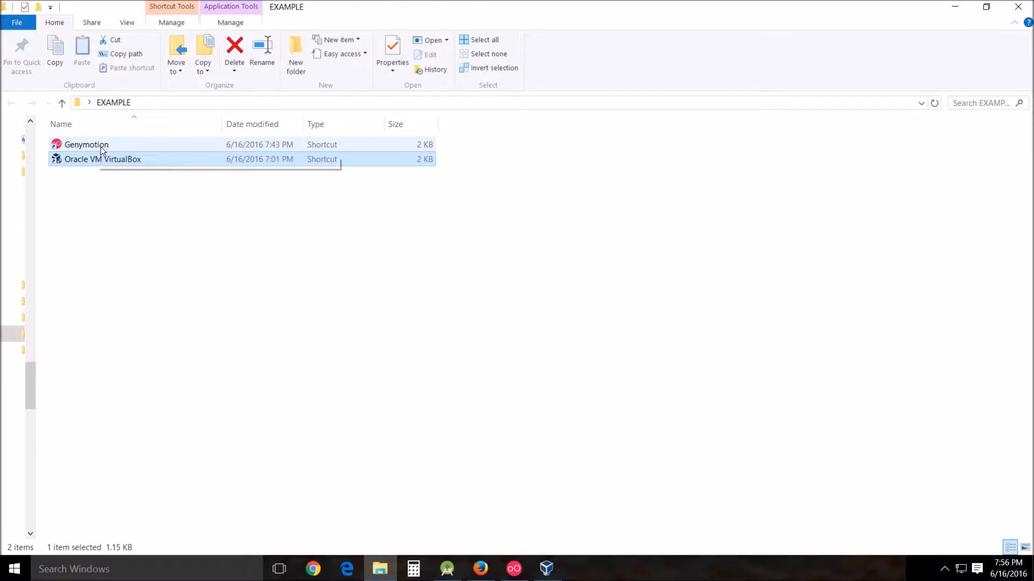
- Launch Genymotion from its shortcut and dismiss the 'Unable to load VirtualBox engine' error
{"action": "double_click", "coordinate": [86, 145]}
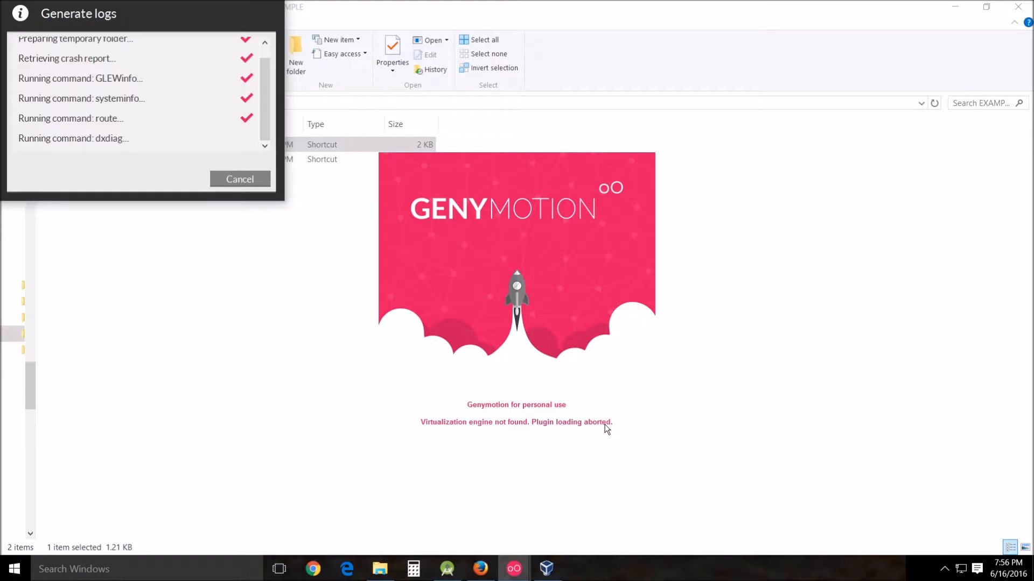
{"action": "mouse_move", "coordinate": [178, 38]}
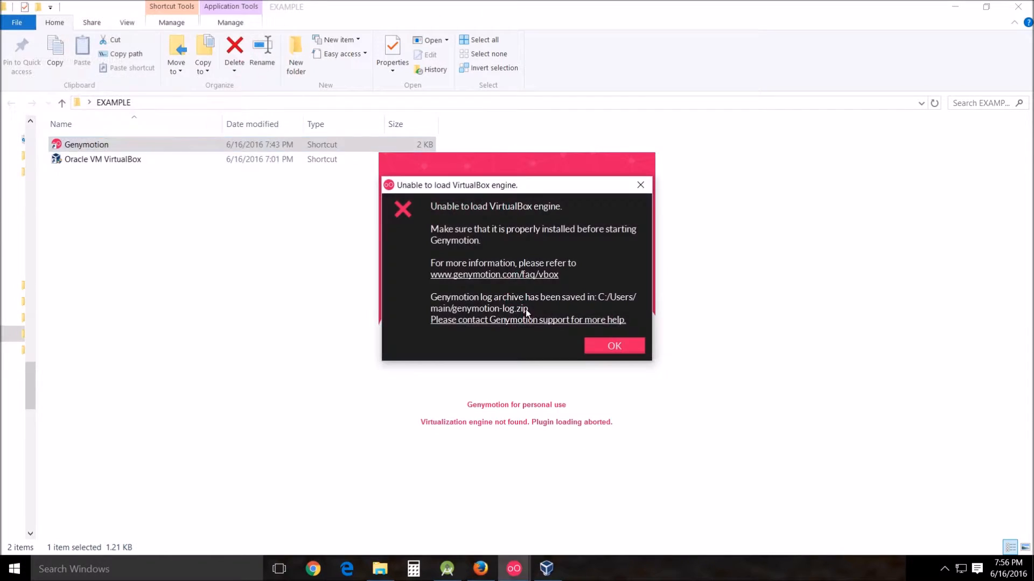
{"action": "mouse_move", "coordinate": [562, 199]}
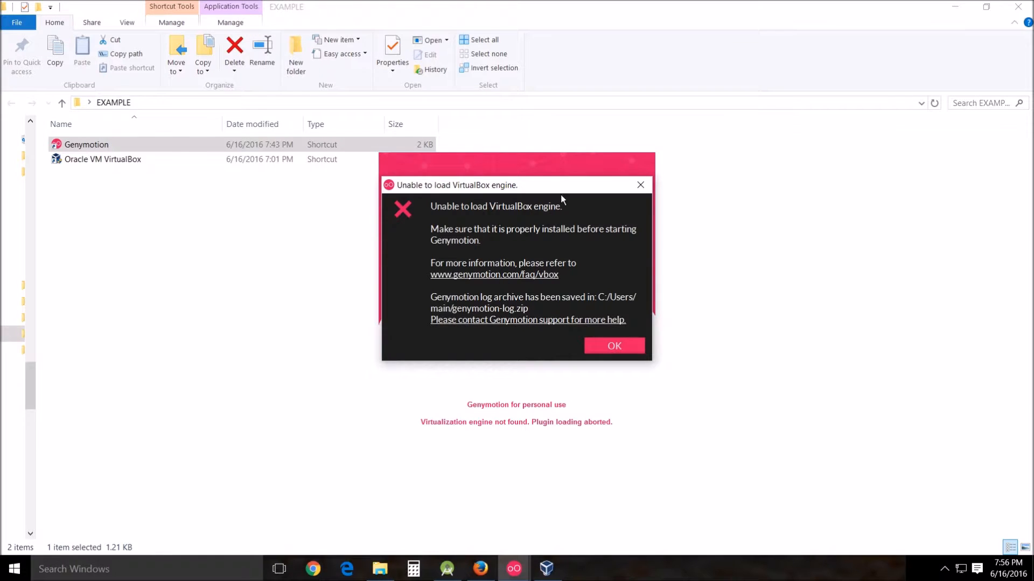
{"action": "mouse_move", "coordinate": [528, 213]}
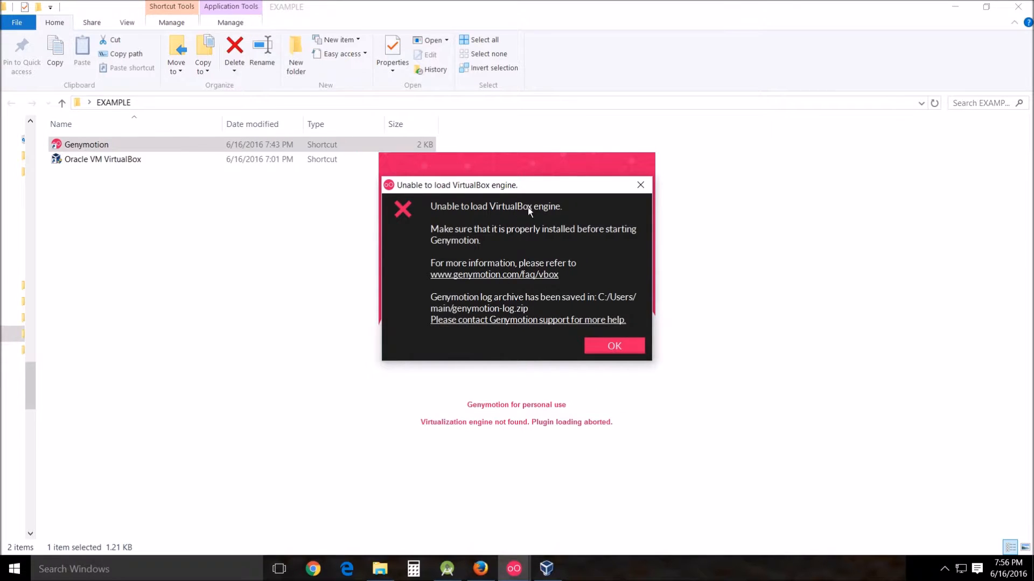
{"action": "mouse_move", "coordinate": [633, 195]}
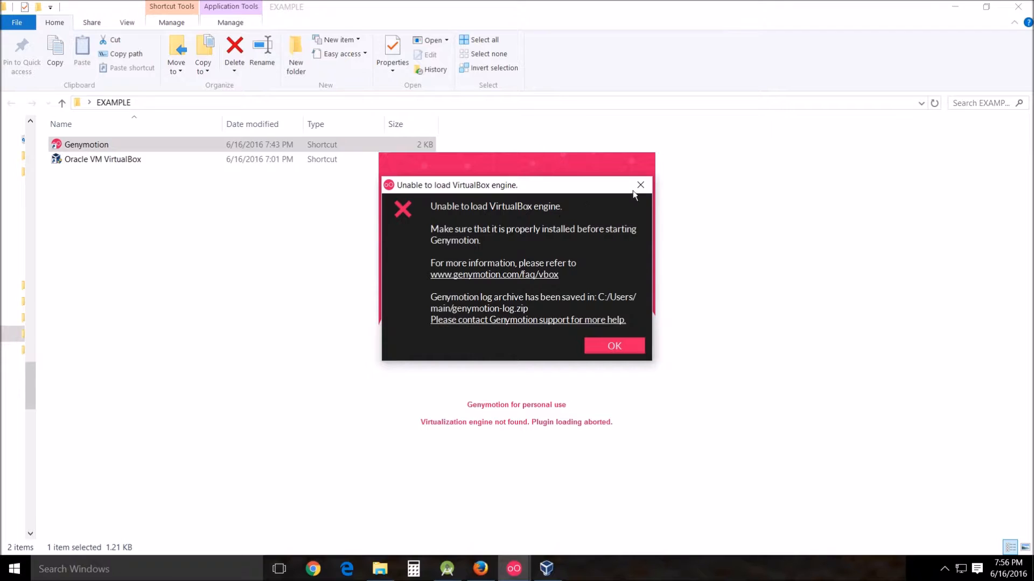
{"action": "mouse_move", "coordinate": [638, 185]}
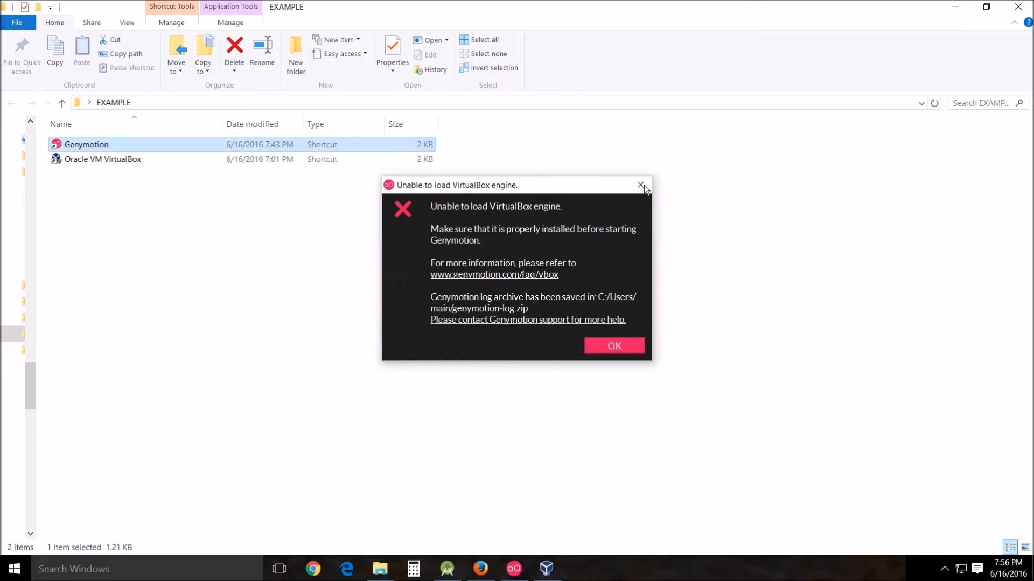
{"action": "left_click", "coordinate": [639, 186]}
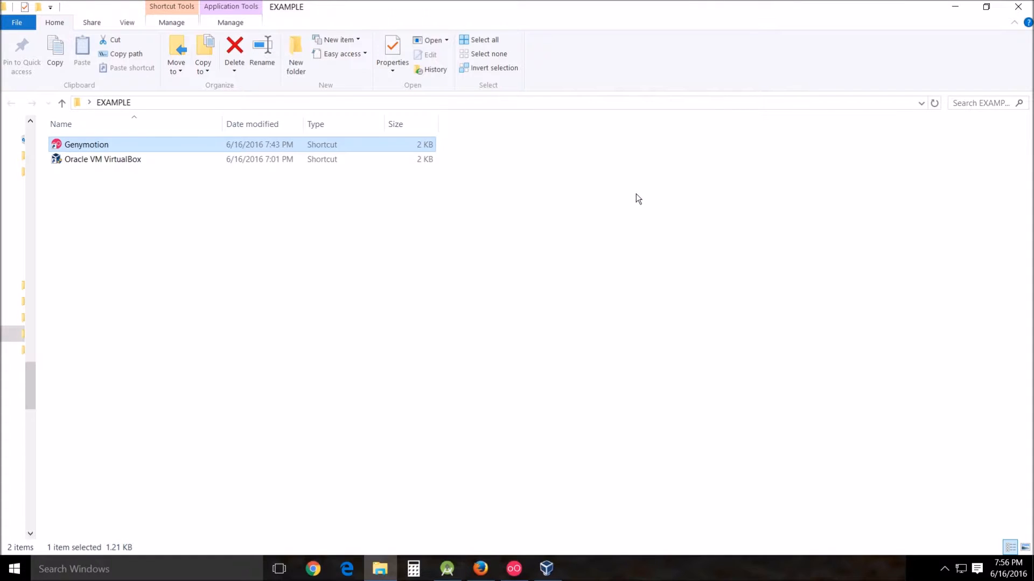
{"action": "mouse_move", "coordinate": [82, 149]}
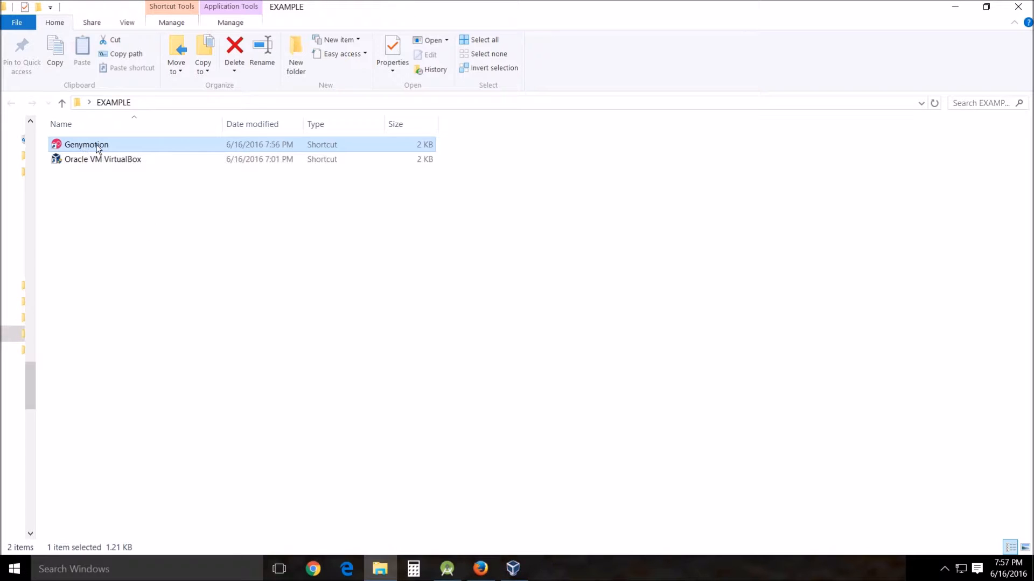
- Relaunch Genymotion from its desktop shortcut so the device manager lists the Google Nexus 4 5.1.0 API 22
{"action": "right_click", "coordinate": [86, 144]}
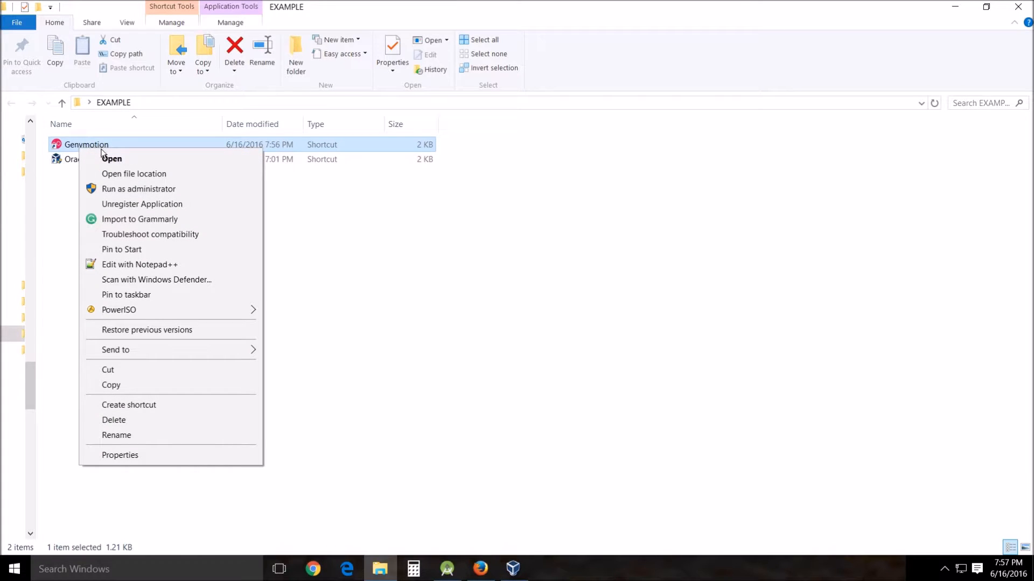
{"action": "left_click", "coordinate": [139, 190]}
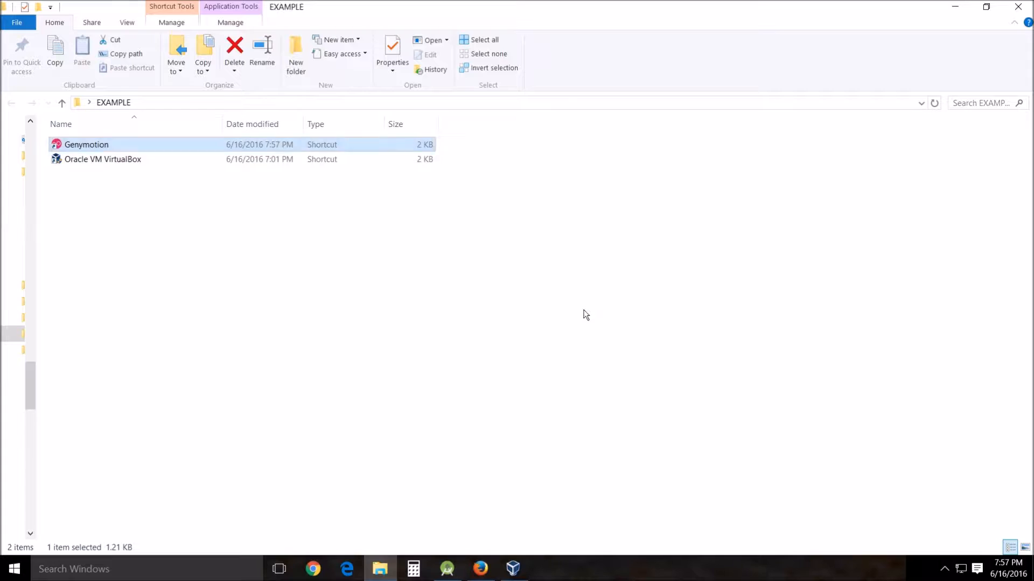
{"action": "double_click", "coordinate": [86, 145]}
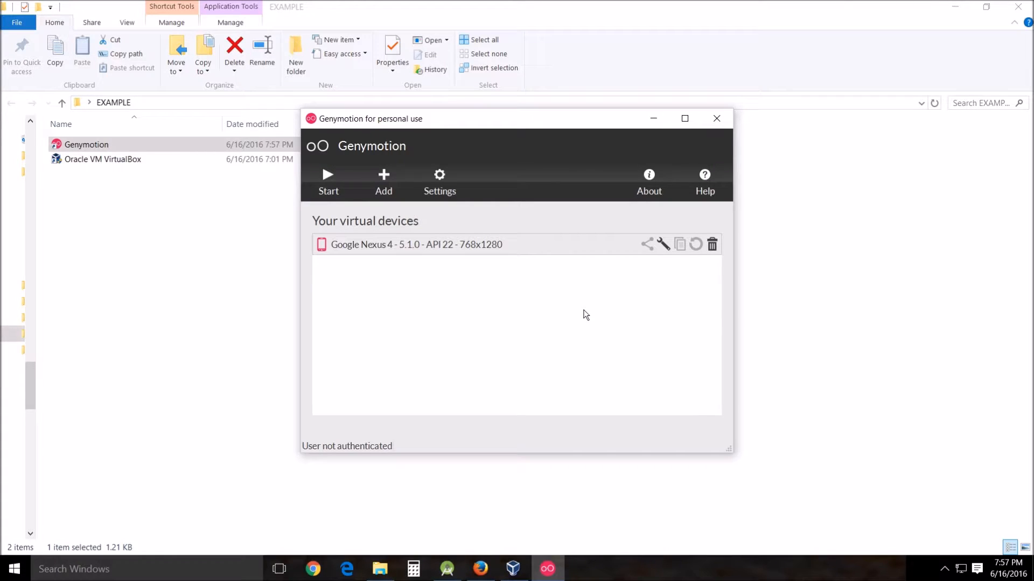
{"action": "mouse_move", "coordinate": [498, 314]}
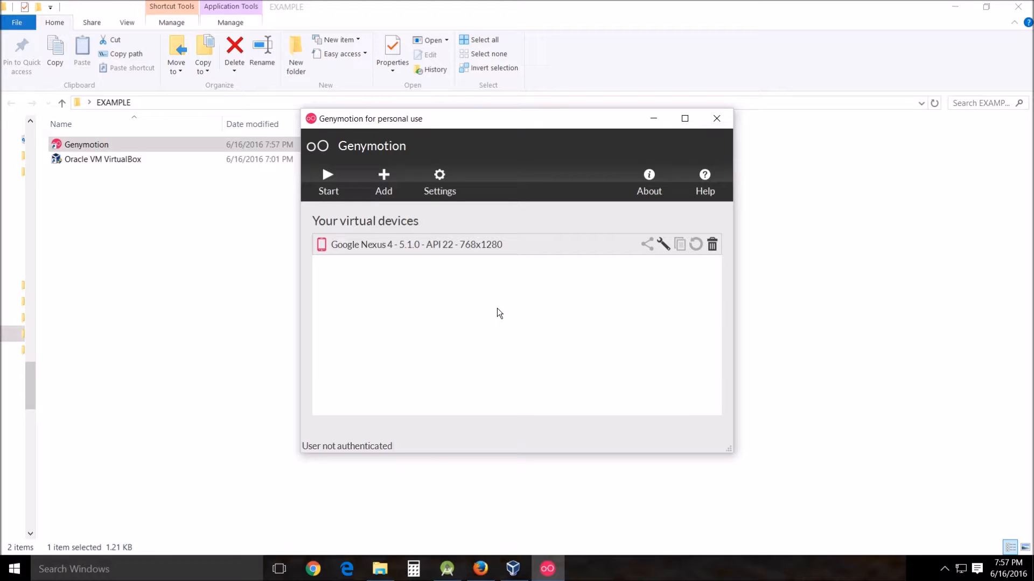
{"action": "mouse_move", "coordinate": [403, 149]}
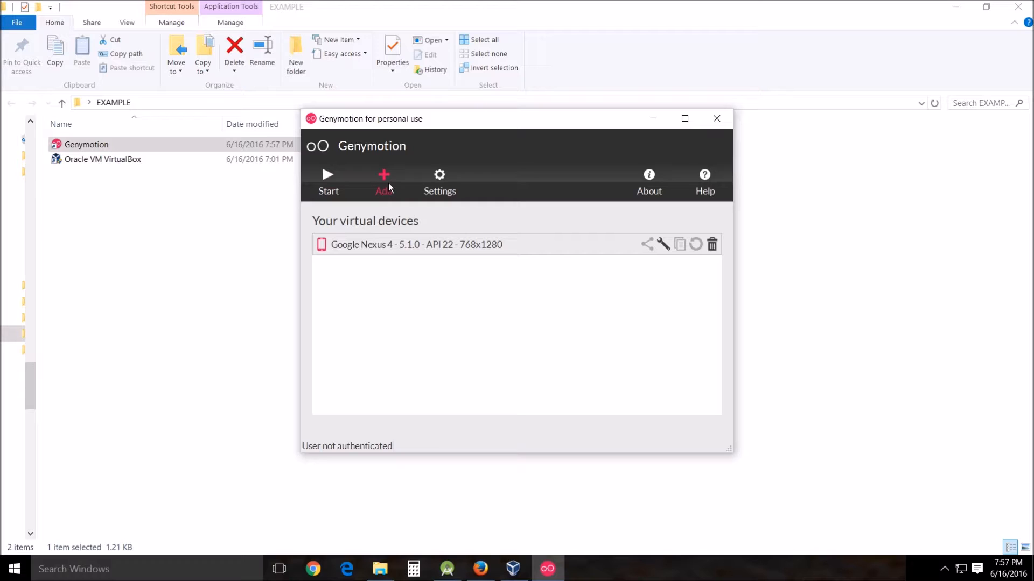
{"action": "mouse_move", "coordinate": [696, 244]}
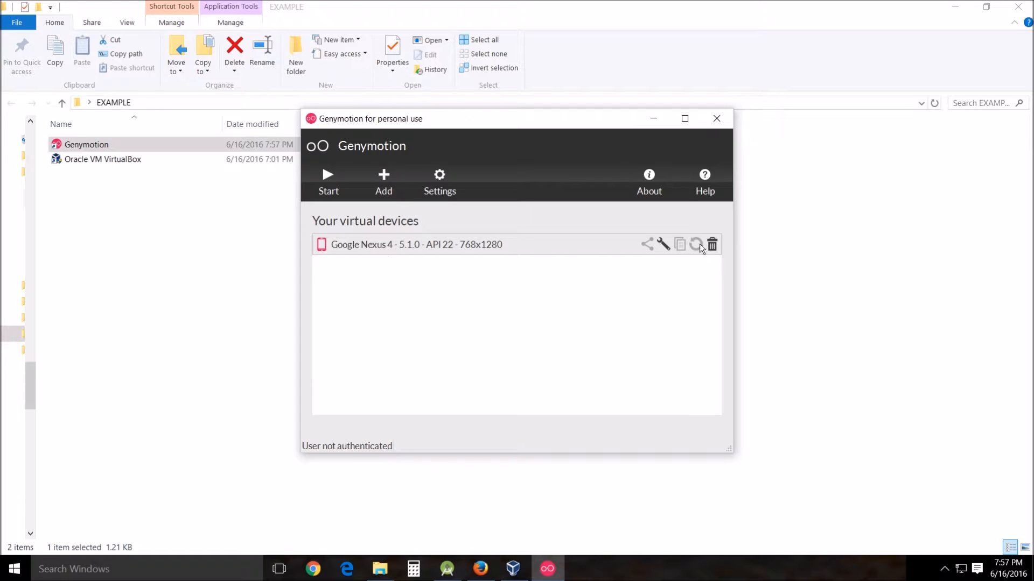
{"action": "mouse_move", "coordinate": [355, 387]}
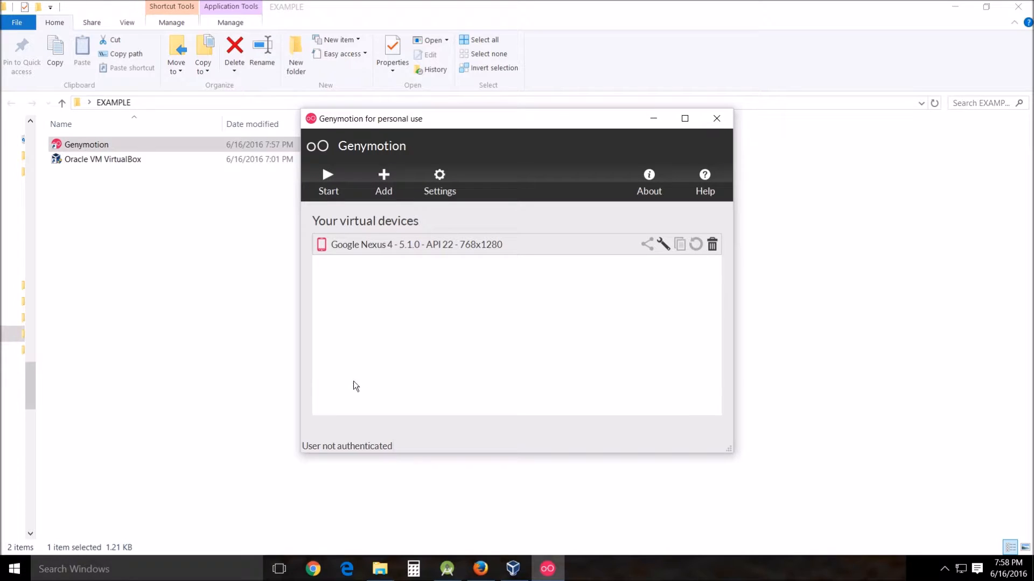
{"action": "mouse_move", "coordinate": [332, 453]}
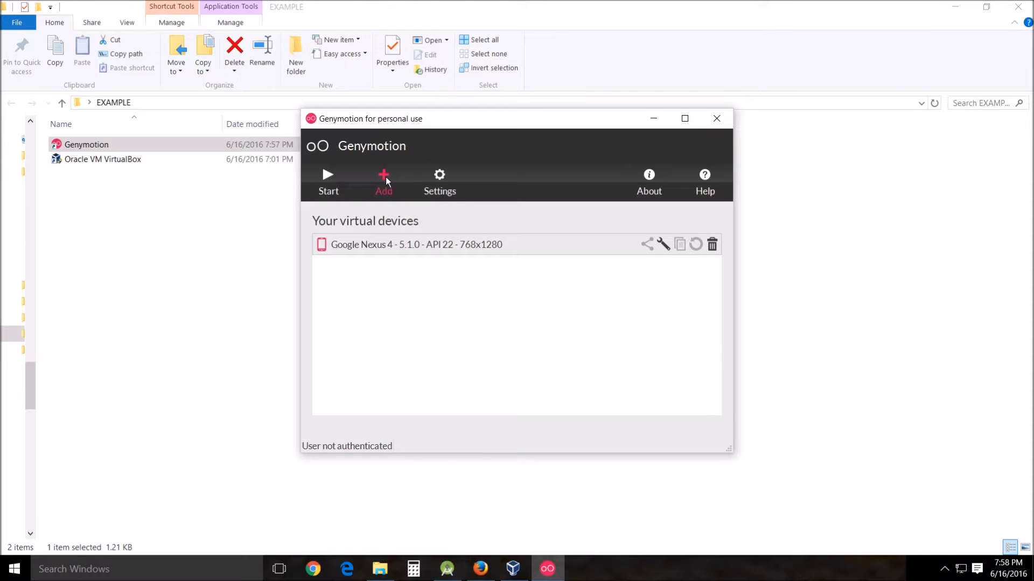
- Start a new virtual device, sign in, and browse the list of available devices
{"action": "left_click", "coordinate": [383, 177]}
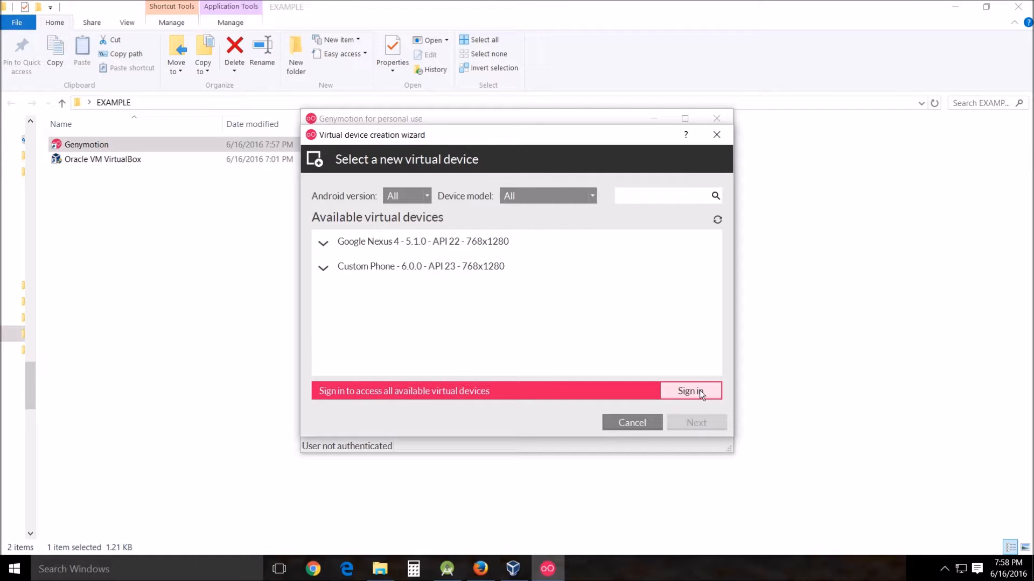
{"action": "mouse_move", "coordinate": [696, 401]}
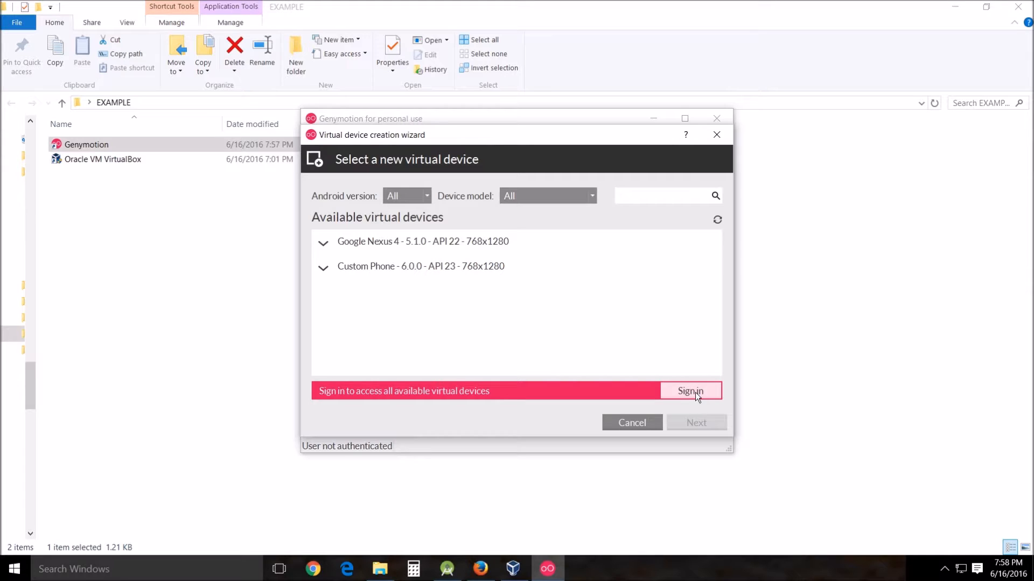
{"action": "left_click", "coordinate": [689, 391]}
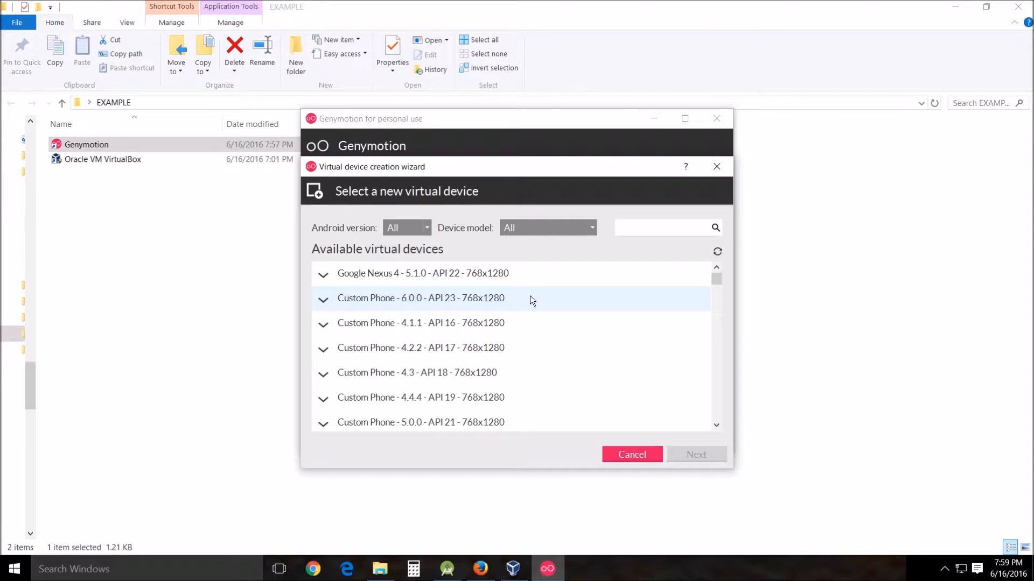
{"action": "scroll", "scroll_direction": "down", "scroll_amount": 3}
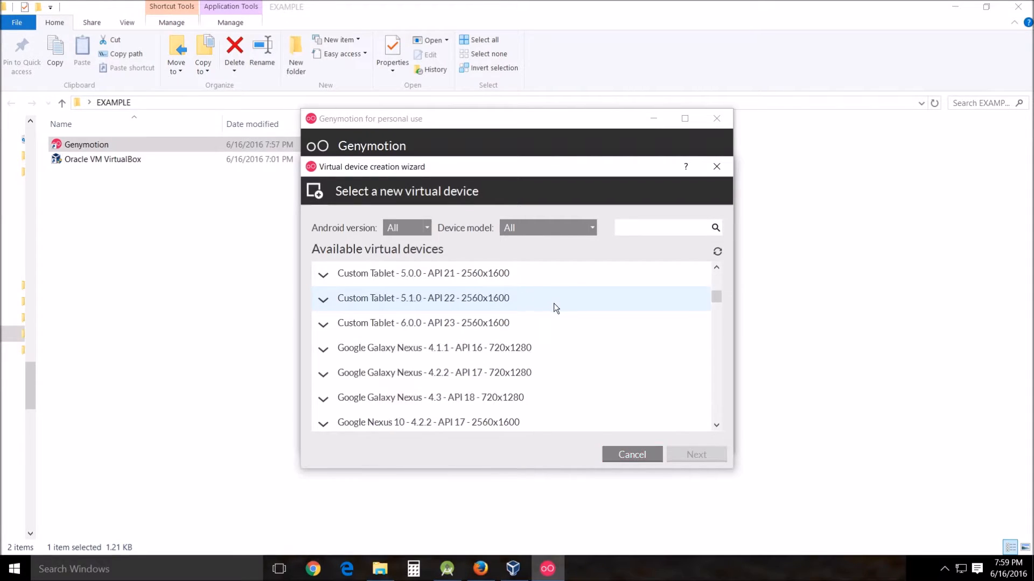
{"action": "scroll", "scroll_direction": "down", "scroll_amount": 3}
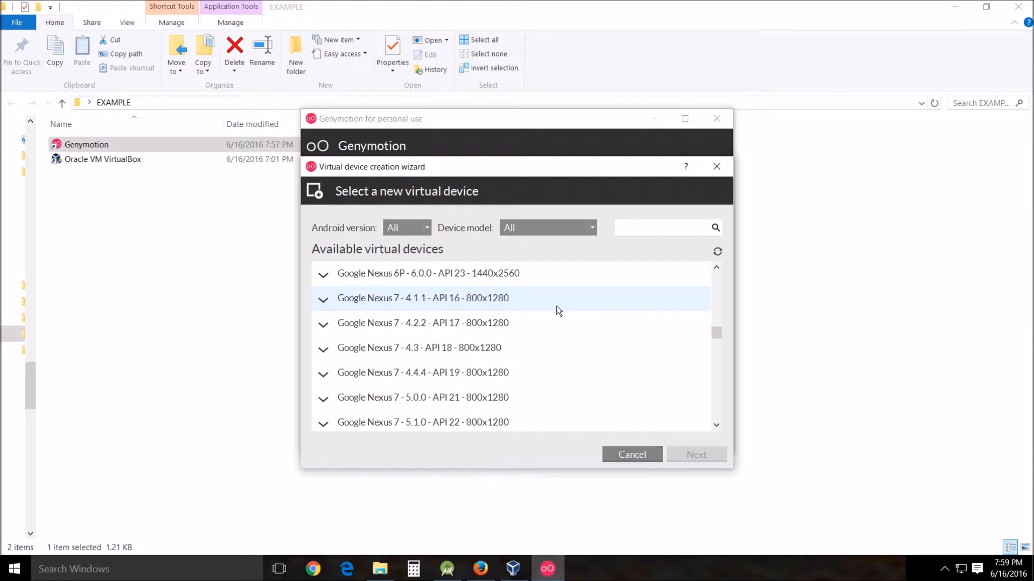
{"action": "scroll", "scroll_direction": "down", "scroll_amount": 3}
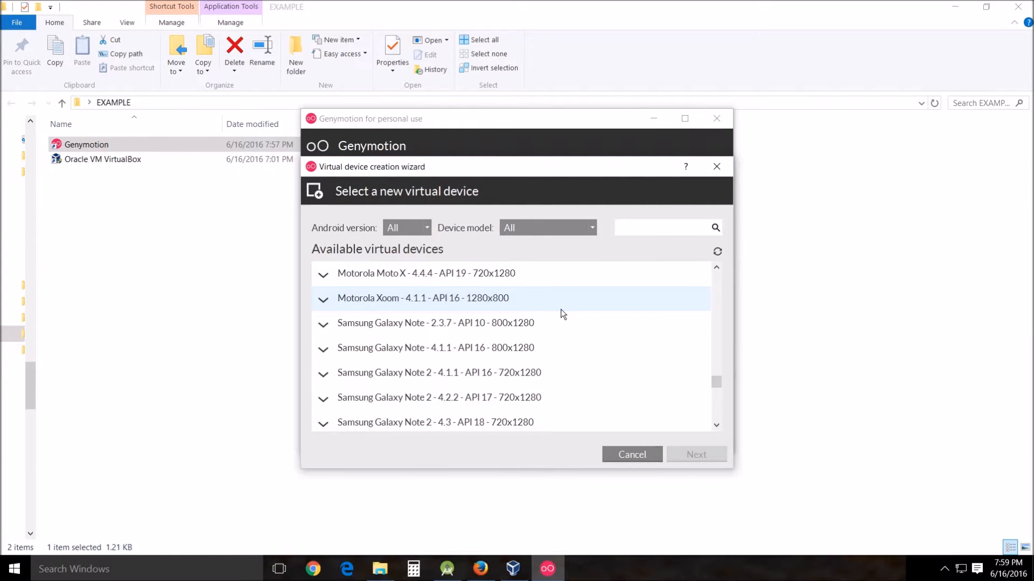
{"action": "scroll", "scroll_direction": "down", "scroll_amount": 3}
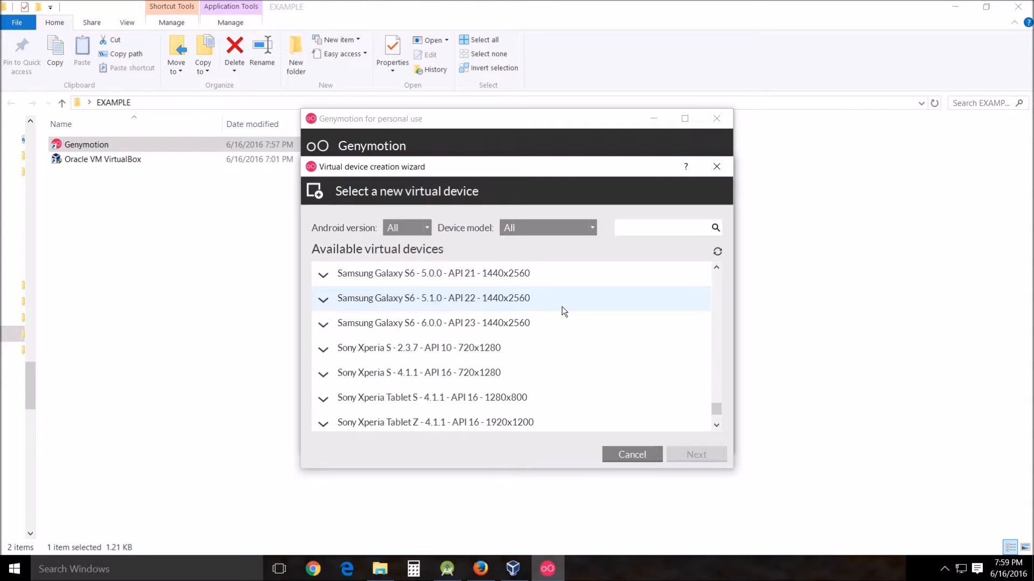
{"action": "scroll", "scroll_direction": "up", "scroll_amount": 3}
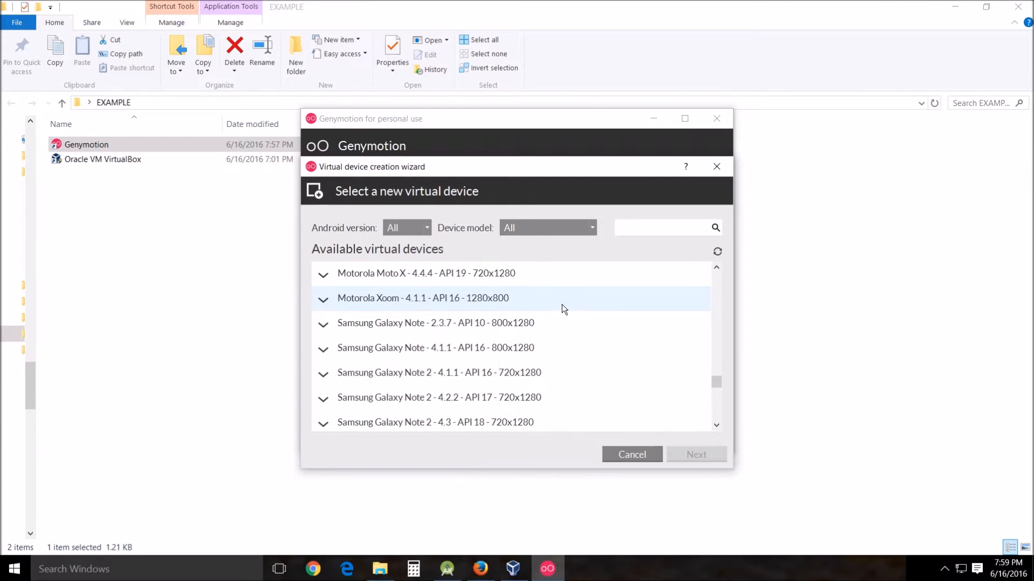
{"action": "scroll", "scroll_direction": "up", "scroll_amount": 3}
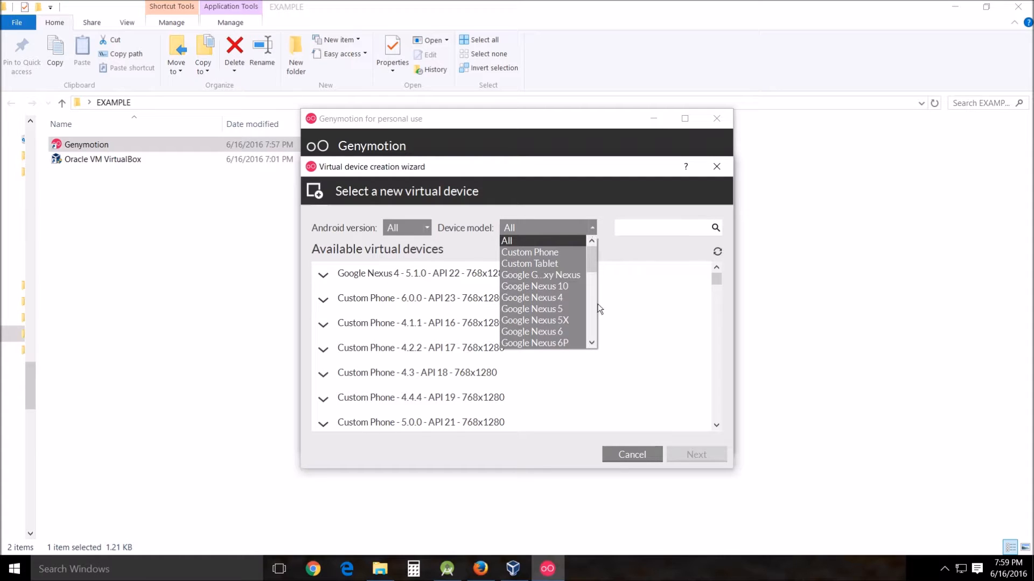
- Filter the device list to Google Nexus 4 models only (API 16 to API 22)
{"action": "left_click", "coordinate": [531, 297]}
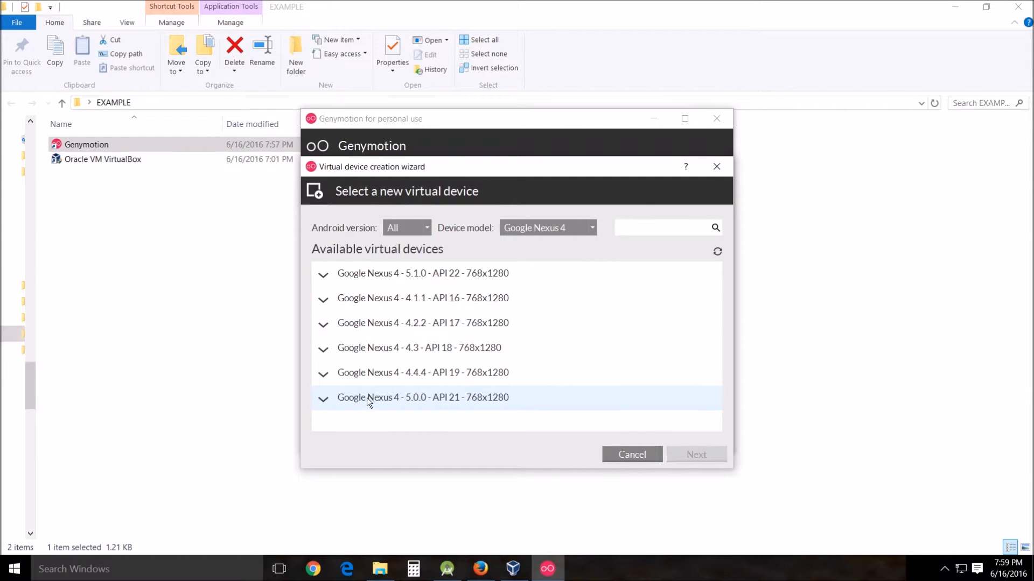
{"action": "left_click", "coordinate": [422, 273]}
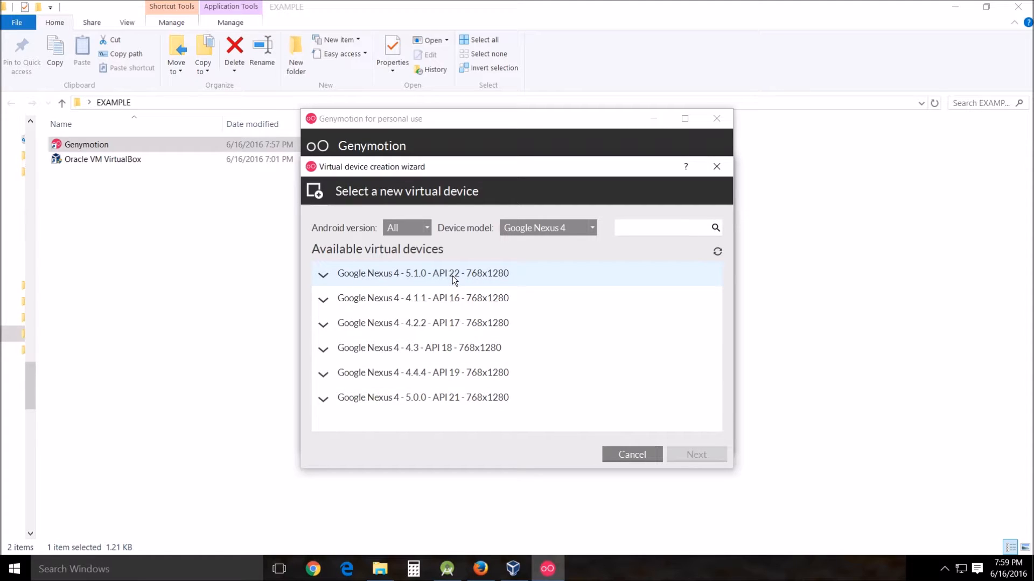
{"action": "mouse_move", "coordinate": [633, 427]}
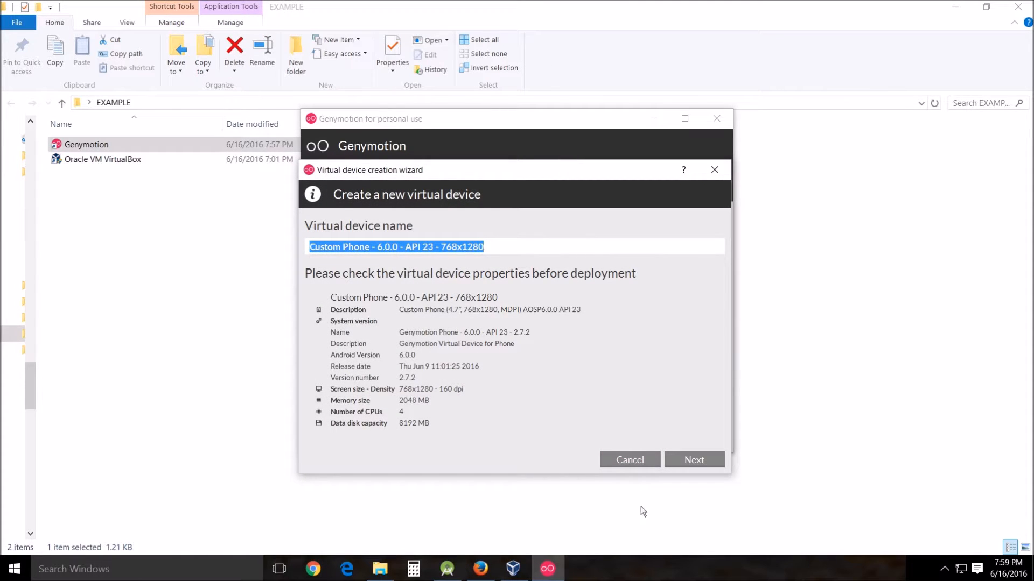
{"action": "mouse_move", "coordinate": [442, 538]}
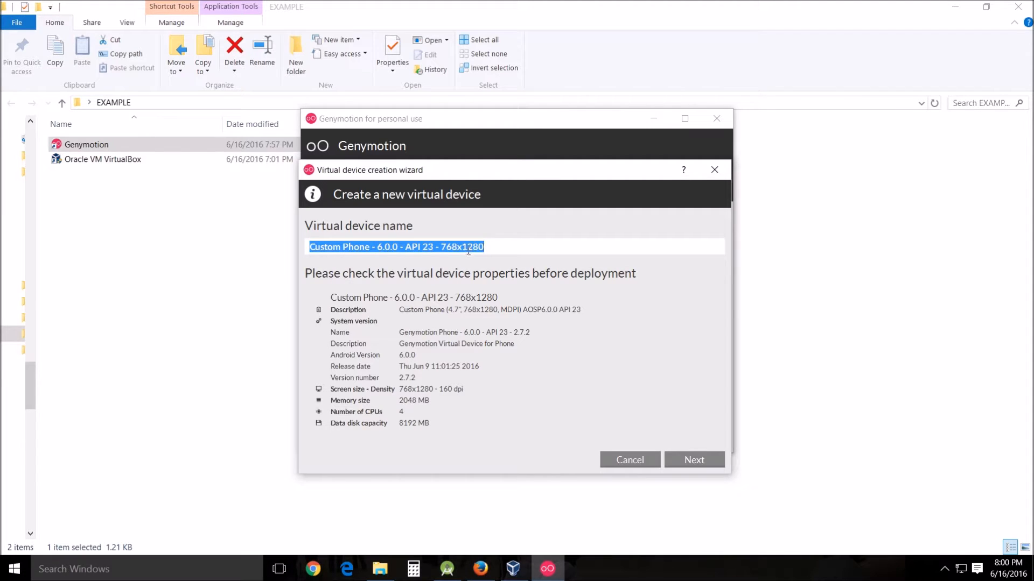
{"action": "mouse_move", "coordinate": [463, 259]}
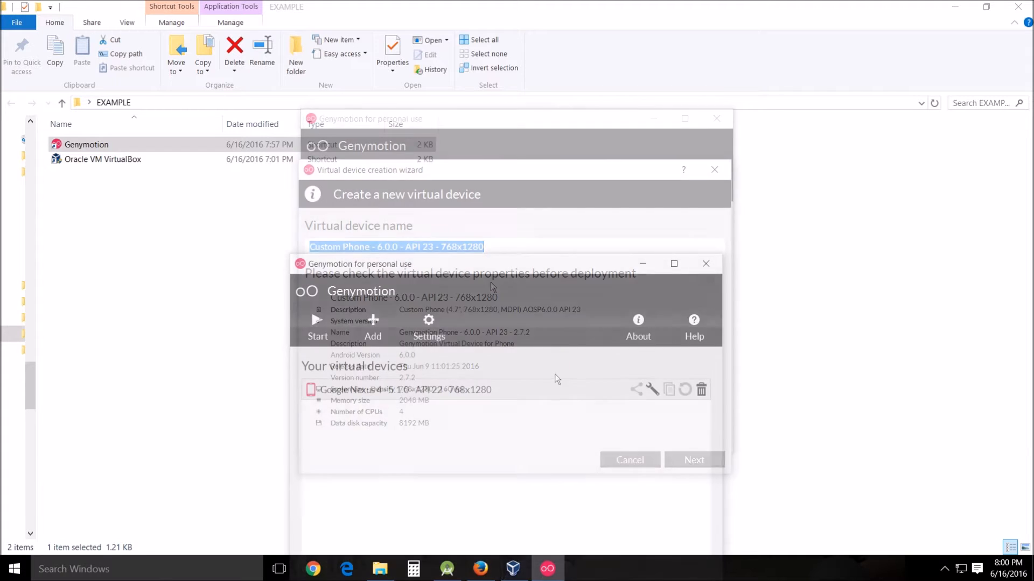
{"action": "left_click", "coordinate": [627, 460]}
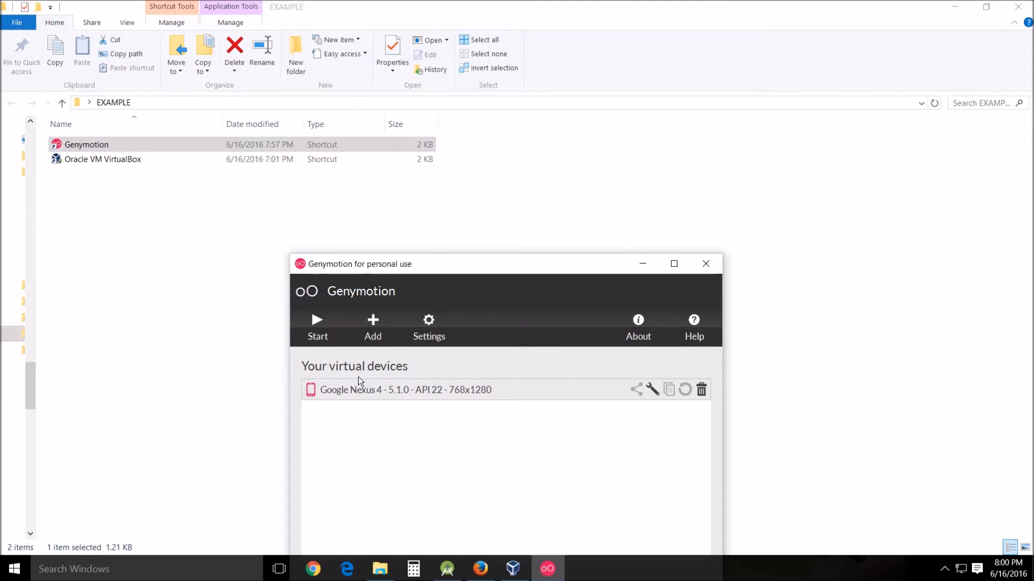
{"action": "mouse_move", "coordinate": [429, 398]}
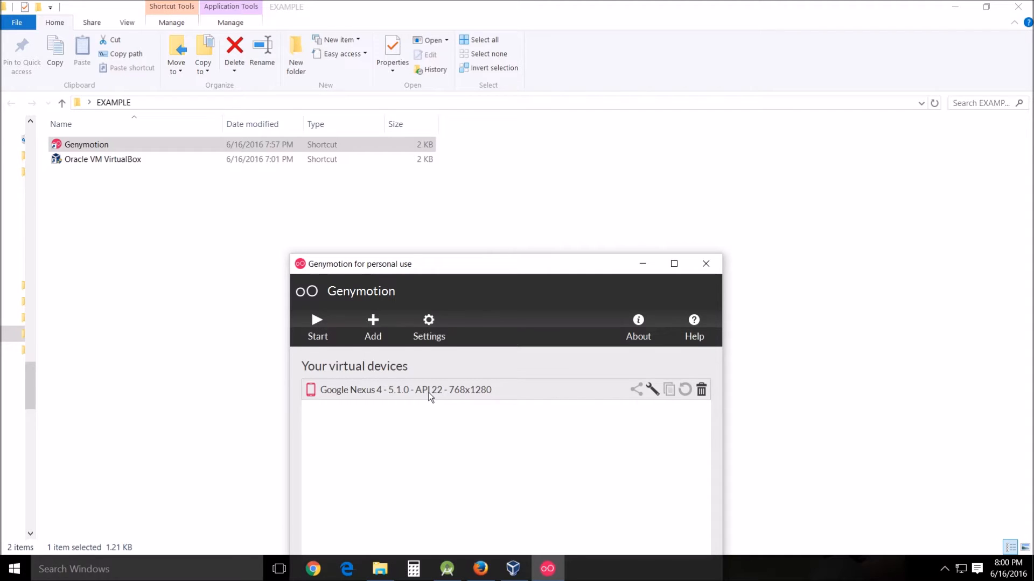
{"action": "mouse_move", "coordinate": [440, 412]}
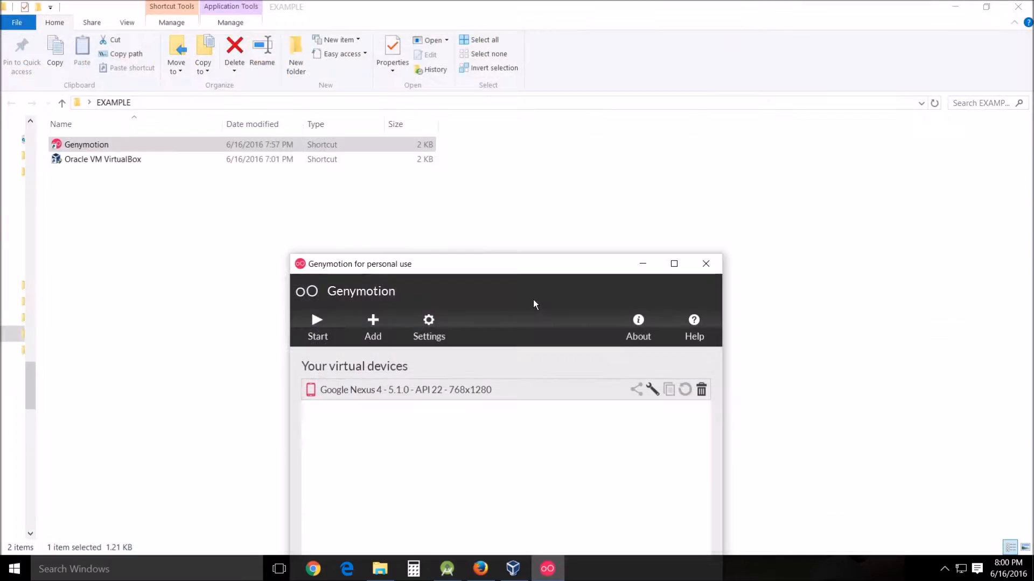
{"action": "mouse_move", "coordinate": [327, 374]}
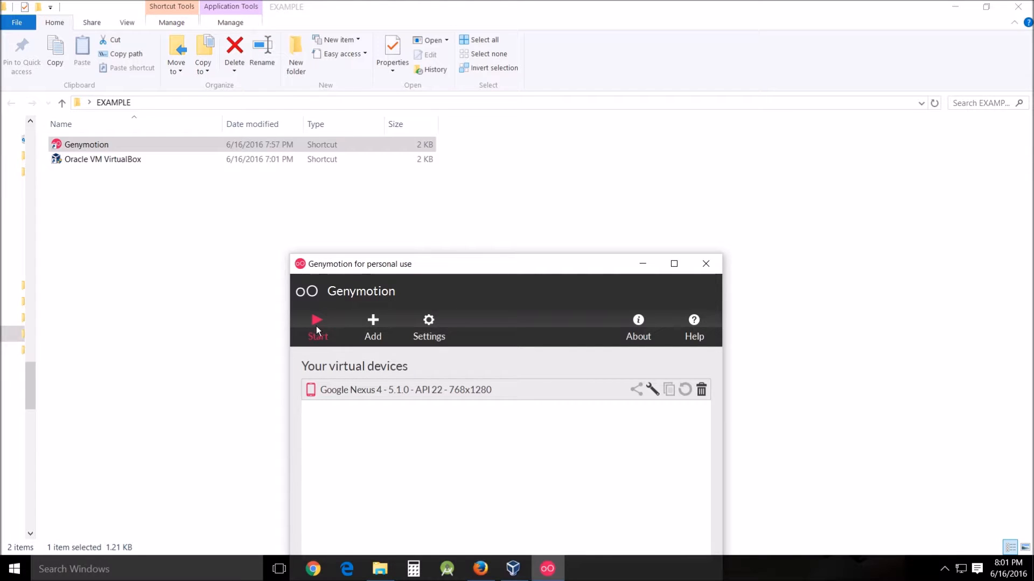
- Boot the Google Nexus 4 device to its home screen, dismiss the welcome tip, and return to Android Studio
{"action": "left_click", "coordinate": [317, 326]}
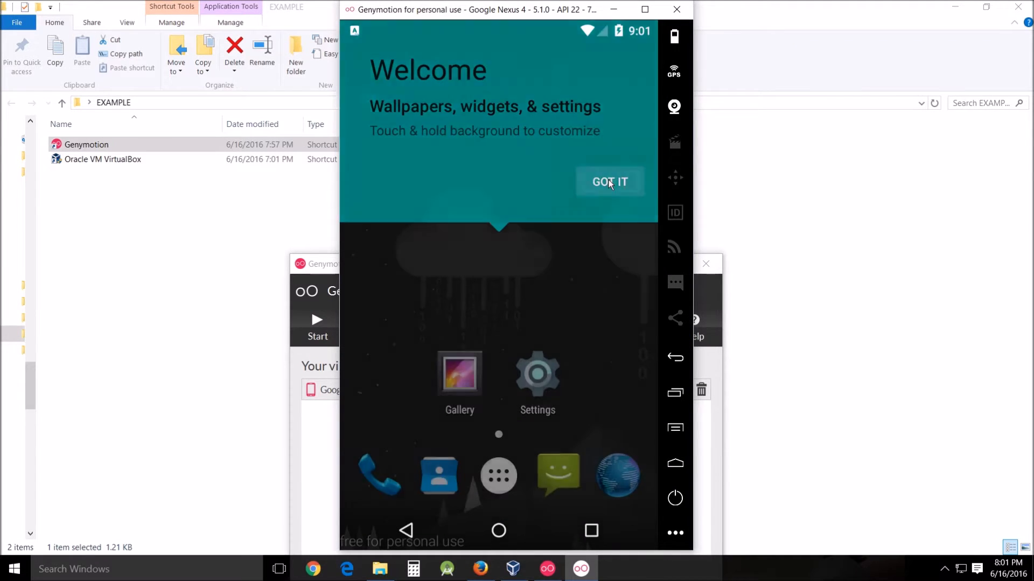
{"action": "left_click", "coordinate": [608, 181]}
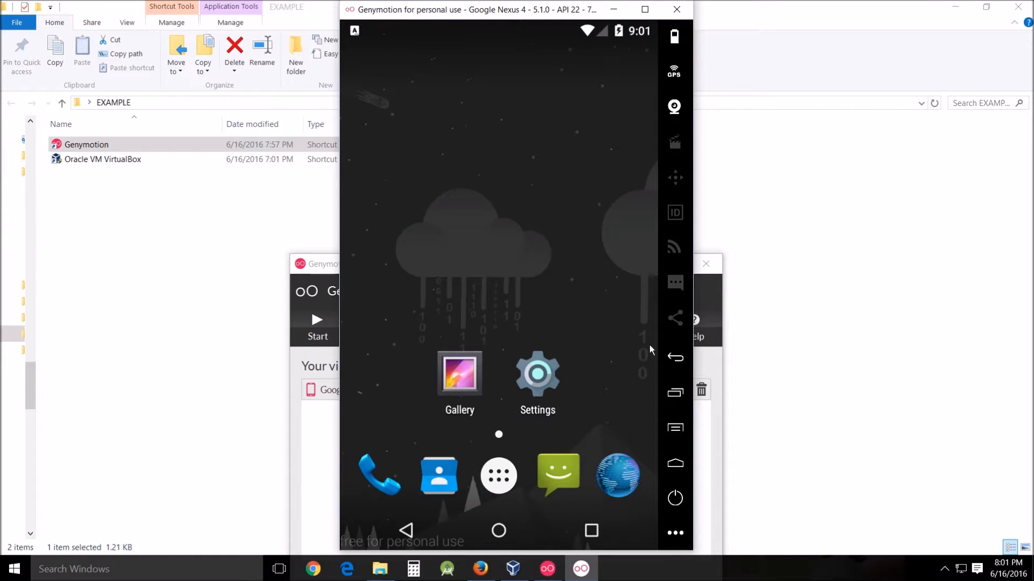
{"action": "mouse_move", "coordinate": [441, 141]}
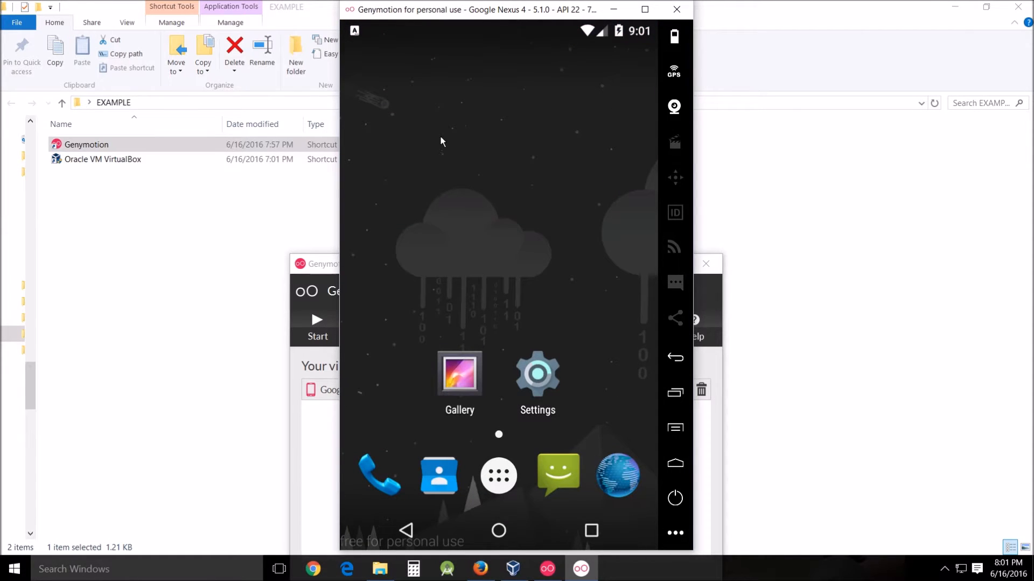
{"action": "mouse_move", "coordinate": [447, 305]}
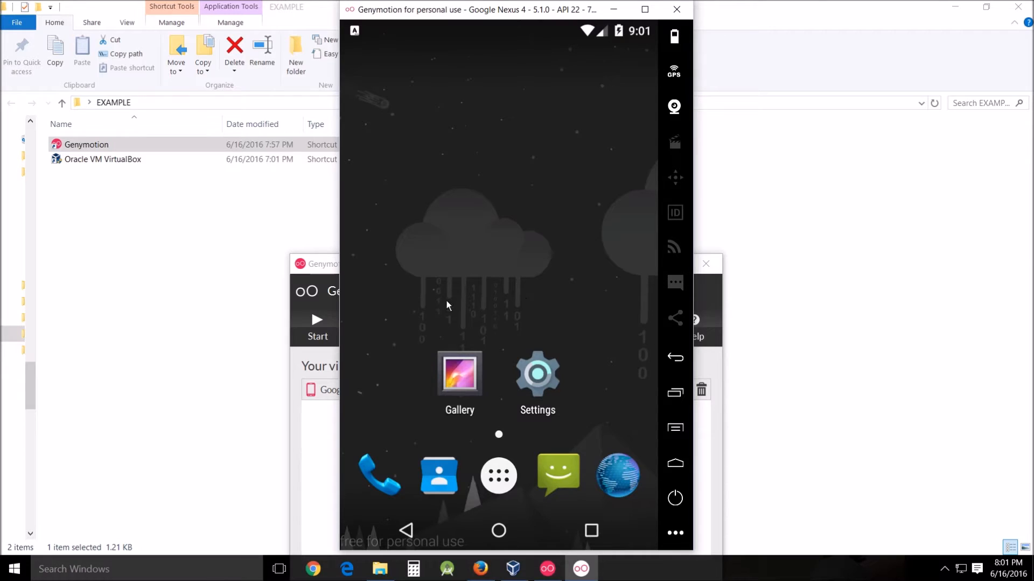
{"action": "mouse_move", "coordinate": [450, 559]}
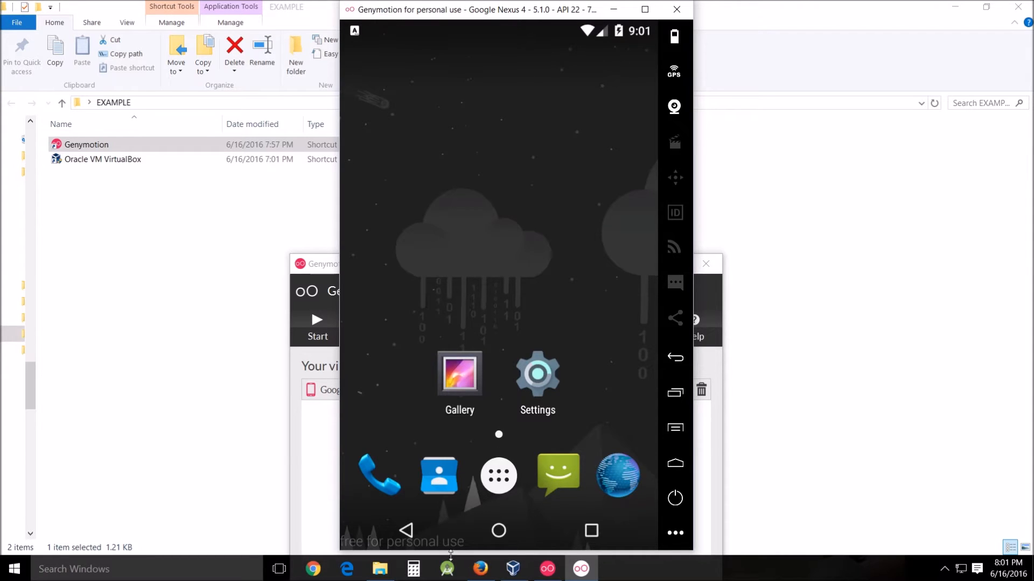
{"action": "left_click", "coordinate": [445, 569]}
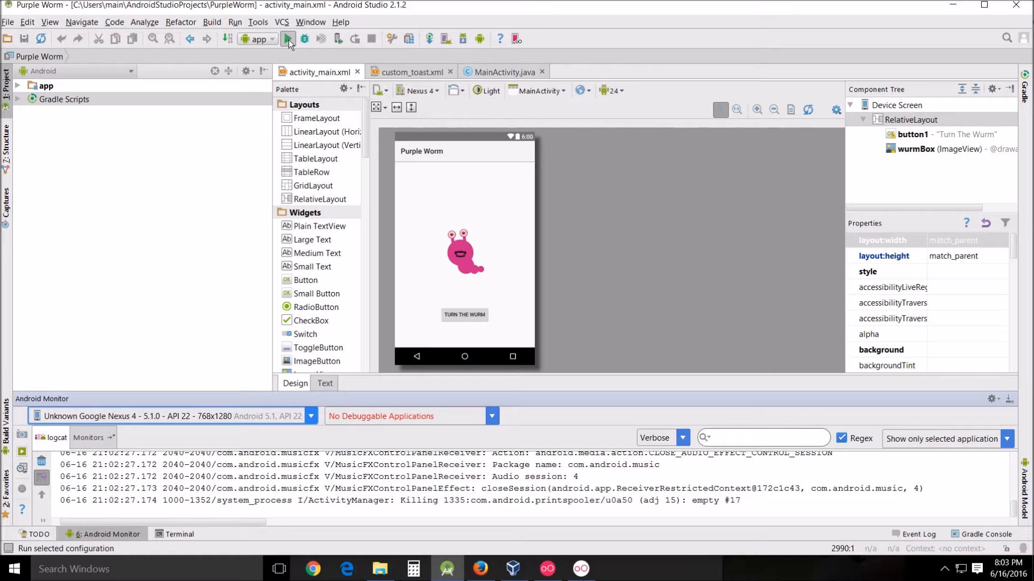
- Run Purple Worm, deploying it to the connected Unknown Google Nexus 4 Genymotion device
{"action": "left_click", "coordinate": [287, 39]}
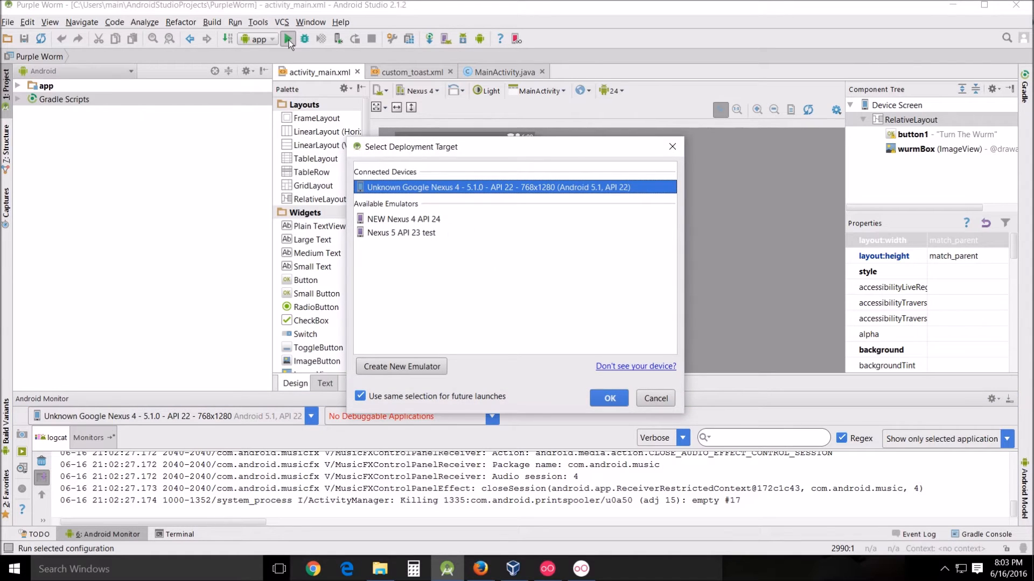
{"action": "mouse_move", "coordinate": [440, 195]}
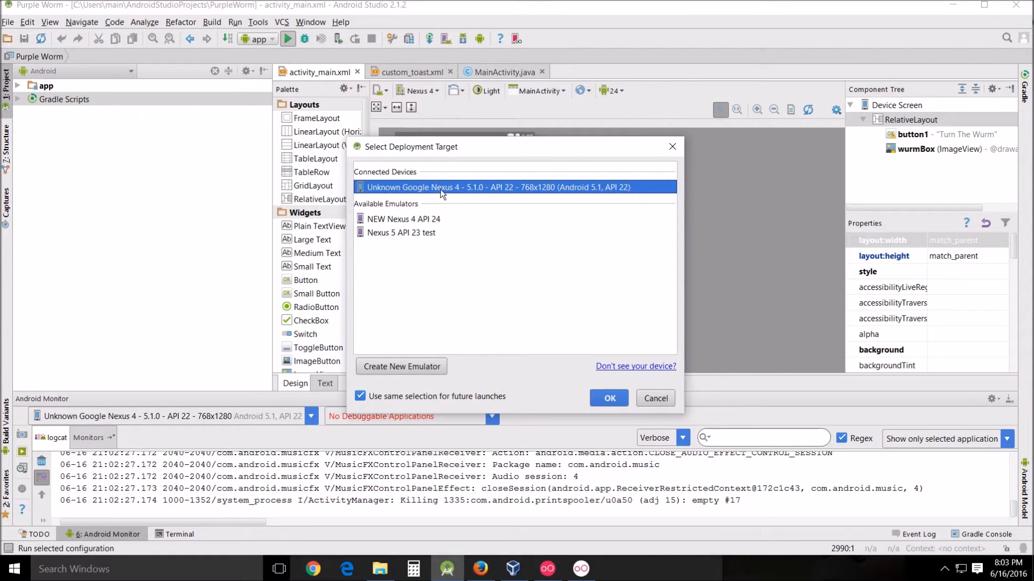
{"action": "mouse_move", "coordinate": [463, 196]}
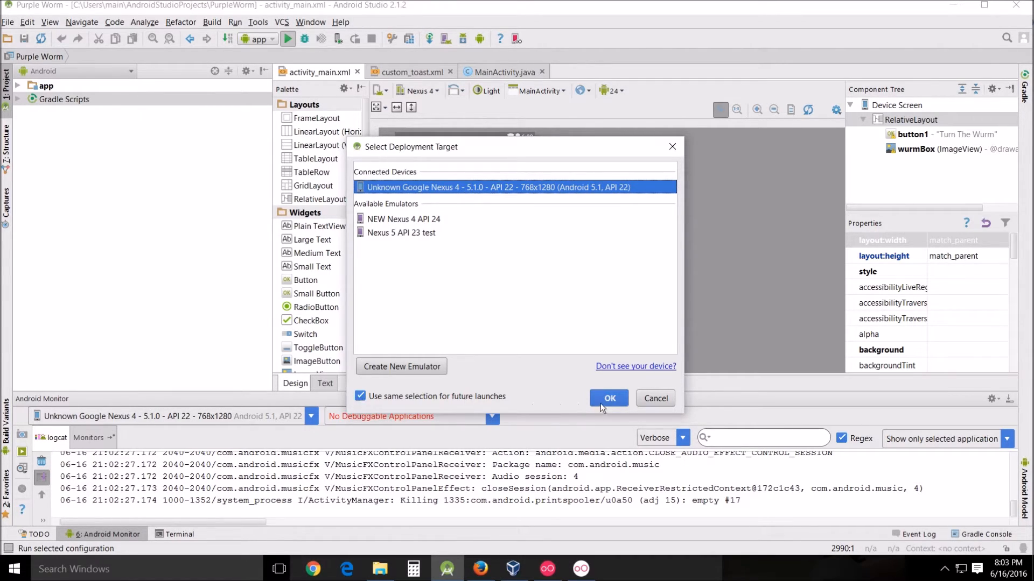
{"action": "left_click", "coordinate": [609, 399]}
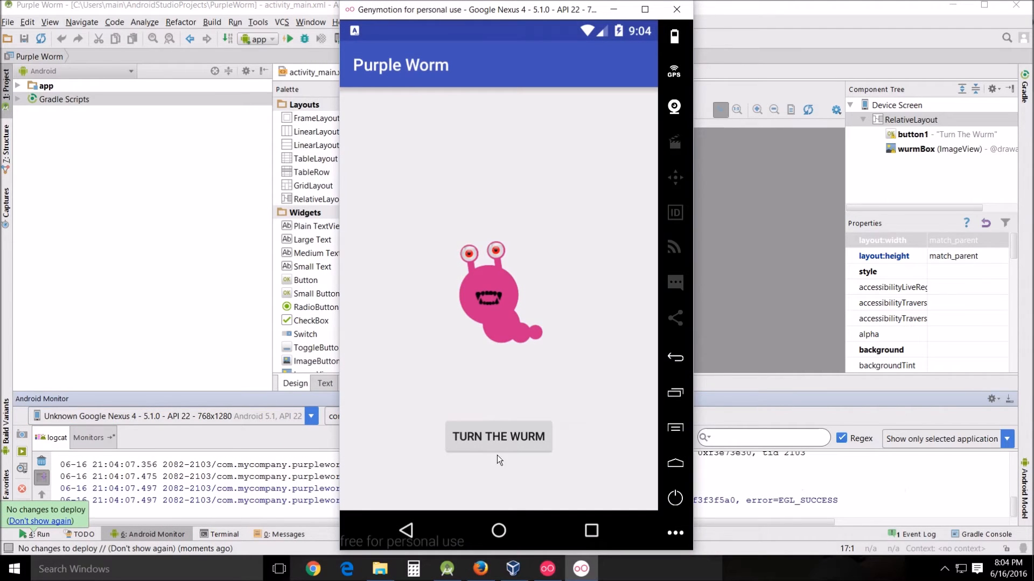
- Tap TURN THE WURM repeatedly to flip the worm and show 'The Worm has Turned', then leave the app
{"action": "left_click", "coordinate": [498, 437]}
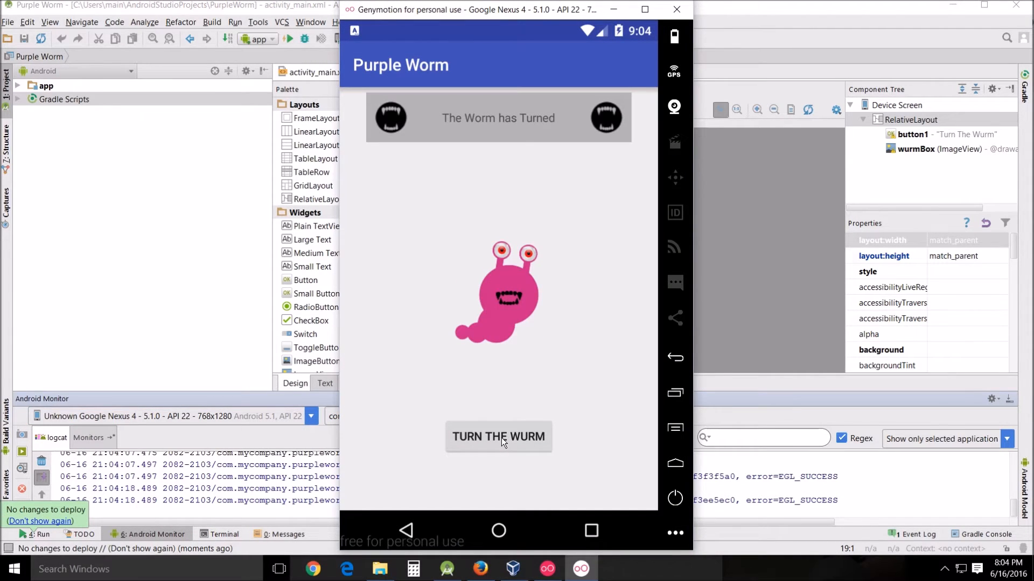
{"action": "left_click", "coordinate": [498, 436]}
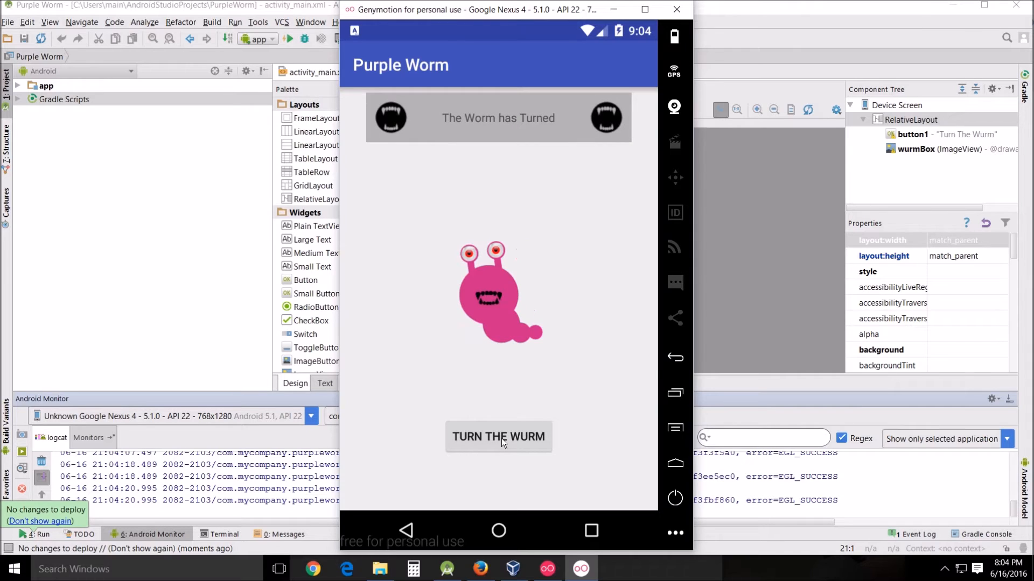
{"action": "left_click", "coordinate": [497, 436]}
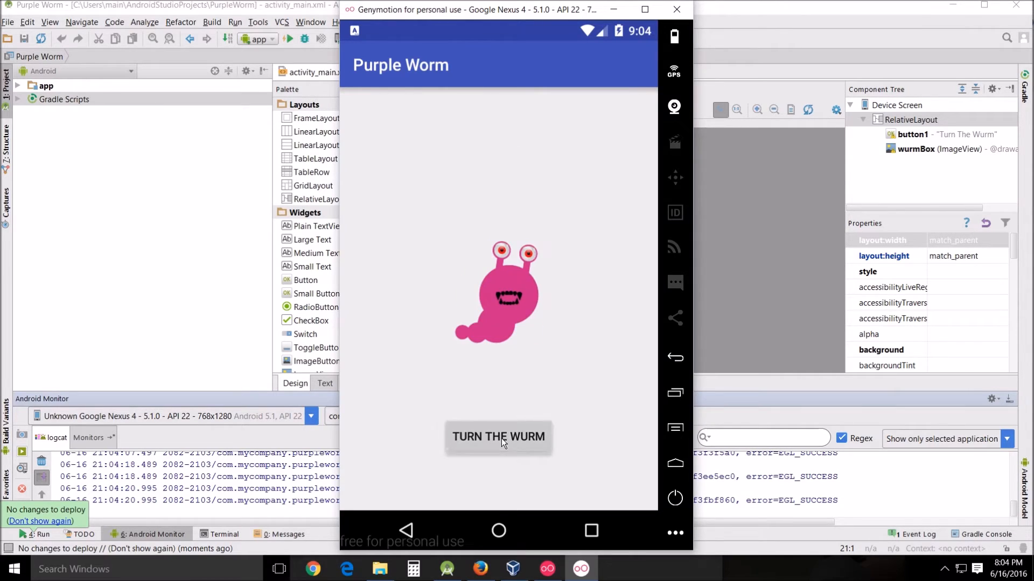
{"action": "left_click", "coordinate": [498, 436]}
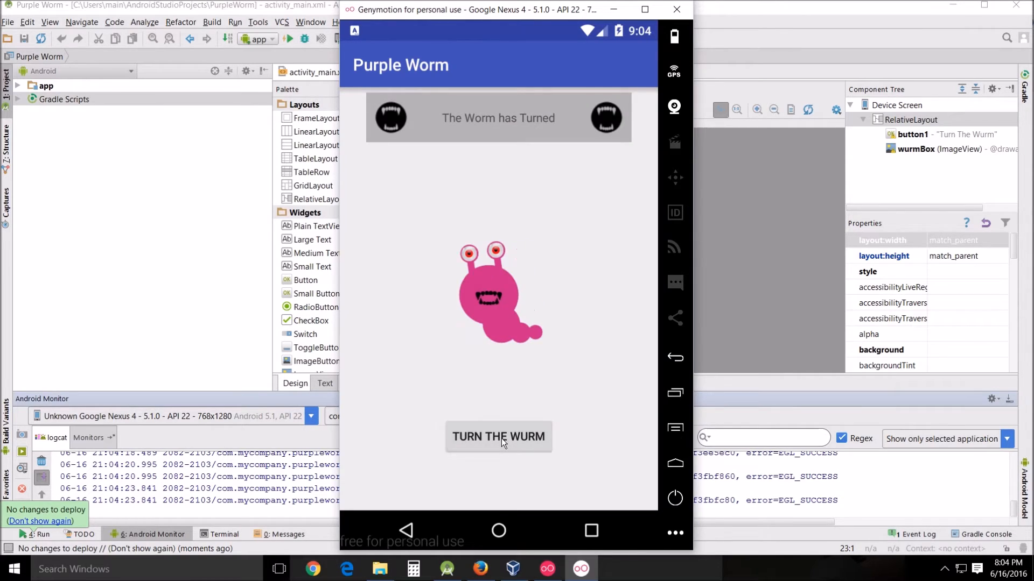
{"action": "left_click", "coordinate": [497, 436]}
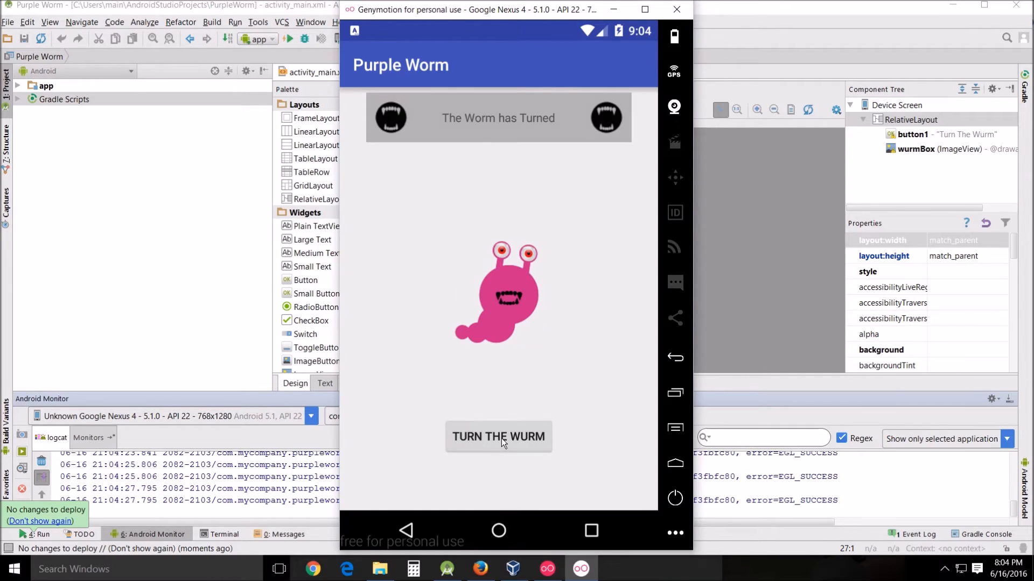
{"action": "left_click", "coordinate": [497, 436]}
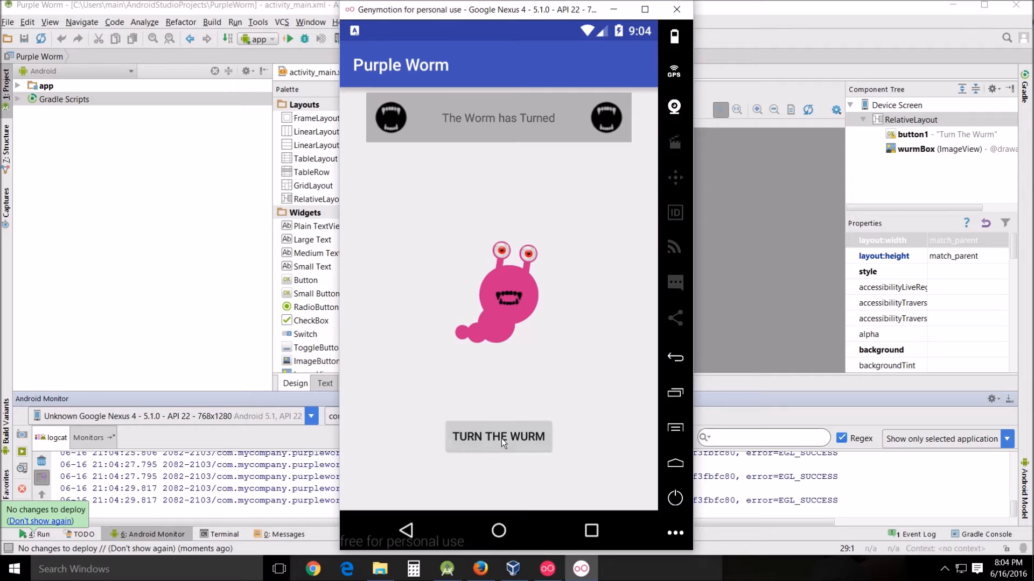
{"action": "left_click", "coordinate": [498, 436]}
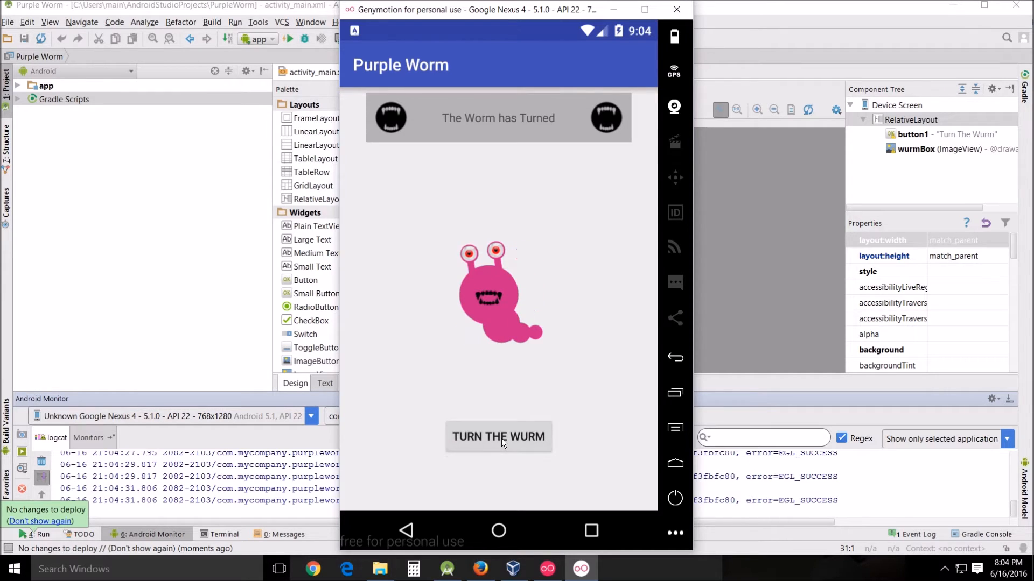
{"action": "left_click", "coordinate": [497, 436]}
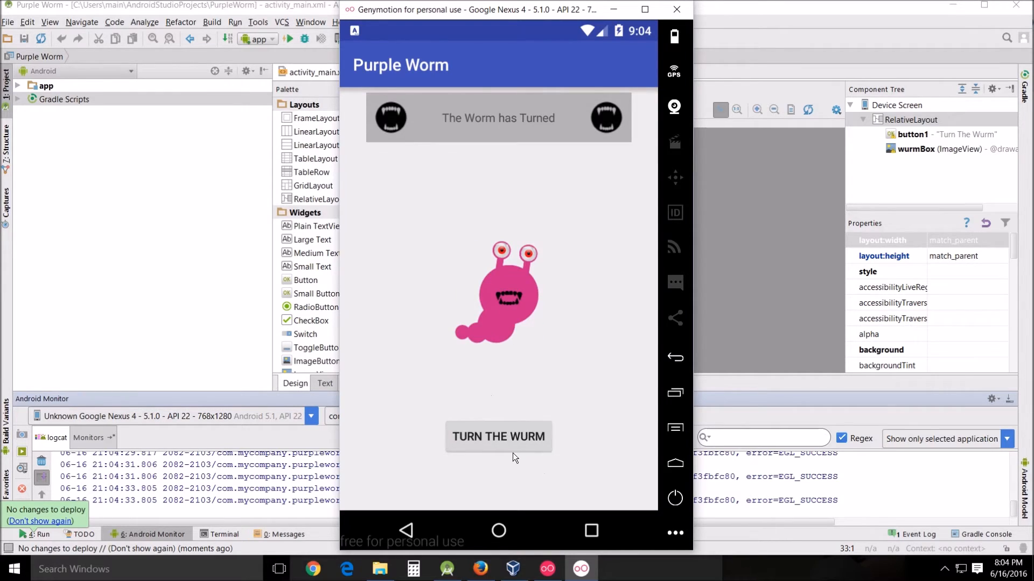
{"action": "left_click", "coordinate": [497, 436]}
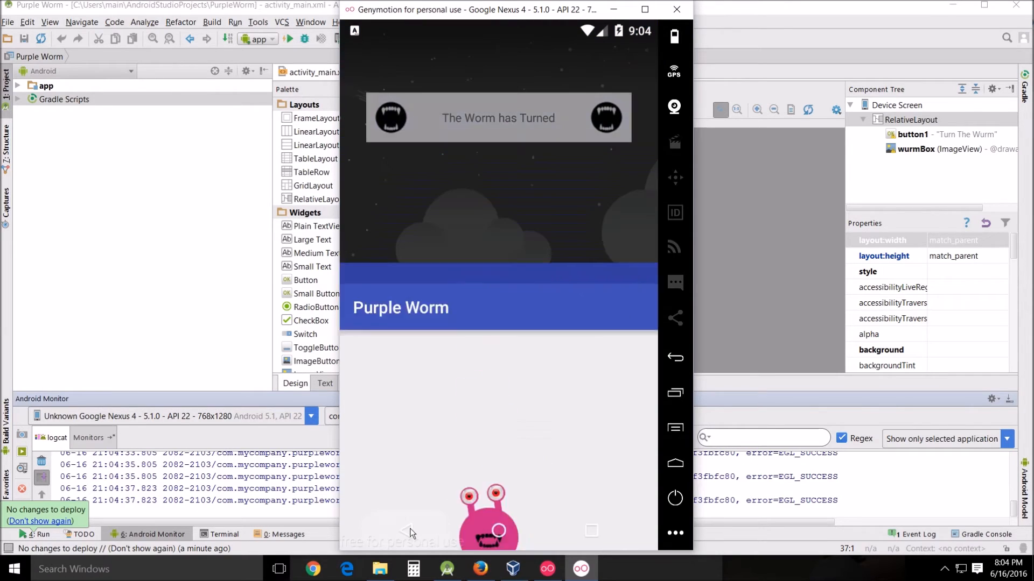
- Relaunch Purple Worm from the Nexus 4 app drawer and flip the worm twice with TURN THE WURM
{"action": "left_click", "coordinate": [498, 530]}
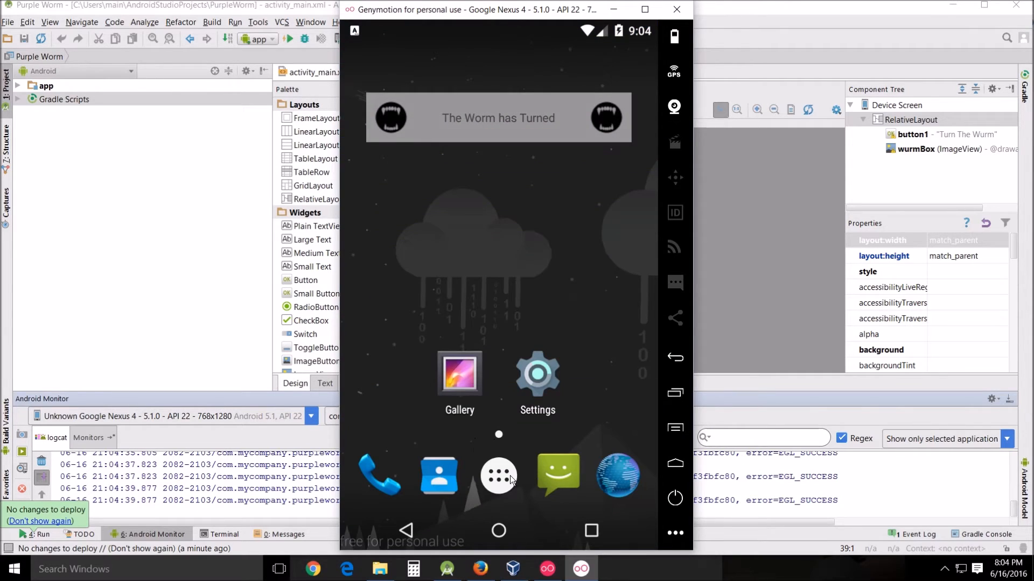
{"action": "left_click", "coordinate": [499, 476]}
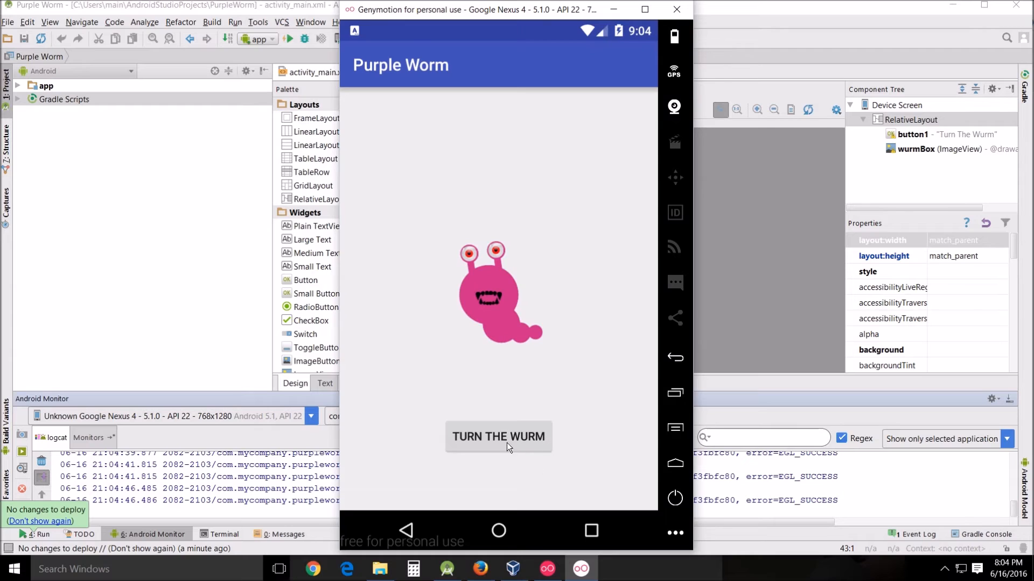
{"action": "left_click", "coordinate": [498, 436]}
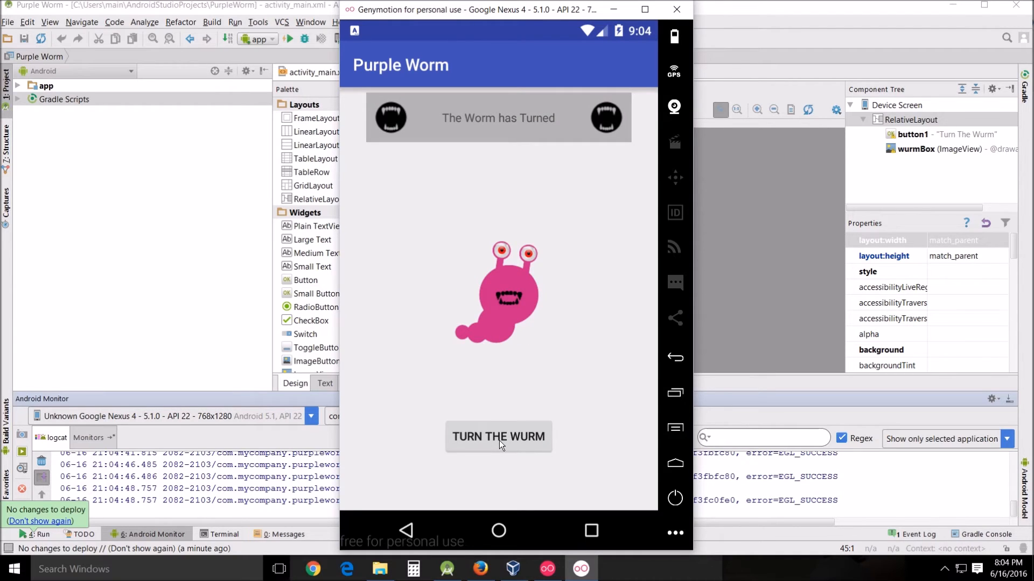
{"action": "left_click", "coordinate": [497, 436]}
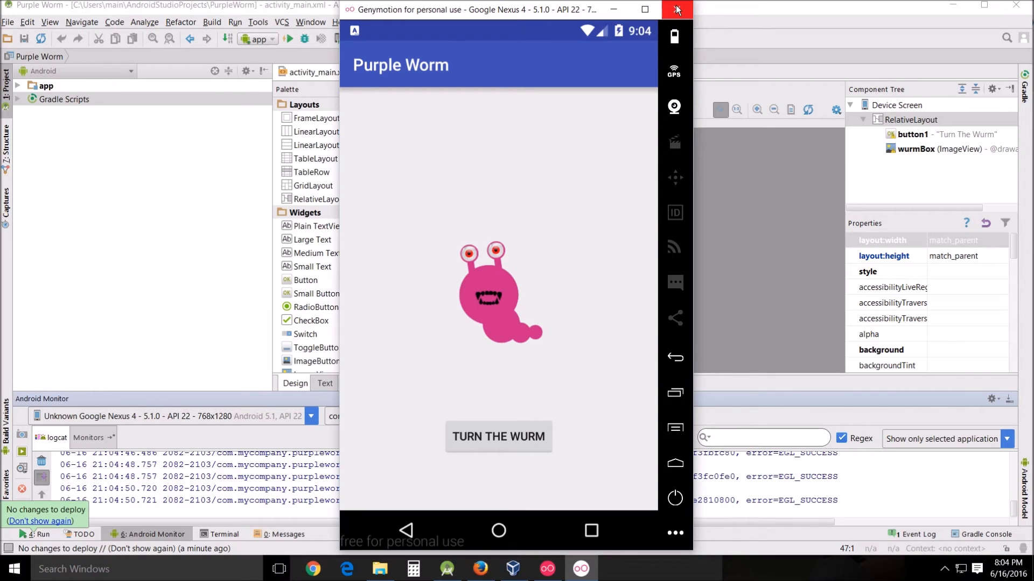
- Flip the worm several times on the native NEW_Nexus_4_API_24 emulator, then return to the home screen
{"action": "left_click", "coordinate": [676, 9]}
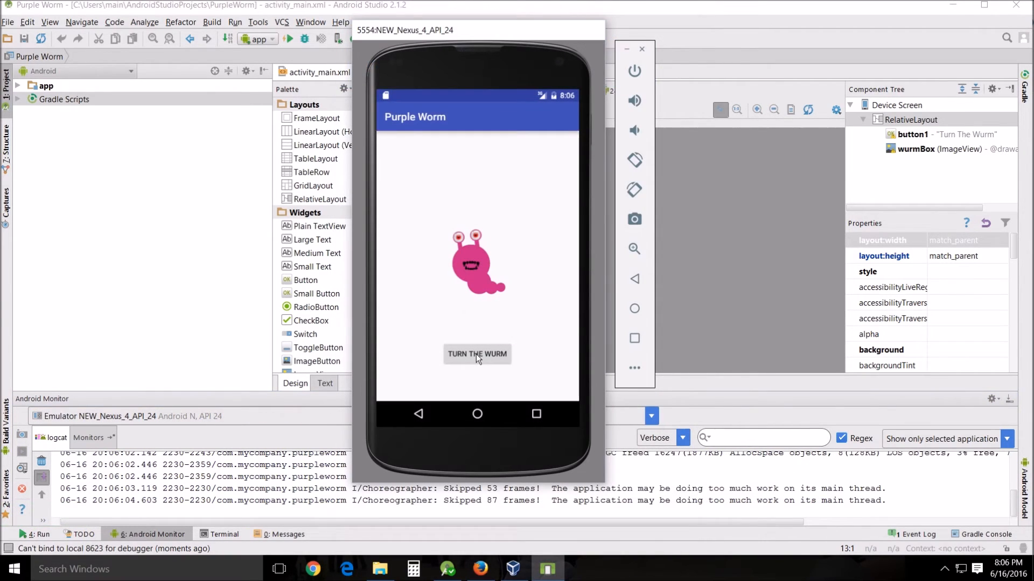
{"action": "left_click", "coordinate": [477, 355]}
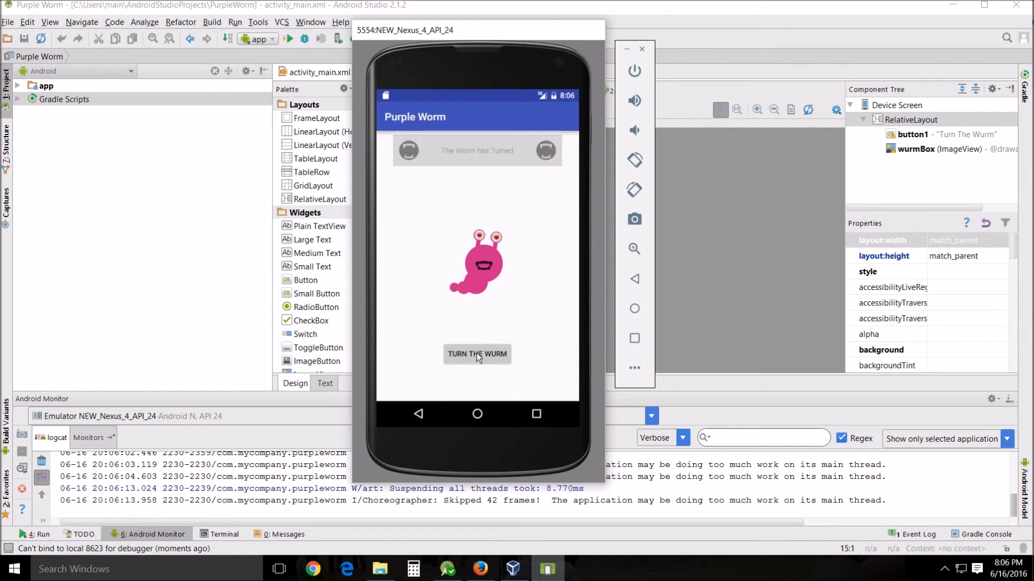
{"action": "left_click", "coordinate": [477, 355]}
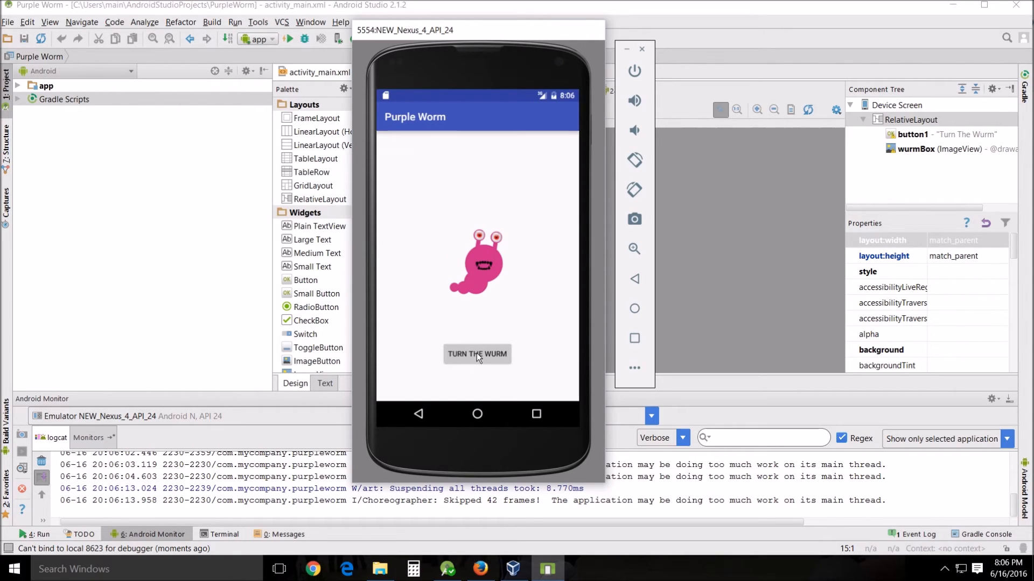
{"action": "left_click", "coordinate": [477, 354]}
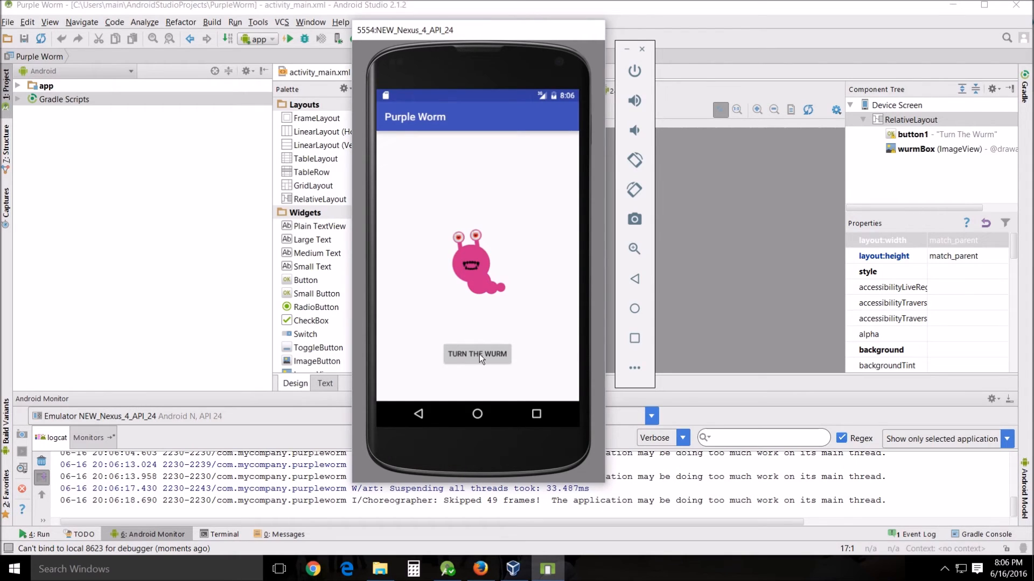
{"action": "mouse_move", "coordinate": [416, 430]}
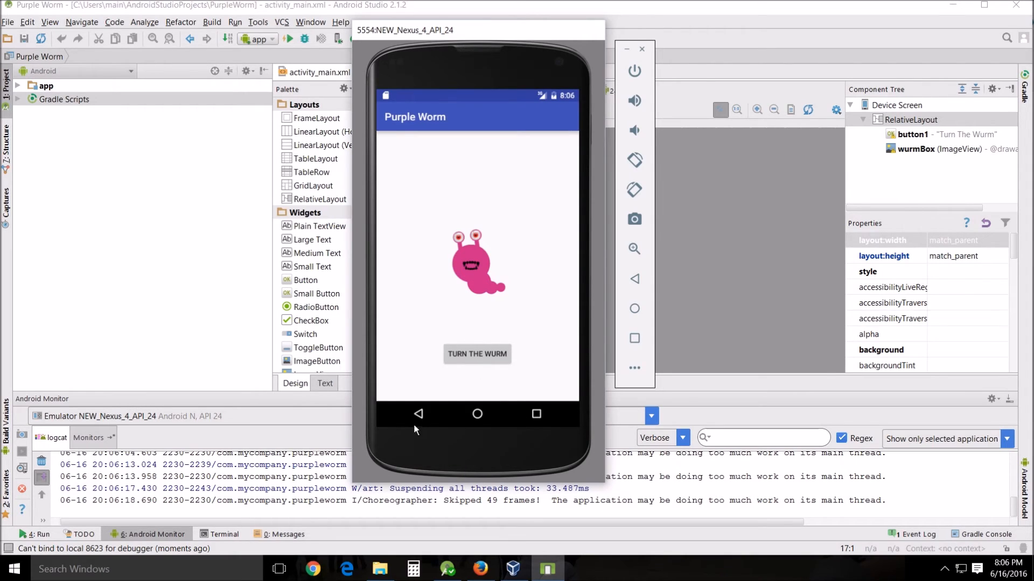
{"action": "left_click", "coordinate": [419, 414]}
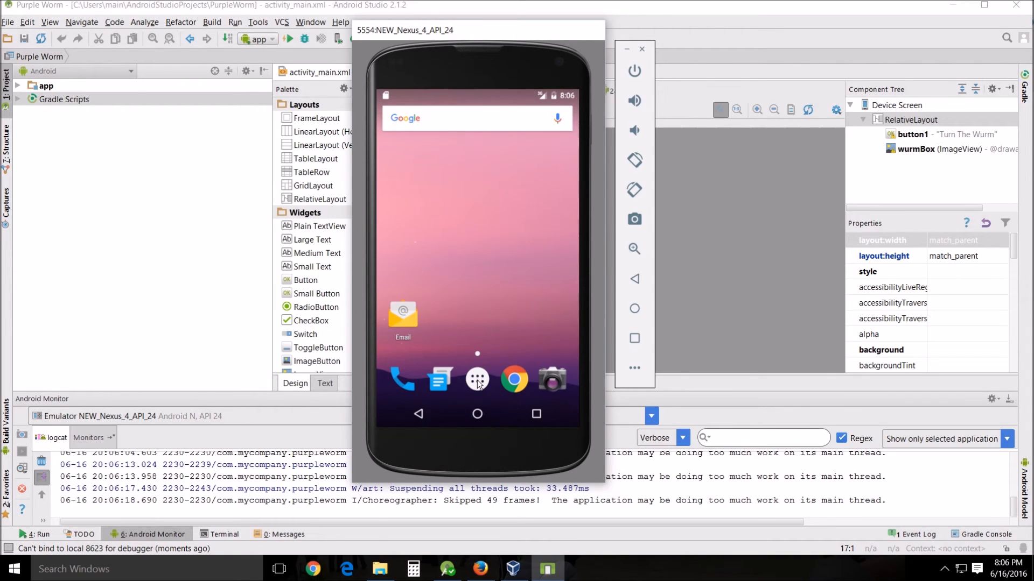
- Relaunch Purple Worm from the native emulator's app drawer and flip the worm a few more times
{"action": "left_click", "coordinate": [477, 379]}
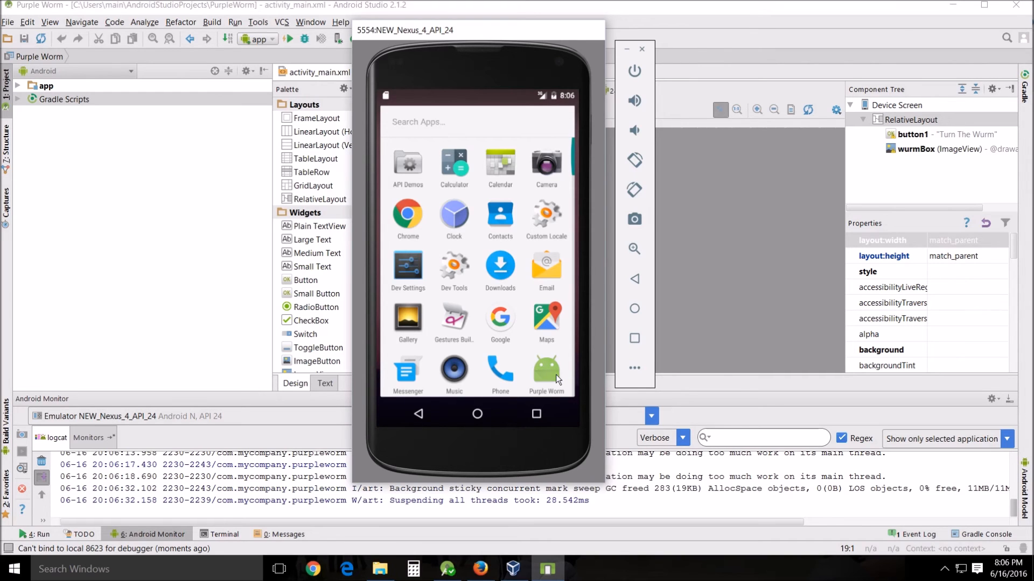
{"action": "left_click", "coordinate": [546, 369]}
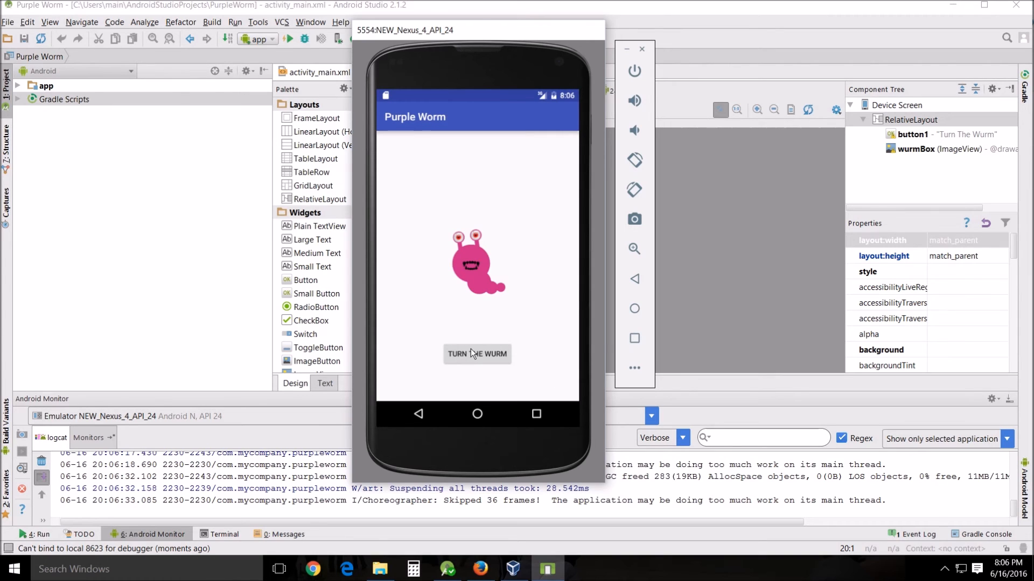
{"action": "left_click", "coordinate": [477, 354]}
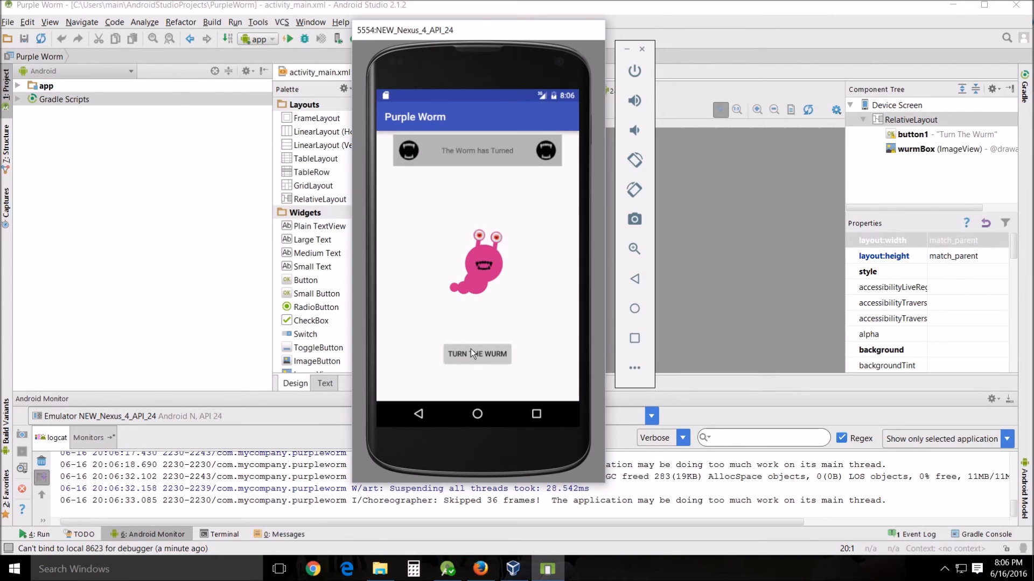
{"action": "left_click", "coordinate": [477, 354]}
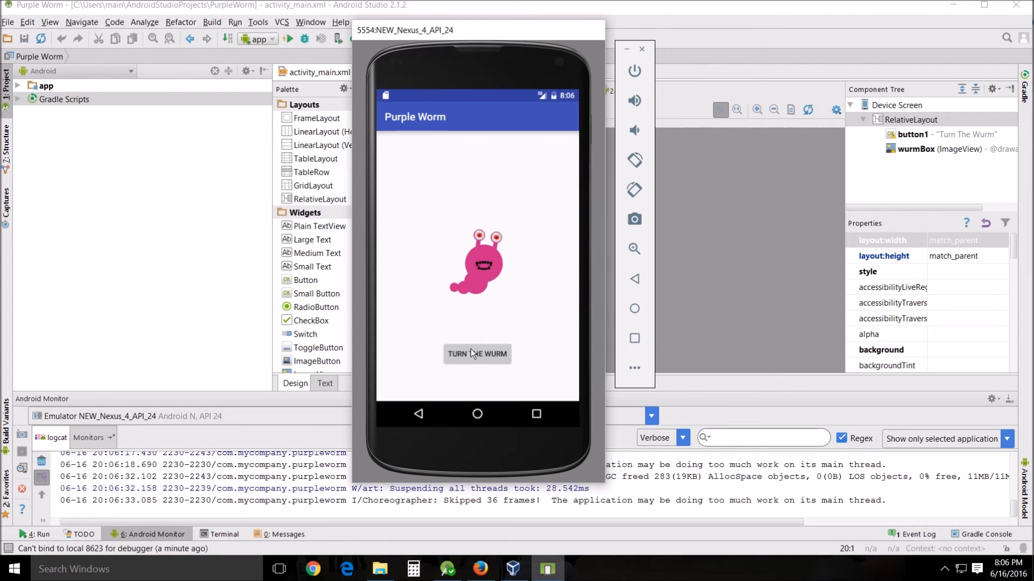
{"action": "left_click", "coordinate": [477, 354]}
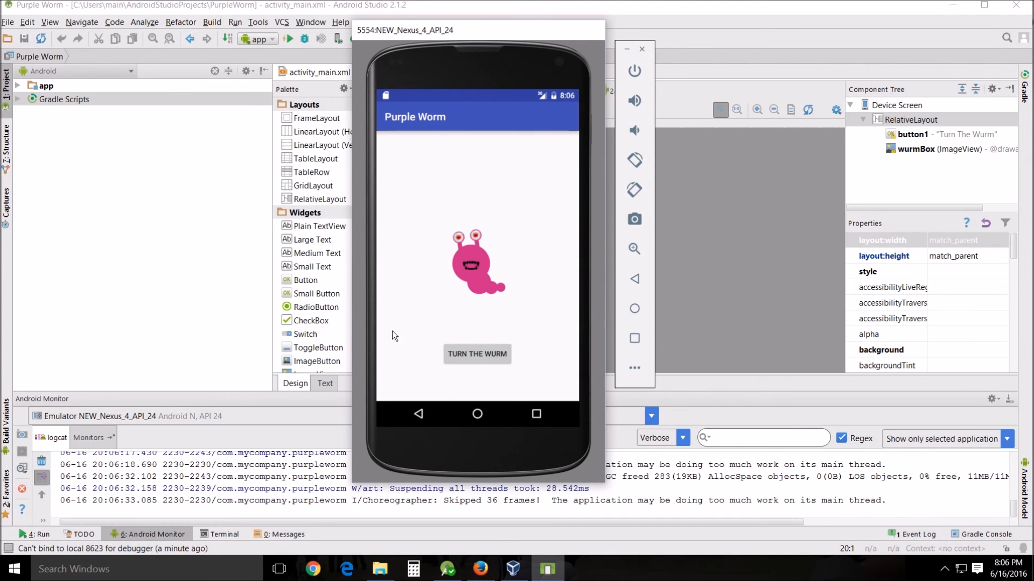
{"action": "mouse_move", "coordinate": [453, 393]}
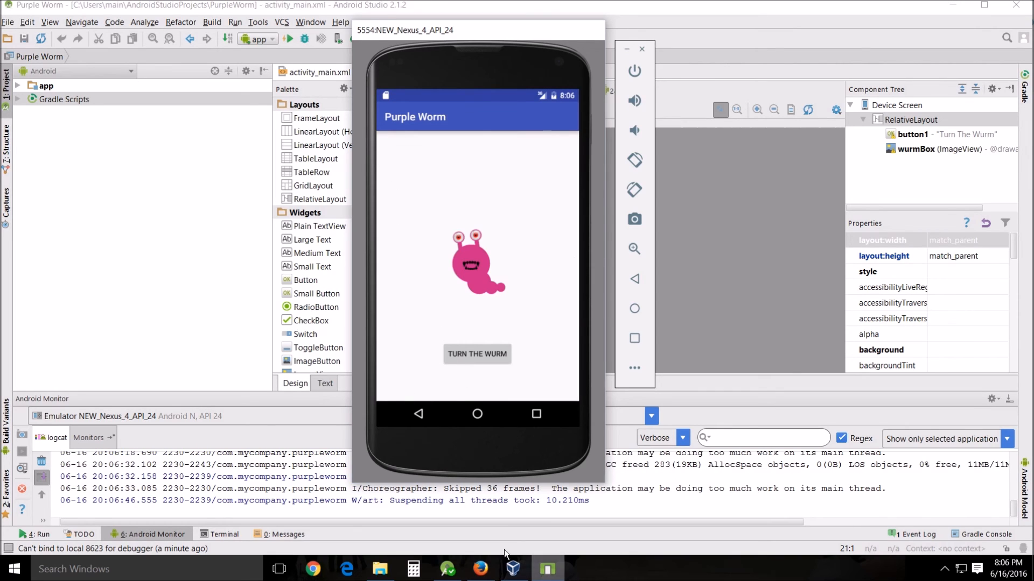
{"action": "mouse_move", "coordinate": [488, 342]}
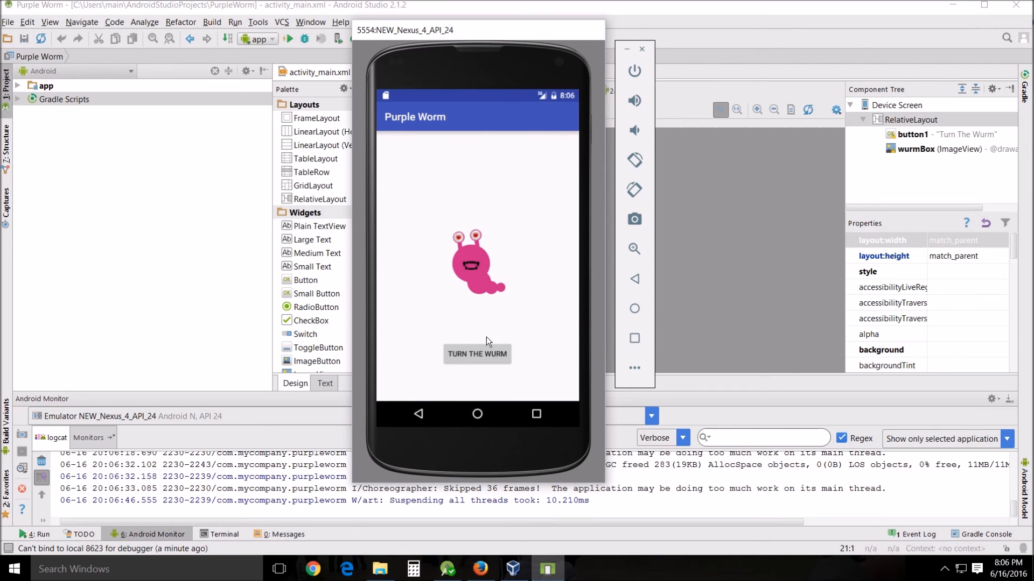
{"action": "left_click", "coordinate": [477, 354]}
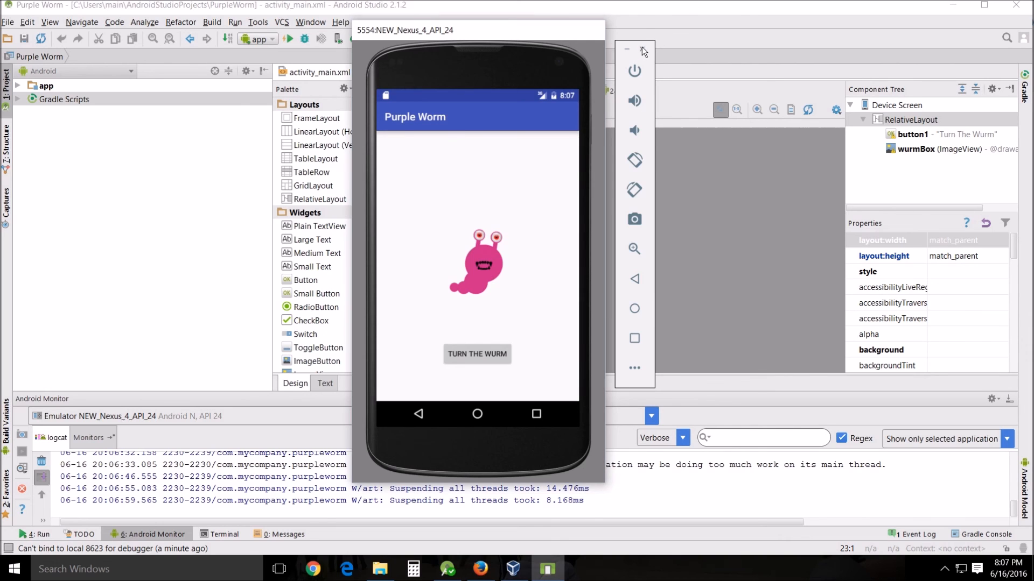
- Close the NEW_Nexus_4_API_24 emulator window, leaving Android Studio showing the layout
{"action": "left_click", "coordinate": [626, 50]}
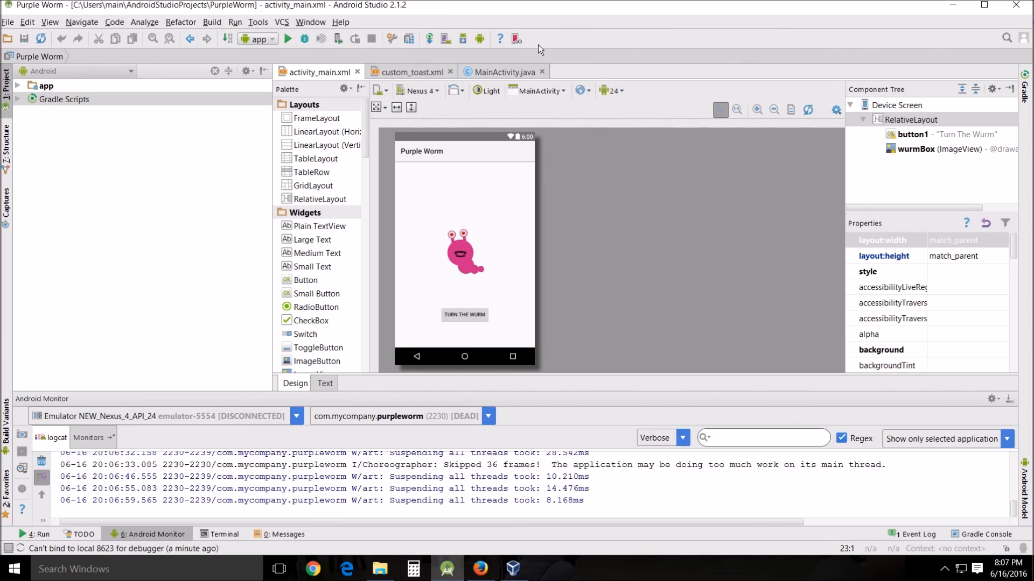